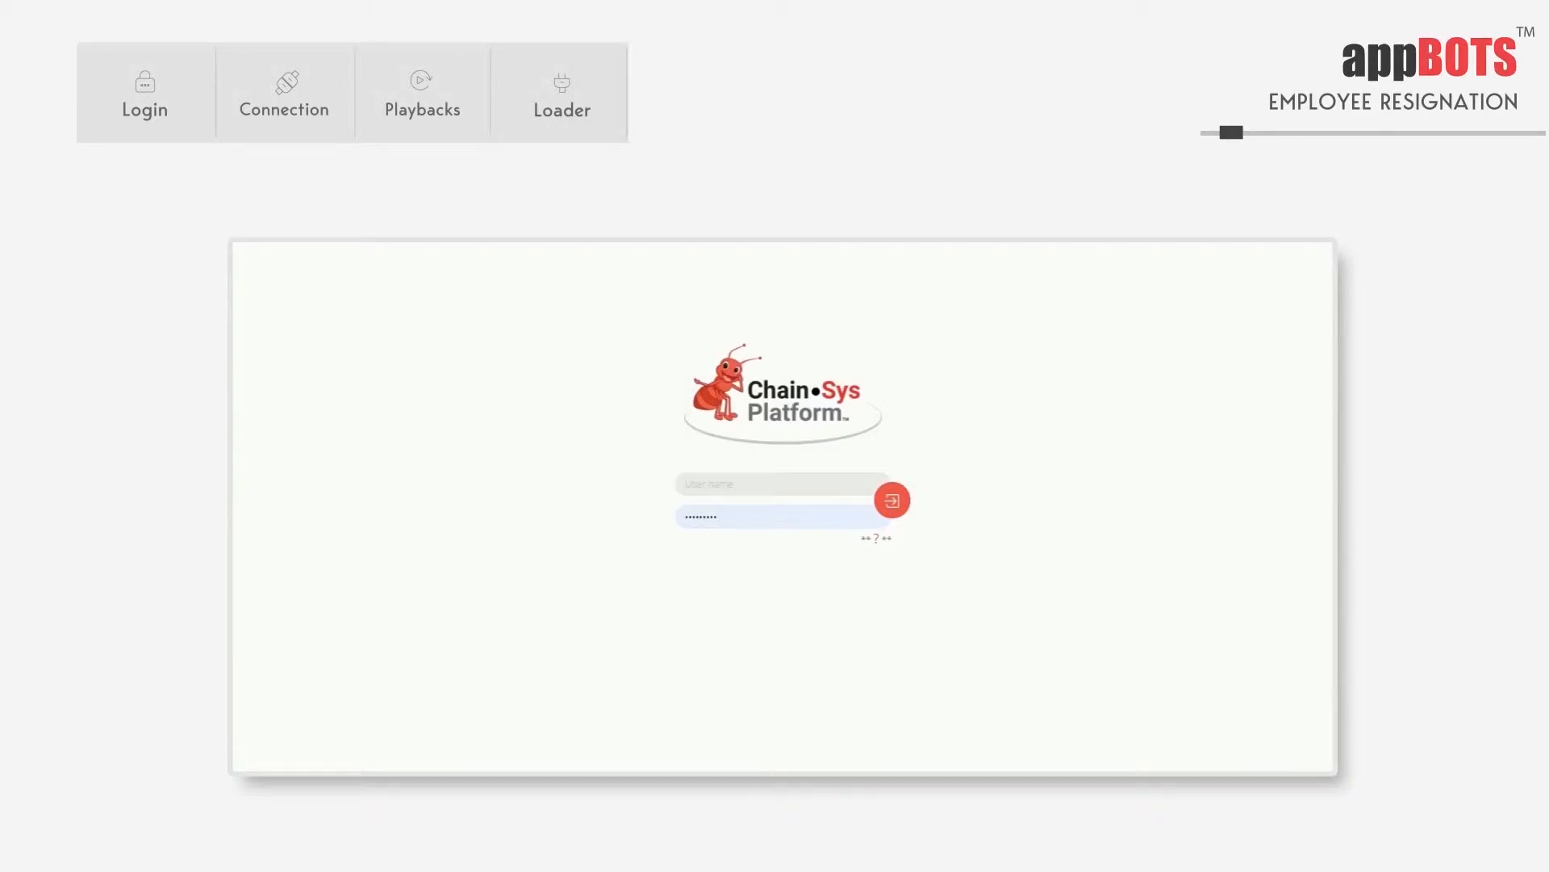
Sign in to appBOTS so the Home Dashboard shows bot counts and monthly activity.
left_click(144, 92)
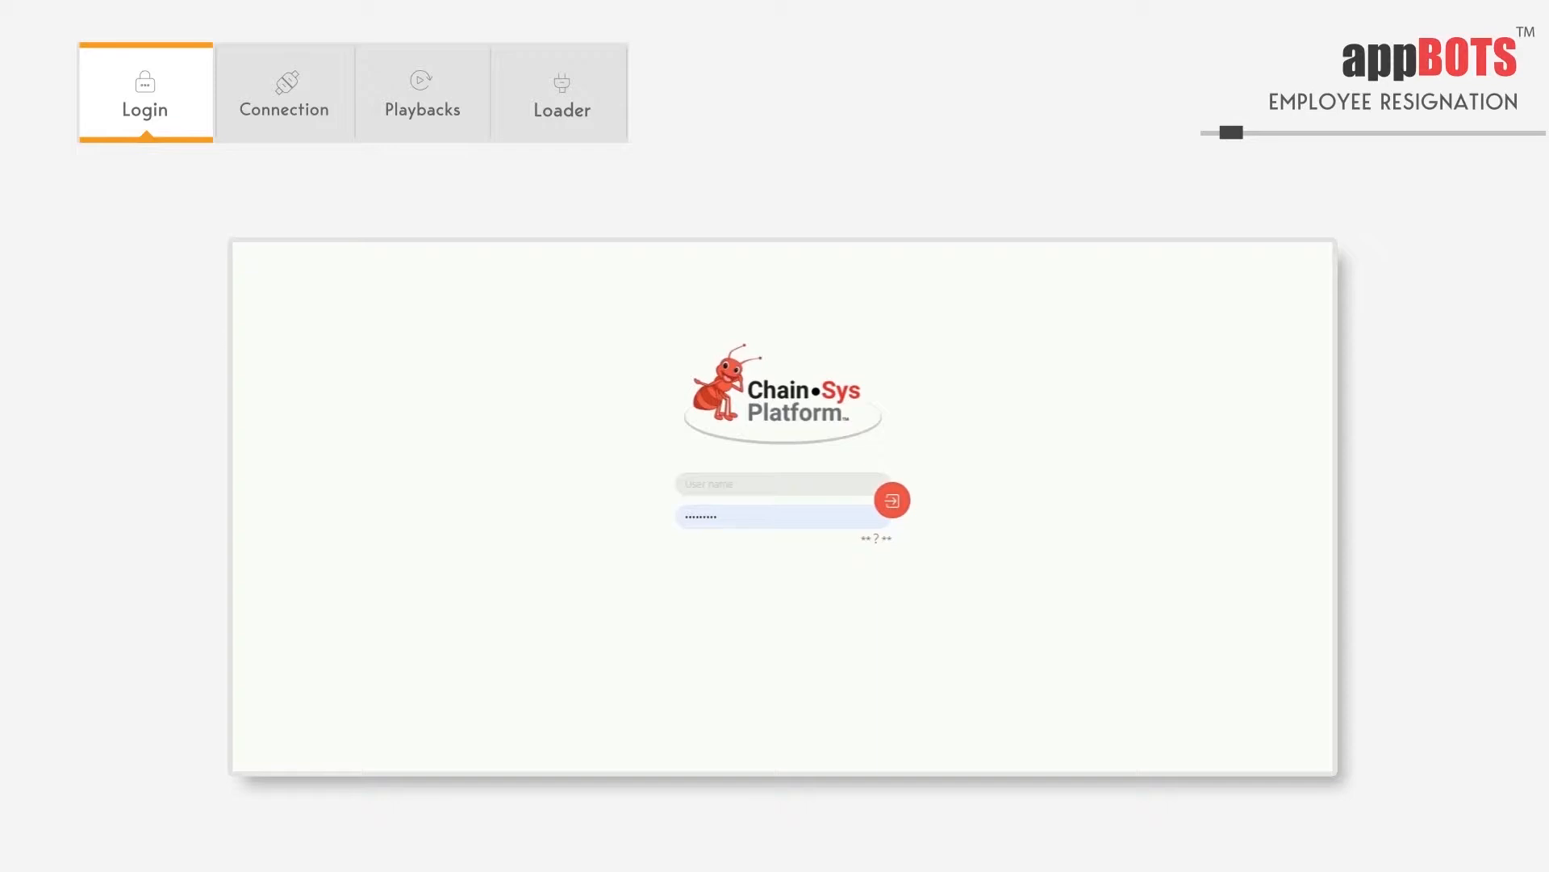
left_click(889, 499)
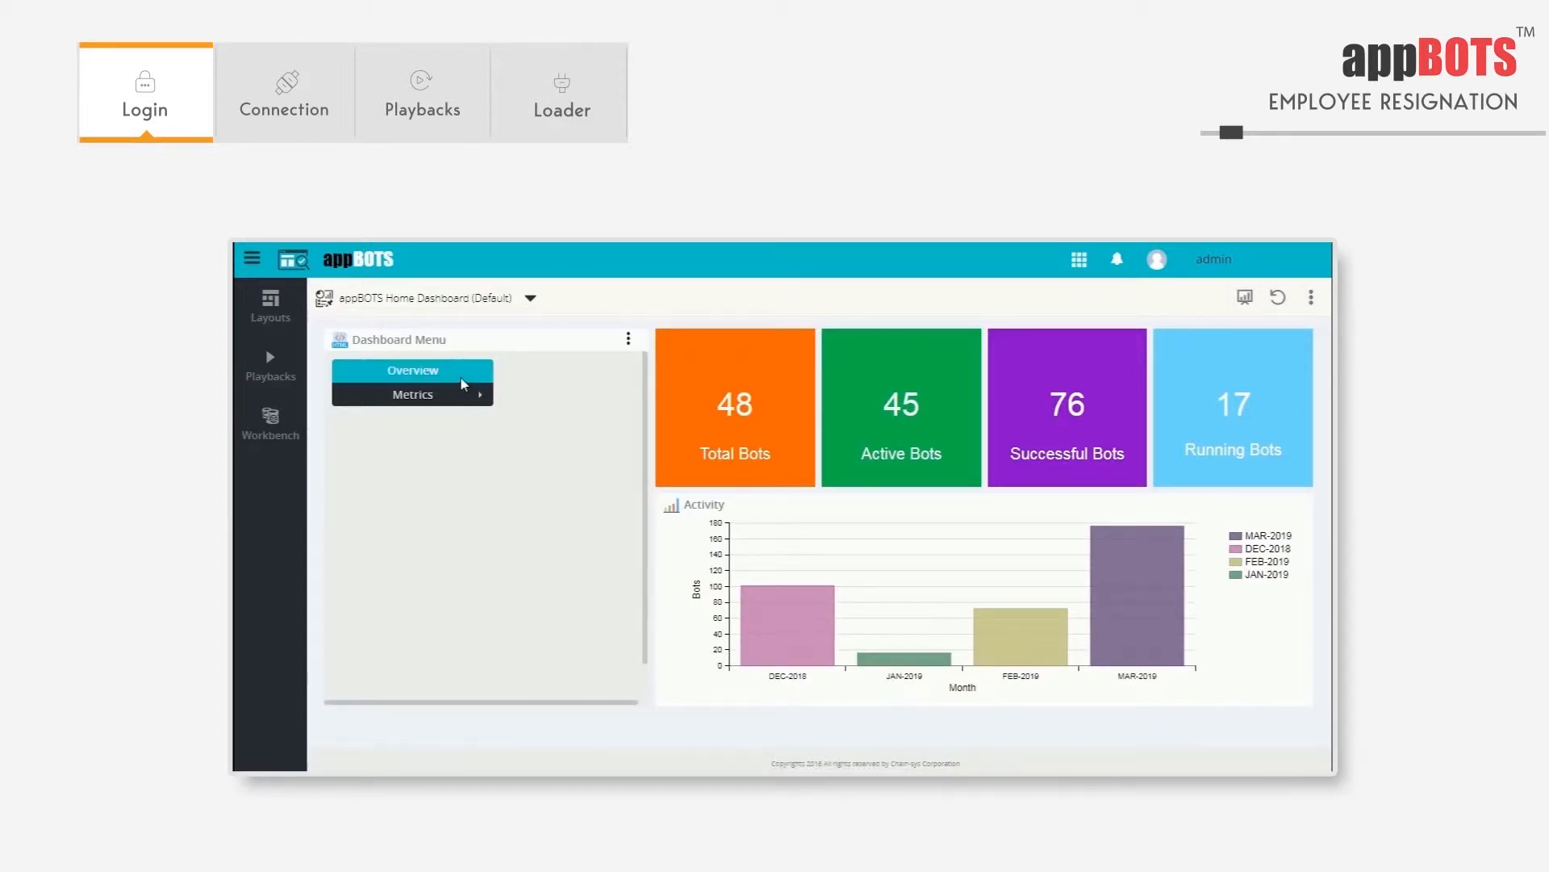
Browse the appVISUALIZE Overview and Last 1 Day bot-run reports from the Dashboard Menu.
left_click(412, 371)
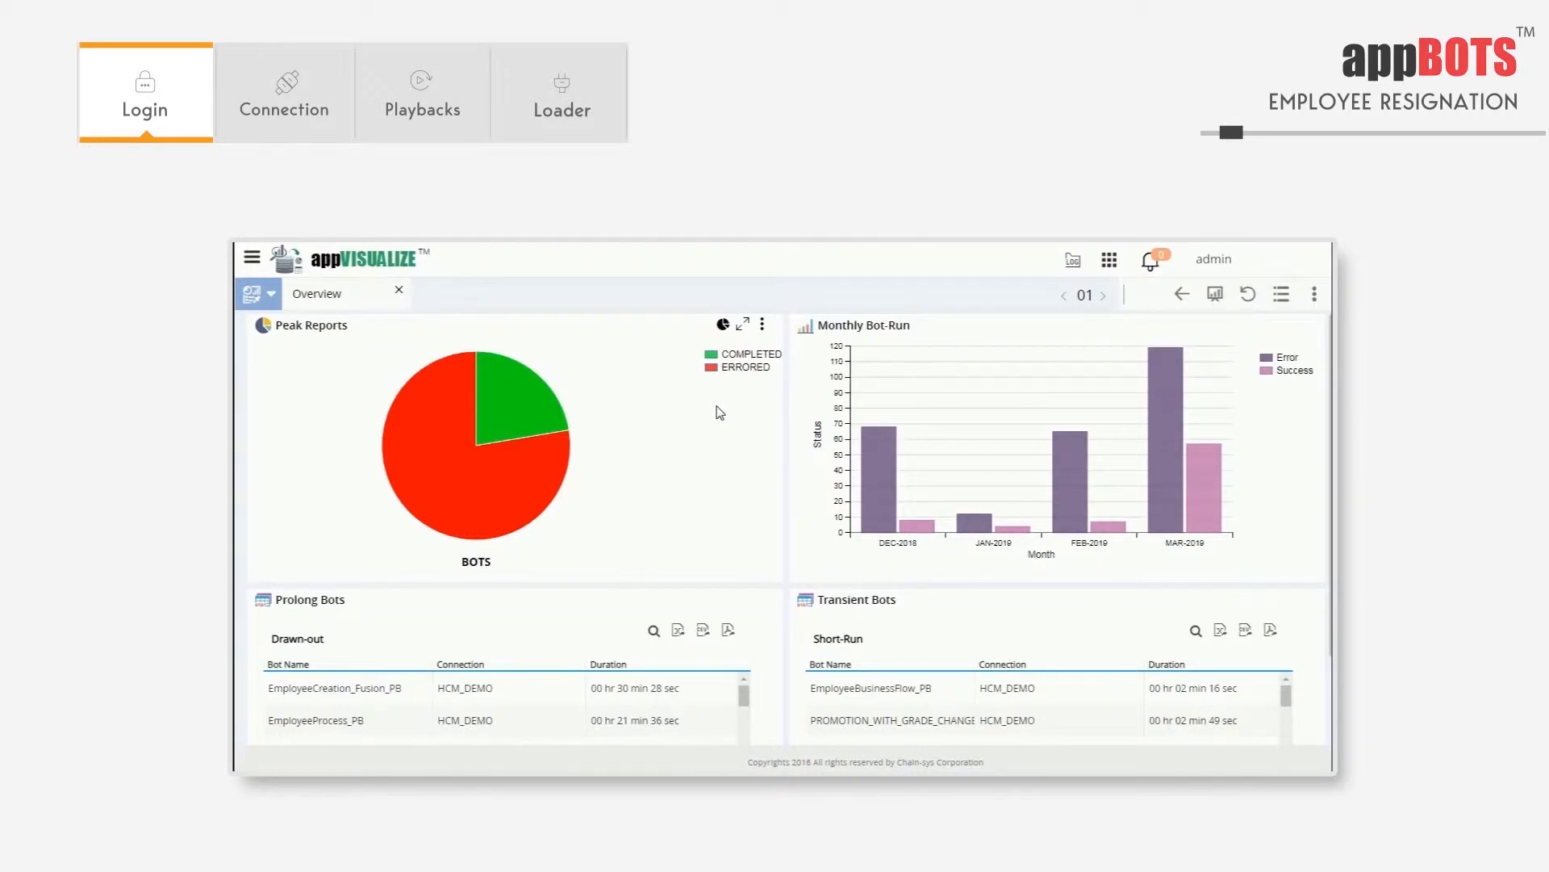
mouse_move(932, 590)
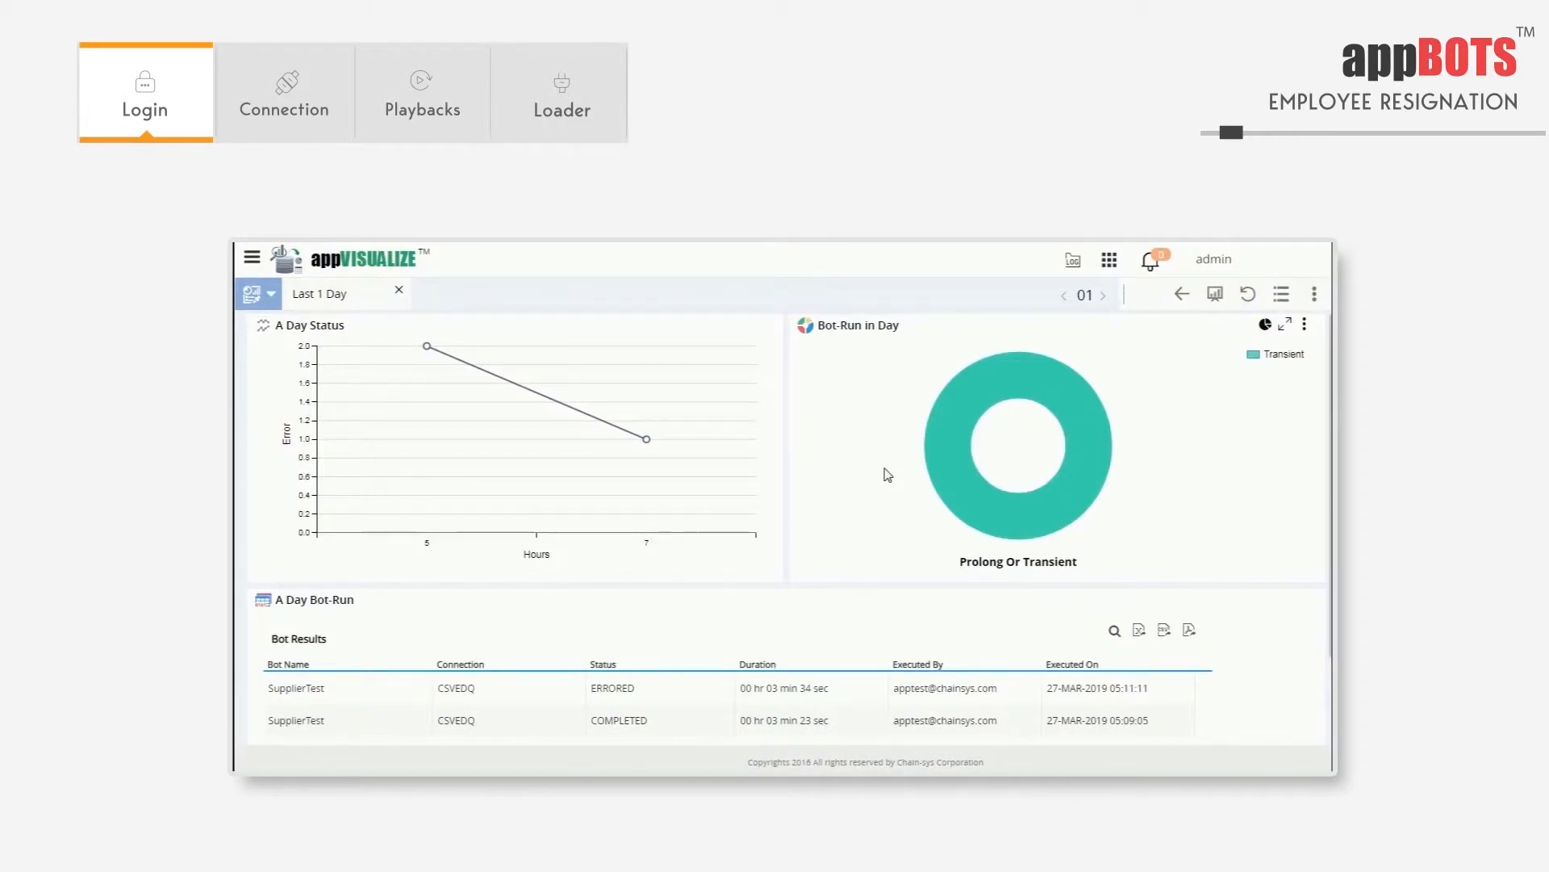
mouse_move(713, 555)
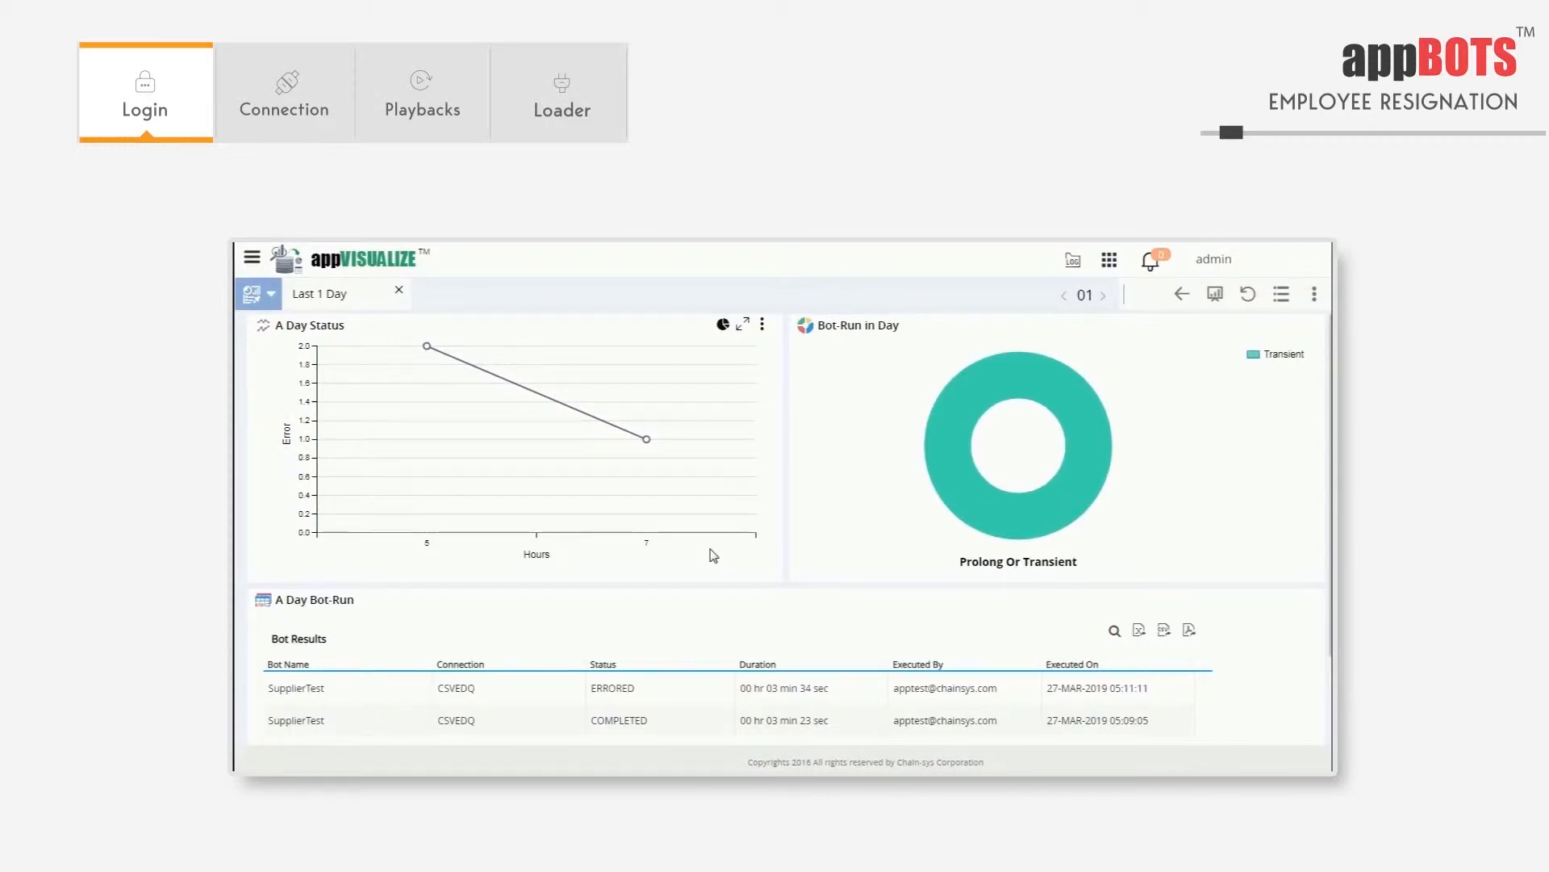
mouse_move(830, 565)
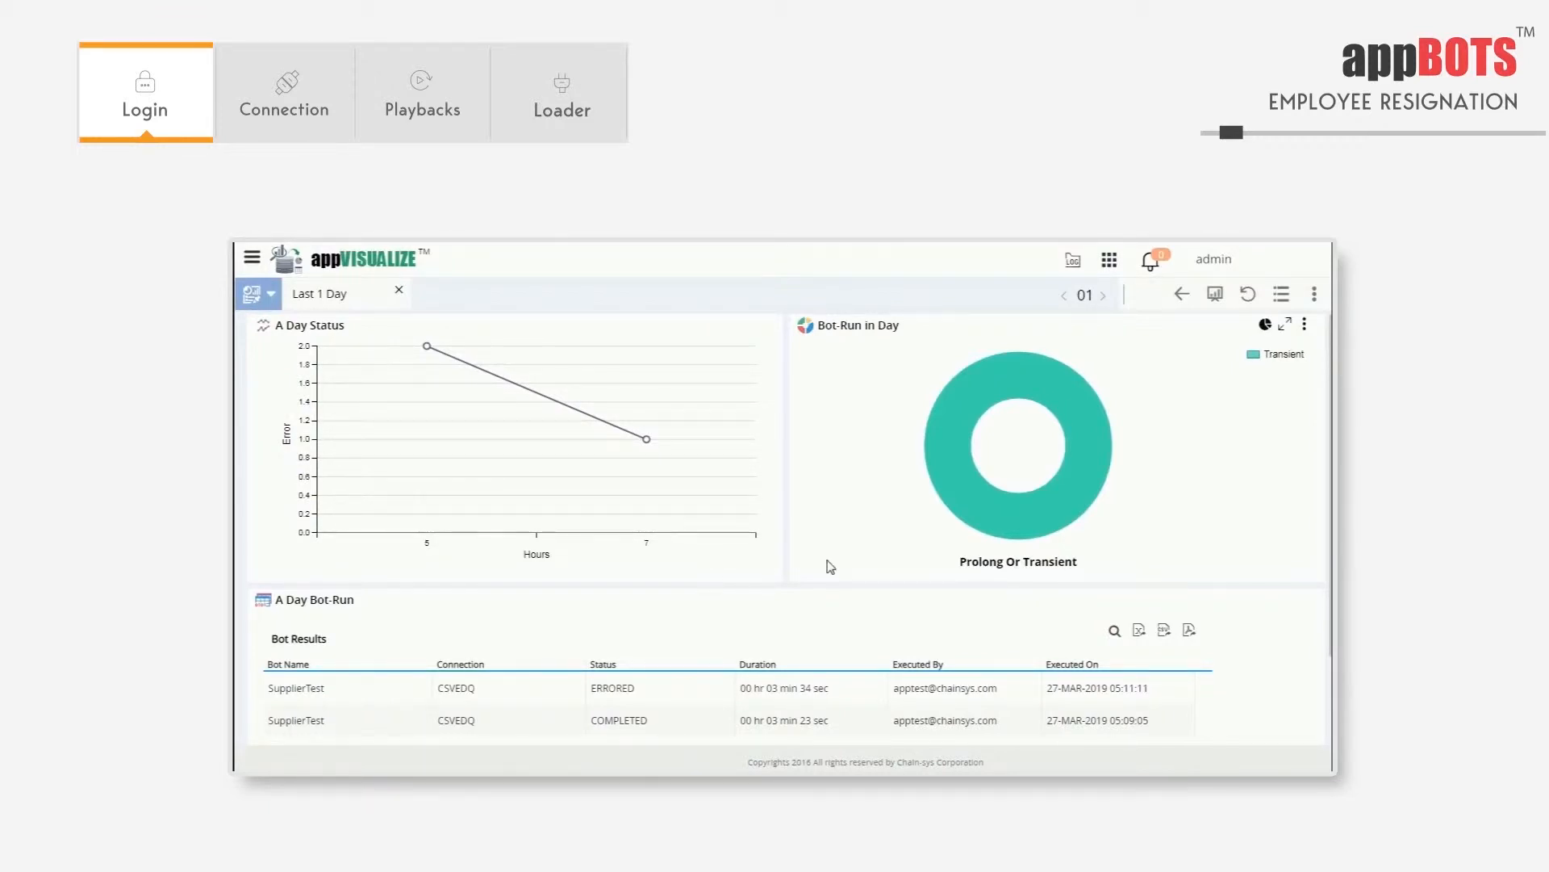
scroll("down", 3)
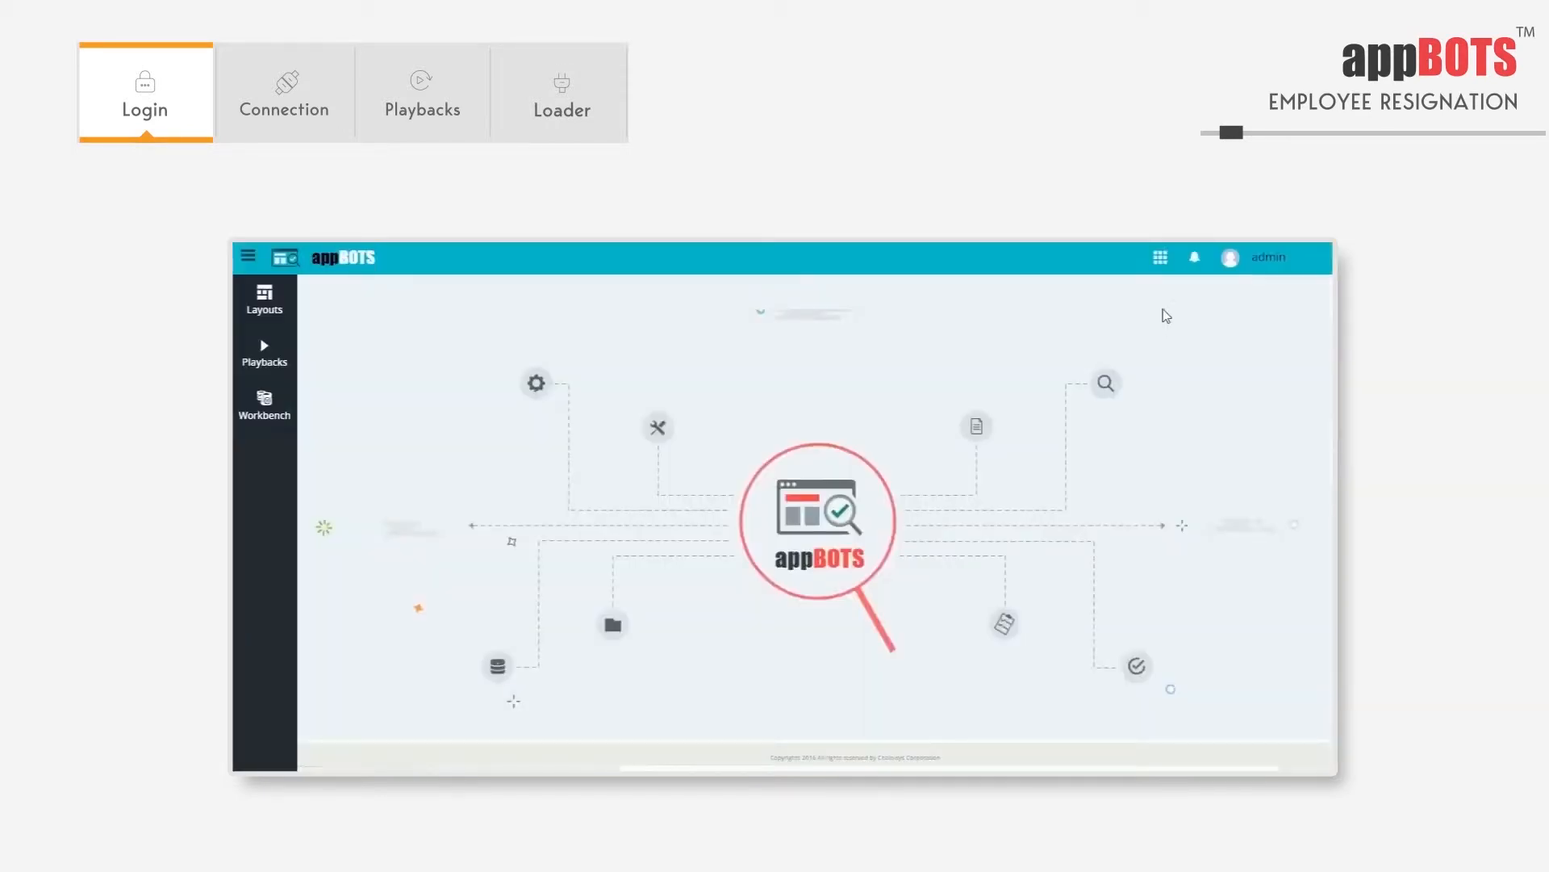
Switch from appBOTS to appCONNECT and bring up the sidebar's Connection options.
left_click(1160, 256)
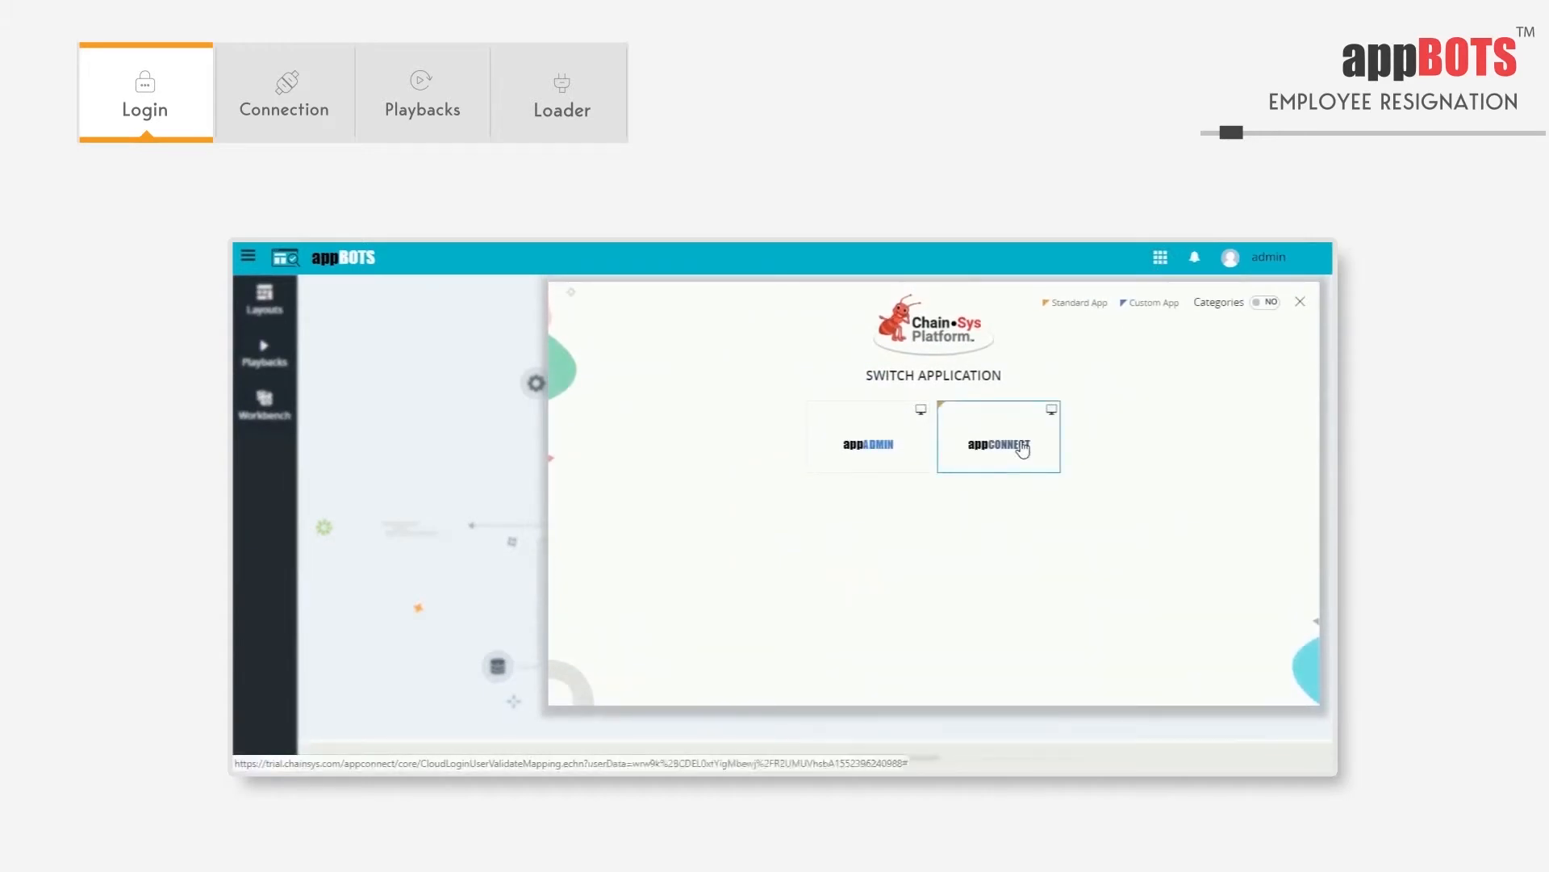
left_click(998, 436)
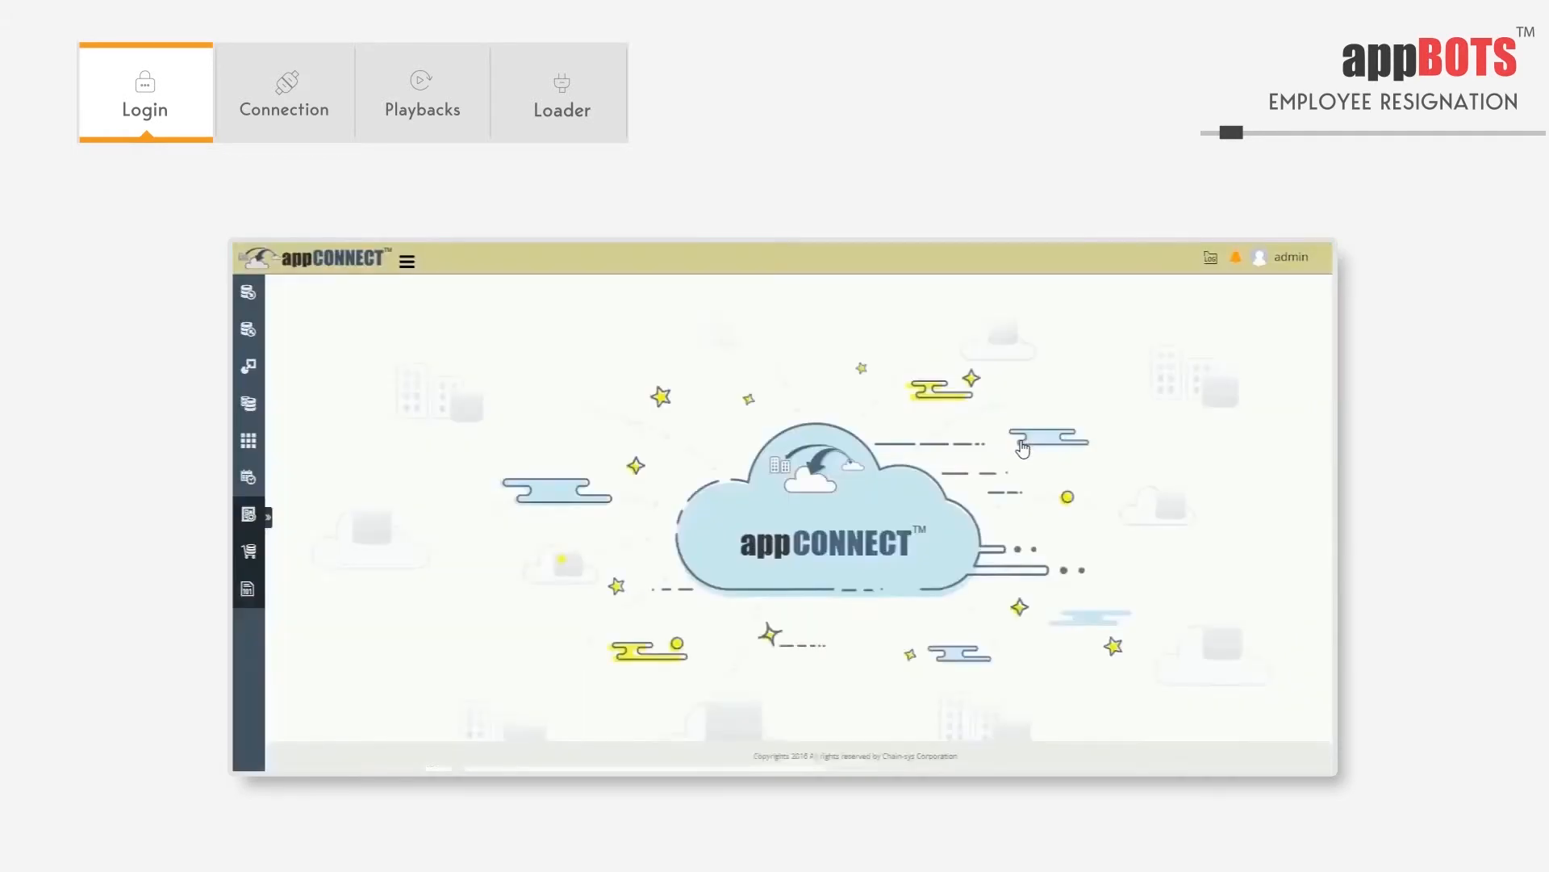
left_click(247, 514)
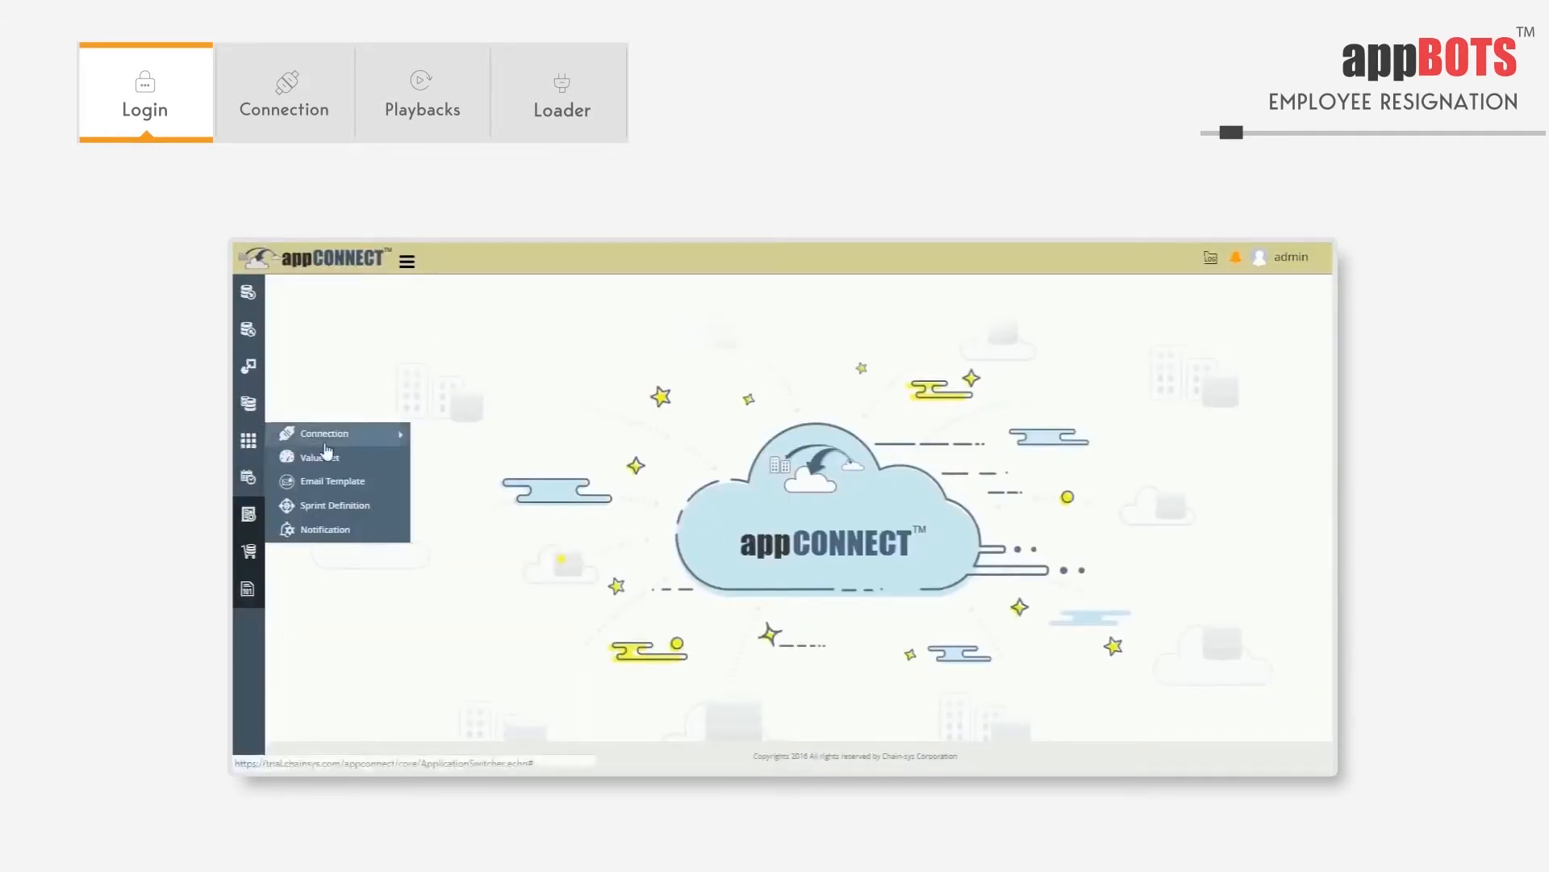
left_click(284, 90)
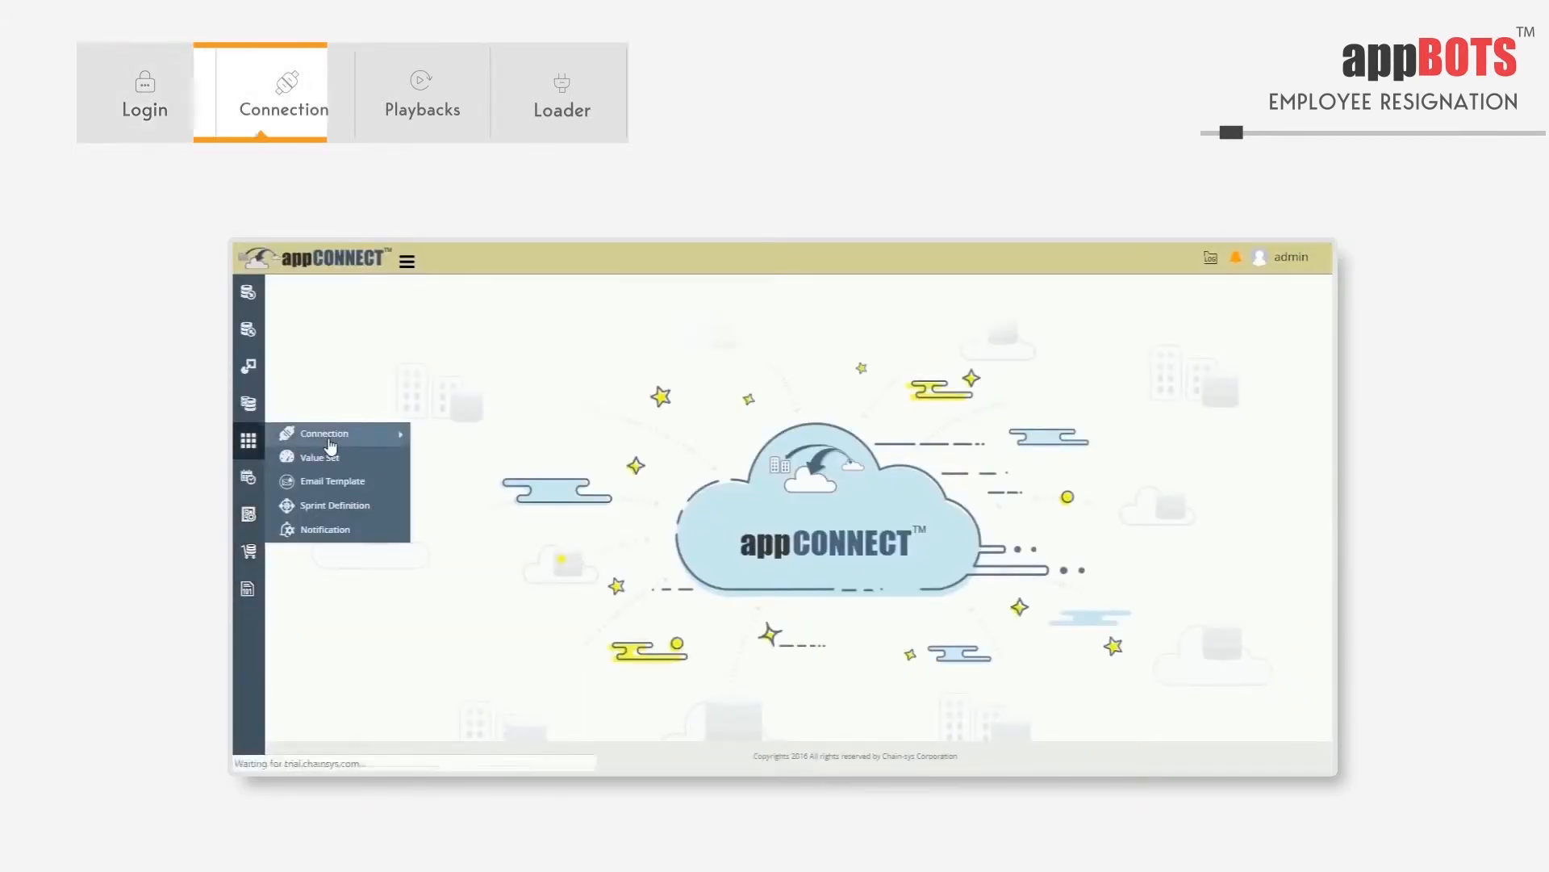
Scroll the connection catalogue to Chainsys Platform and open its Form Playback Connection form.
left_click(325, 432)
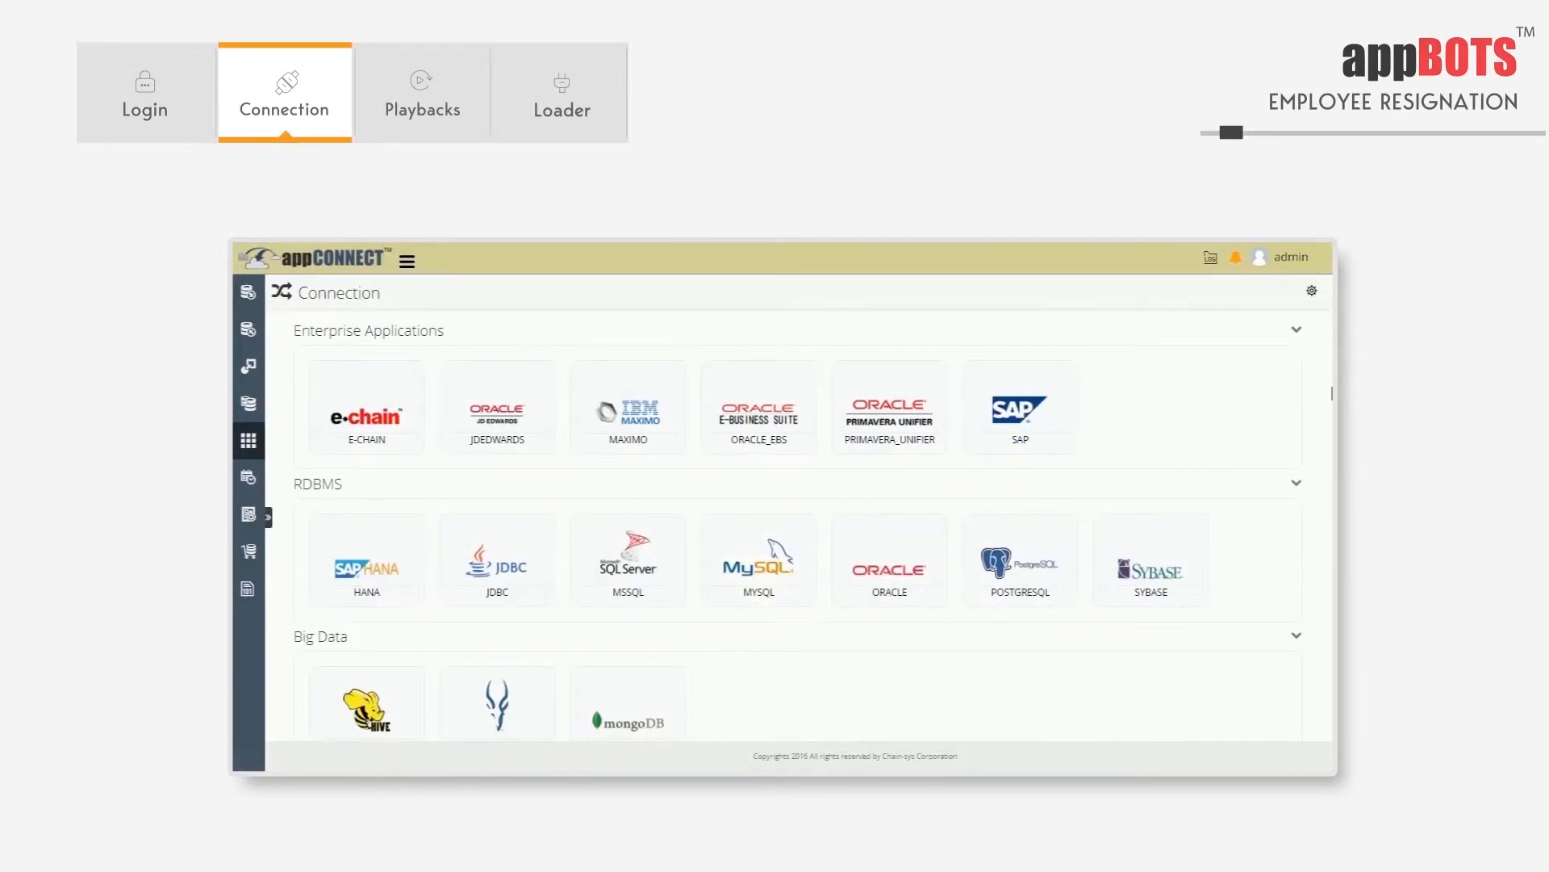
scroll("down", 3)
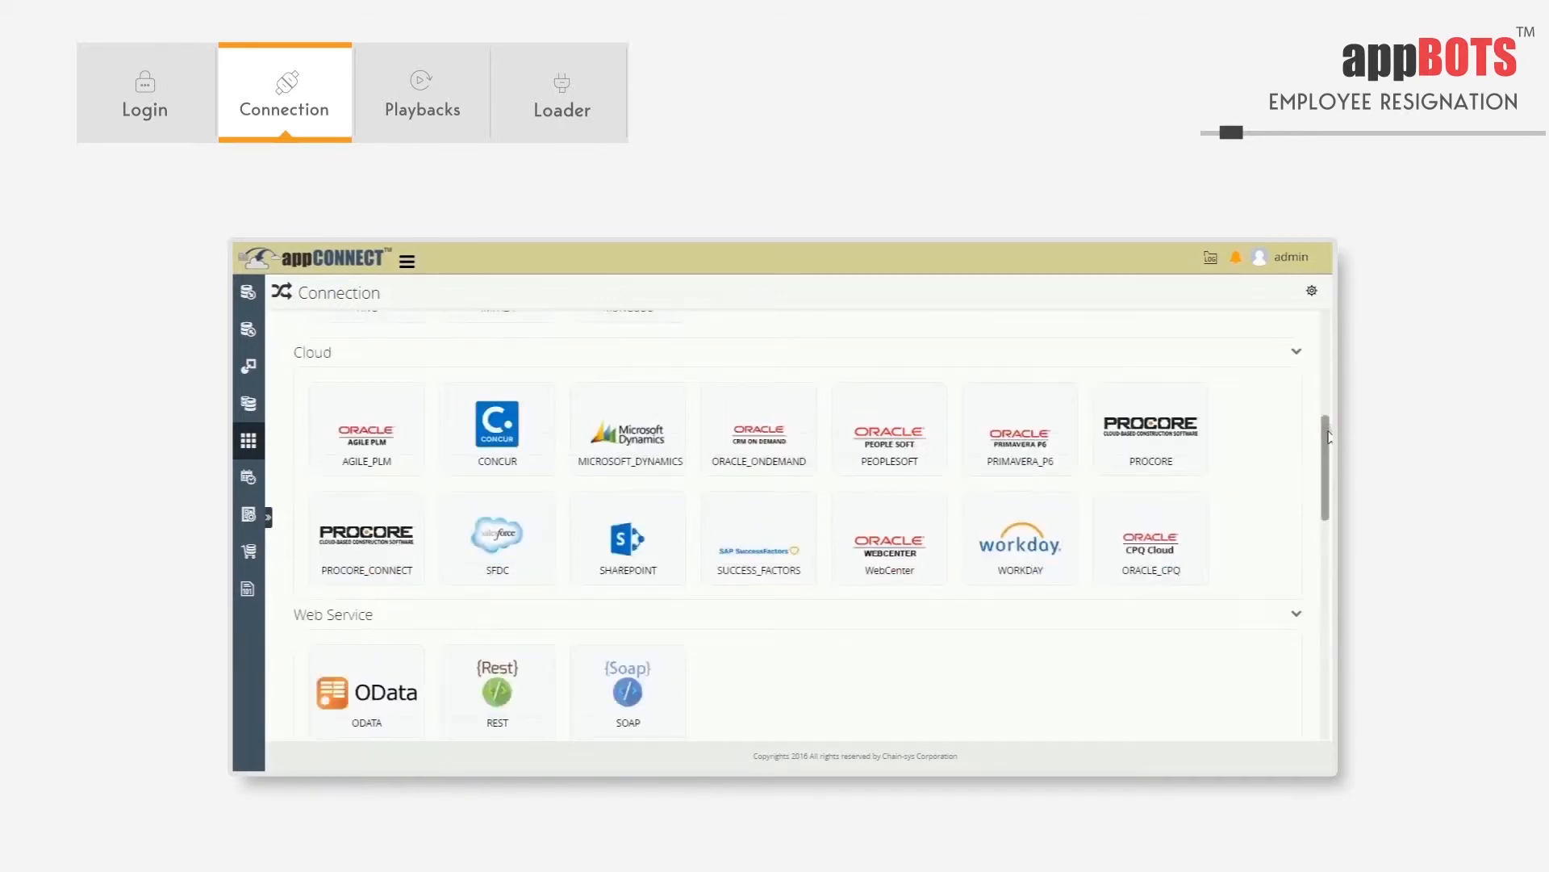
scroll("down", 3)
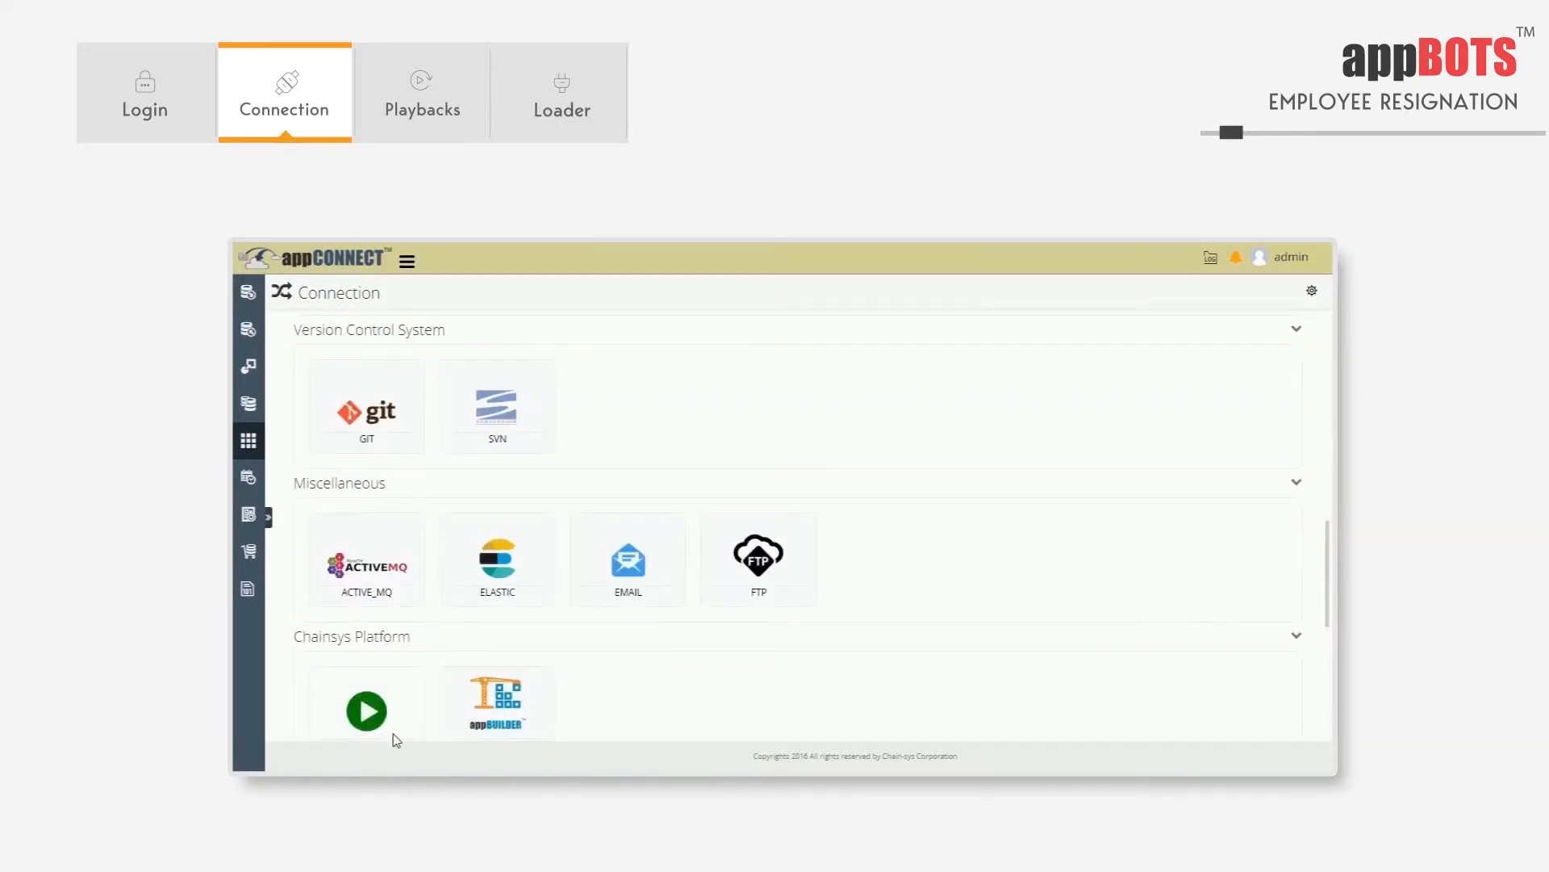
mouse_move(853, 718)
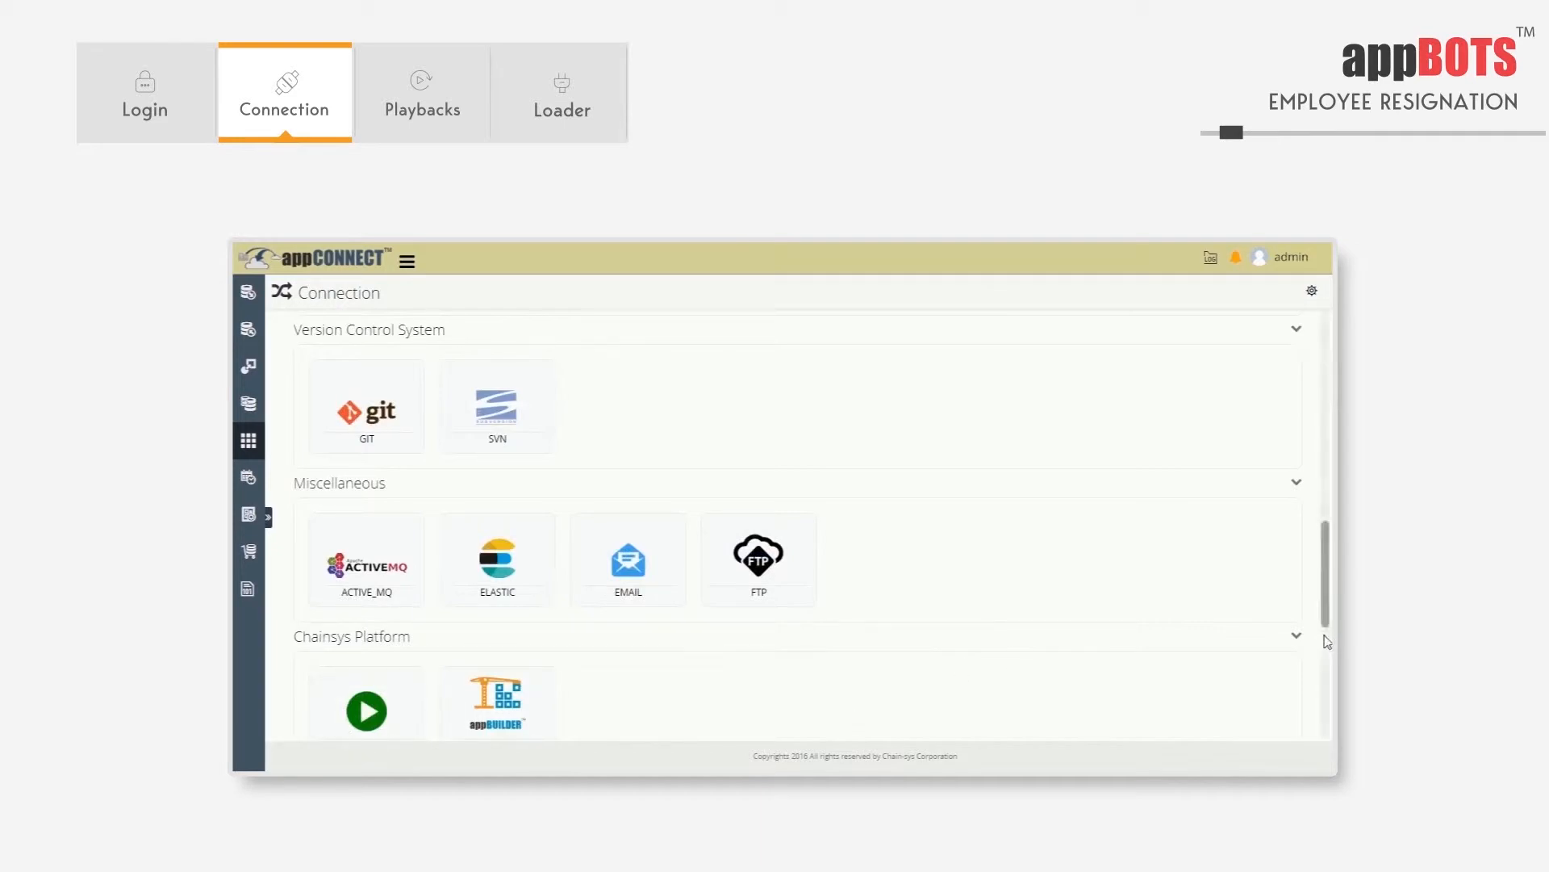
scroll("down", 3)
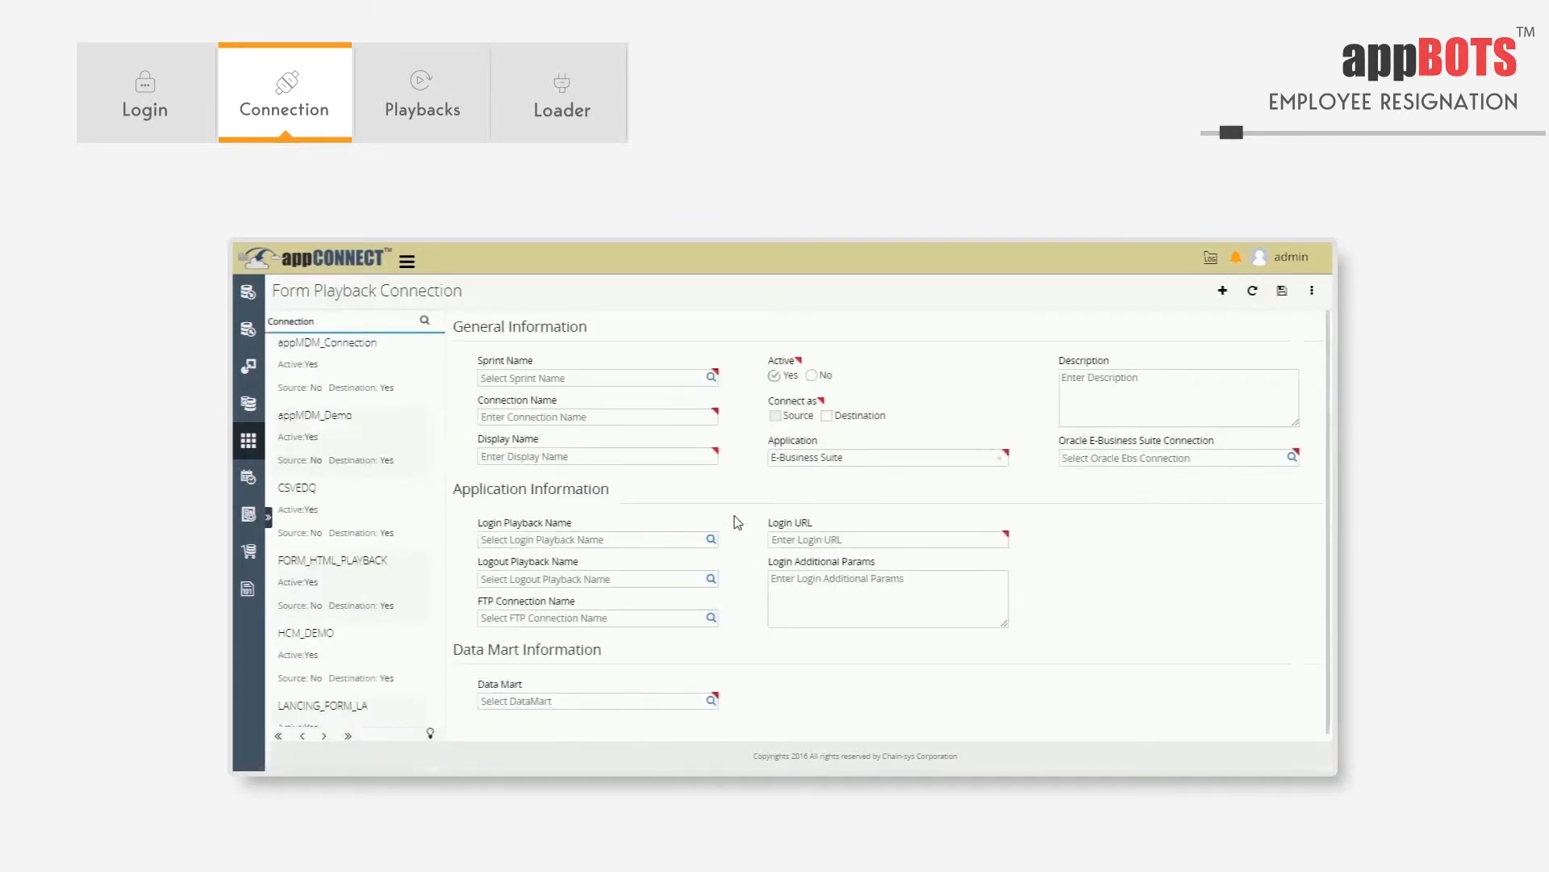
Load HCM_DEMO's details, including login/logout playbacks and login URL.
left_click(316, 638)
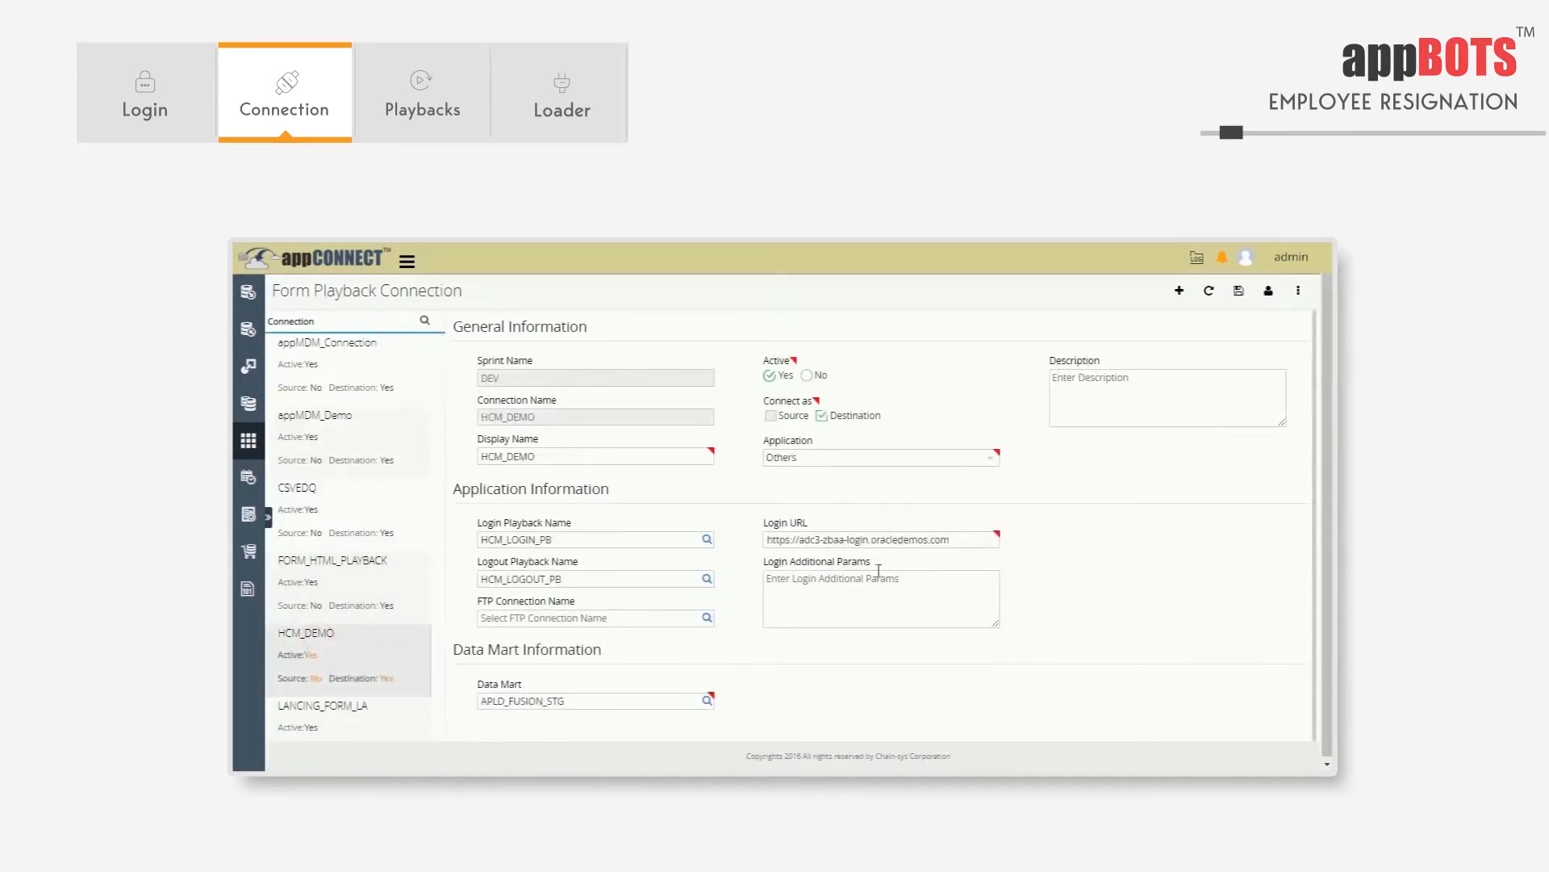
mouse_move(867, 609)
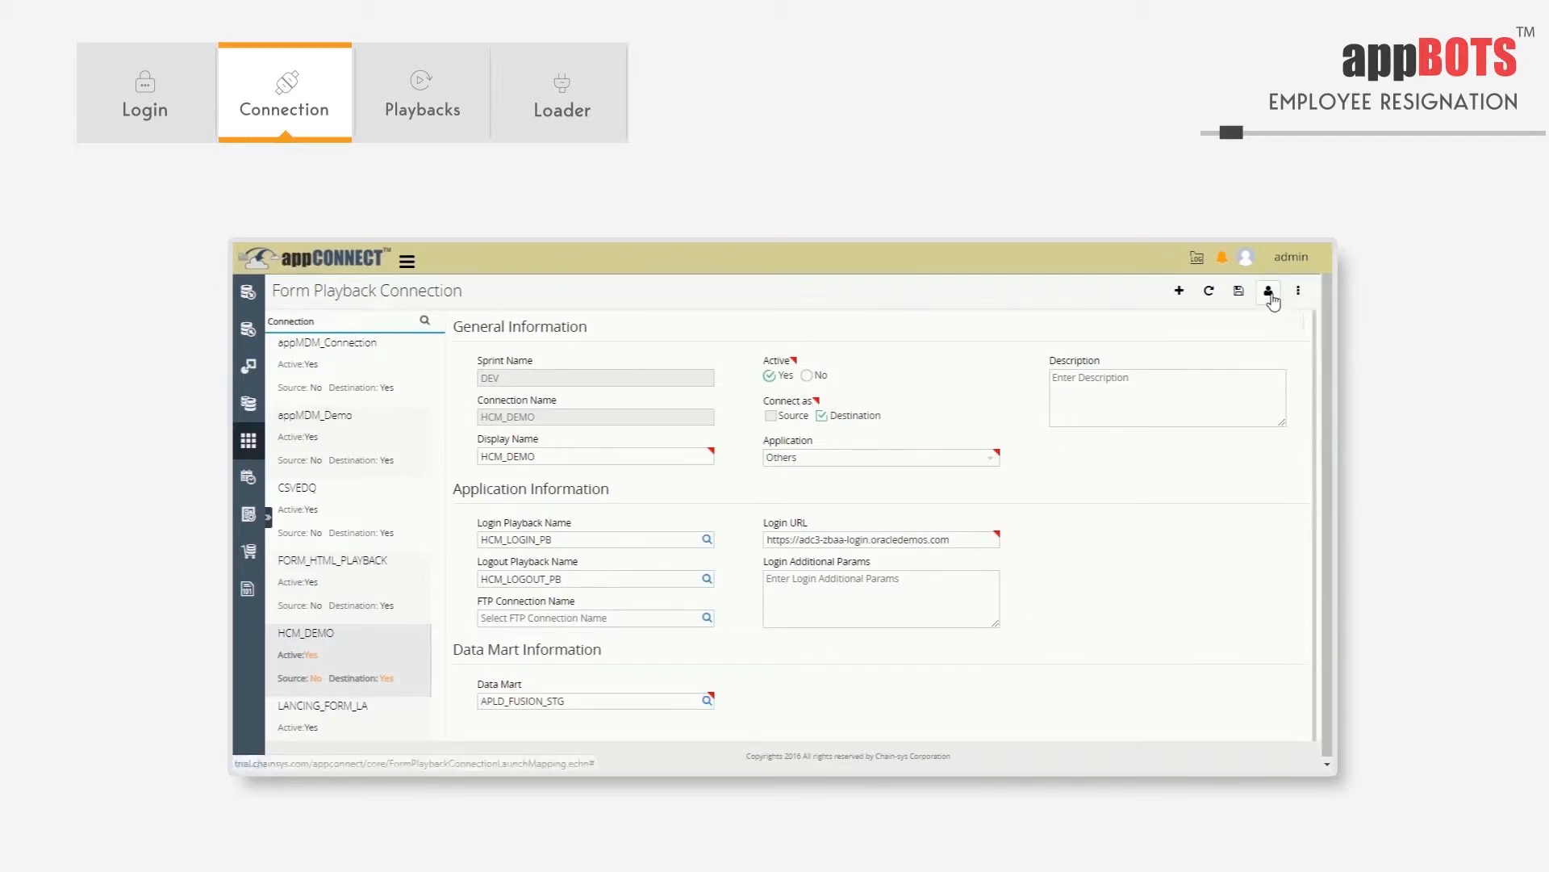
Open Form Playback Users for HCM_DEMO to see user, node and browser grid.
left_click(1268, 290)
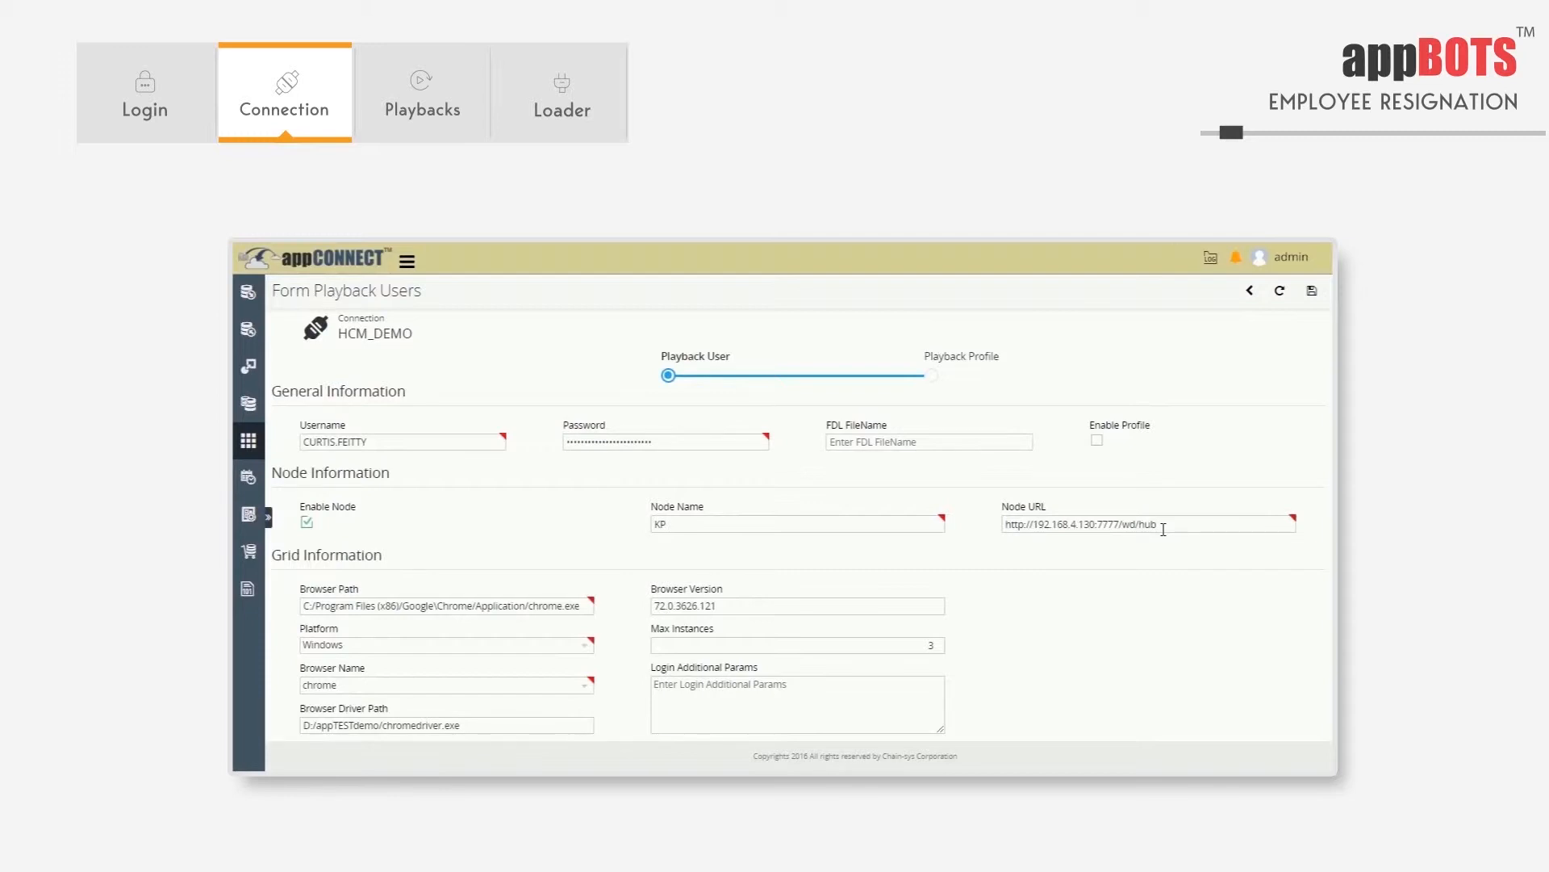
mouse_move(457, 270)
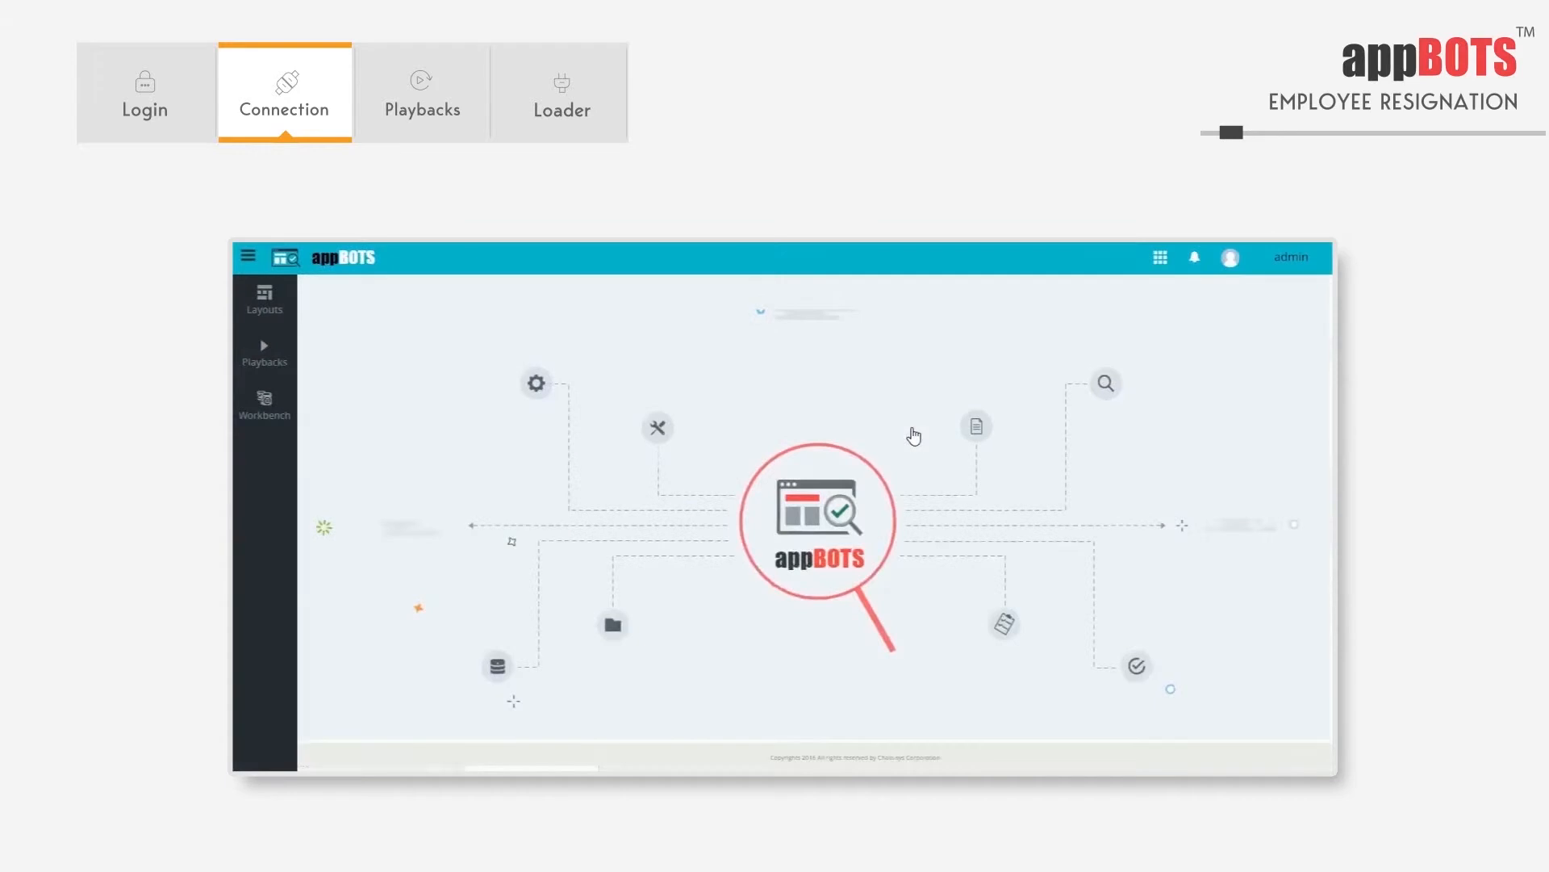
mouse_move(264, 352)
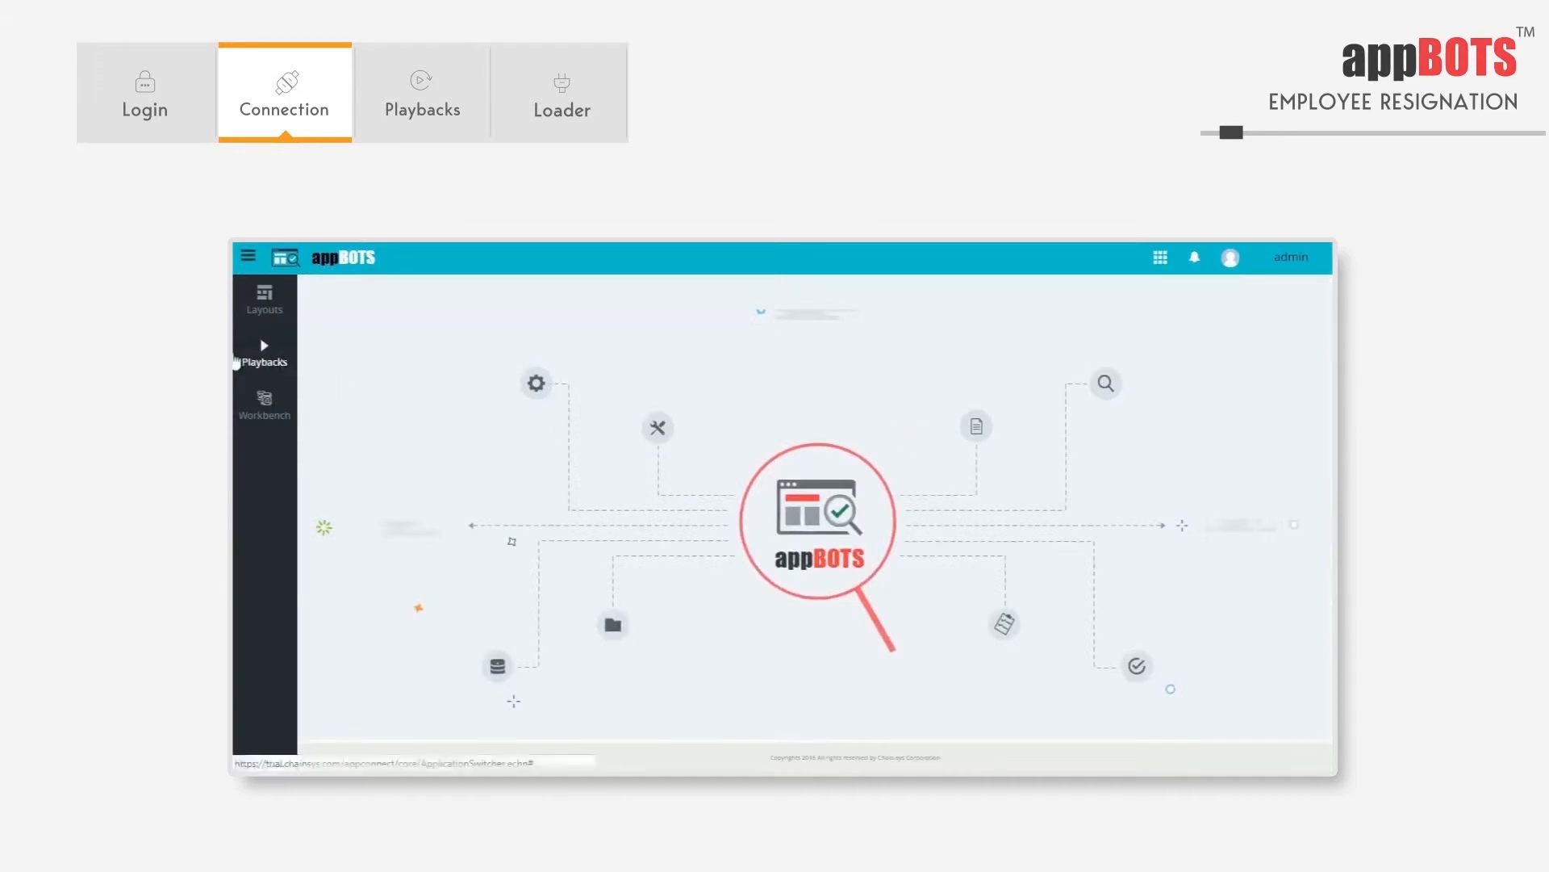
mouse_move(278, 358)
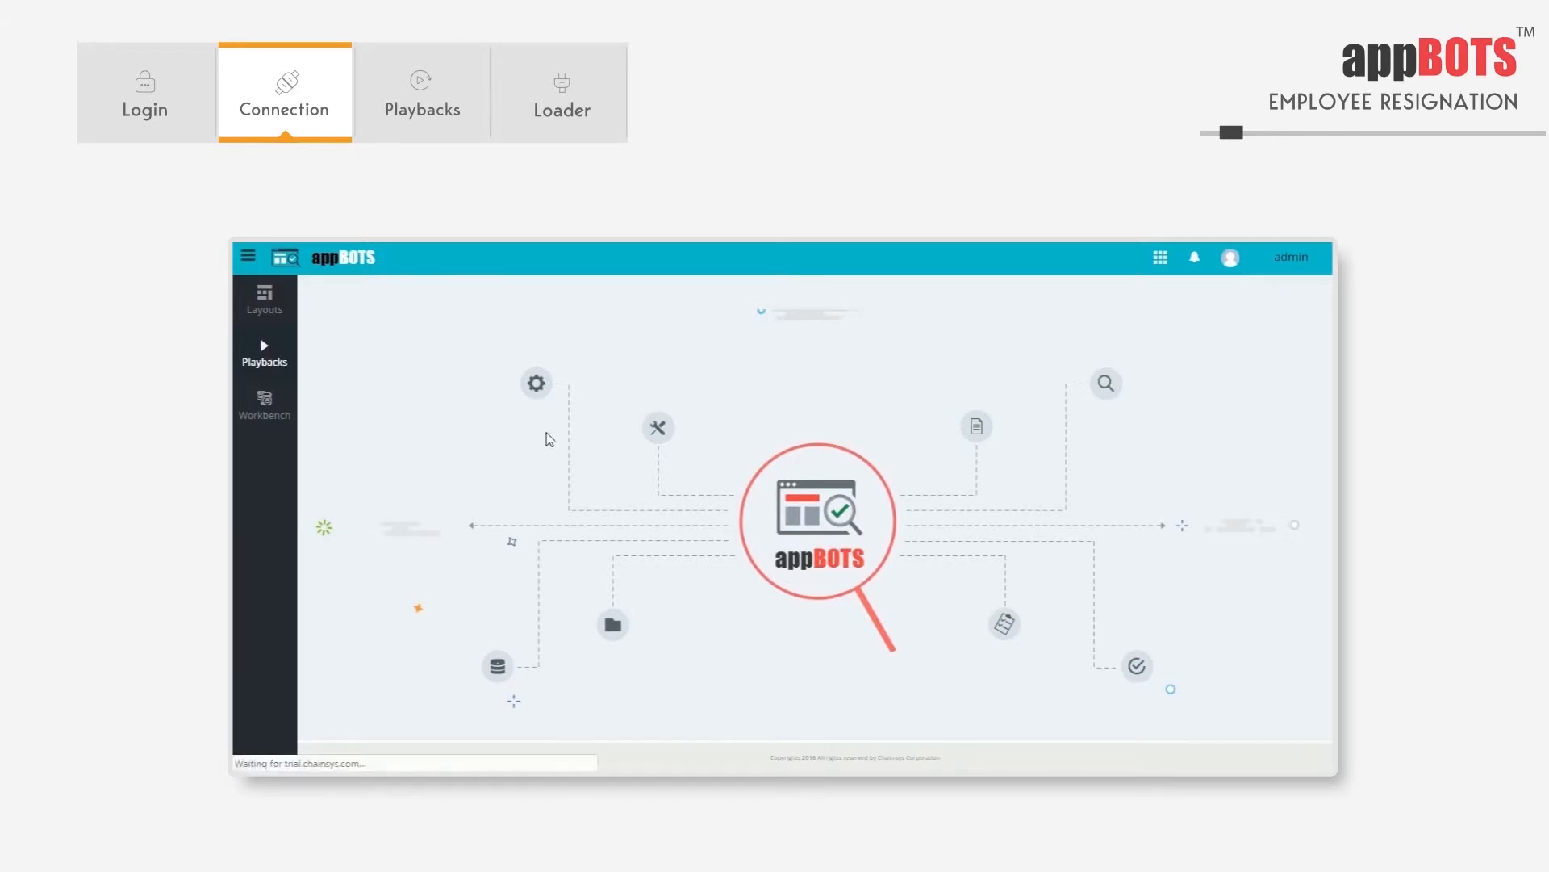
Open the appBOTS Playbacks page, which has no playback assigned yet.
left_click(423, 92)
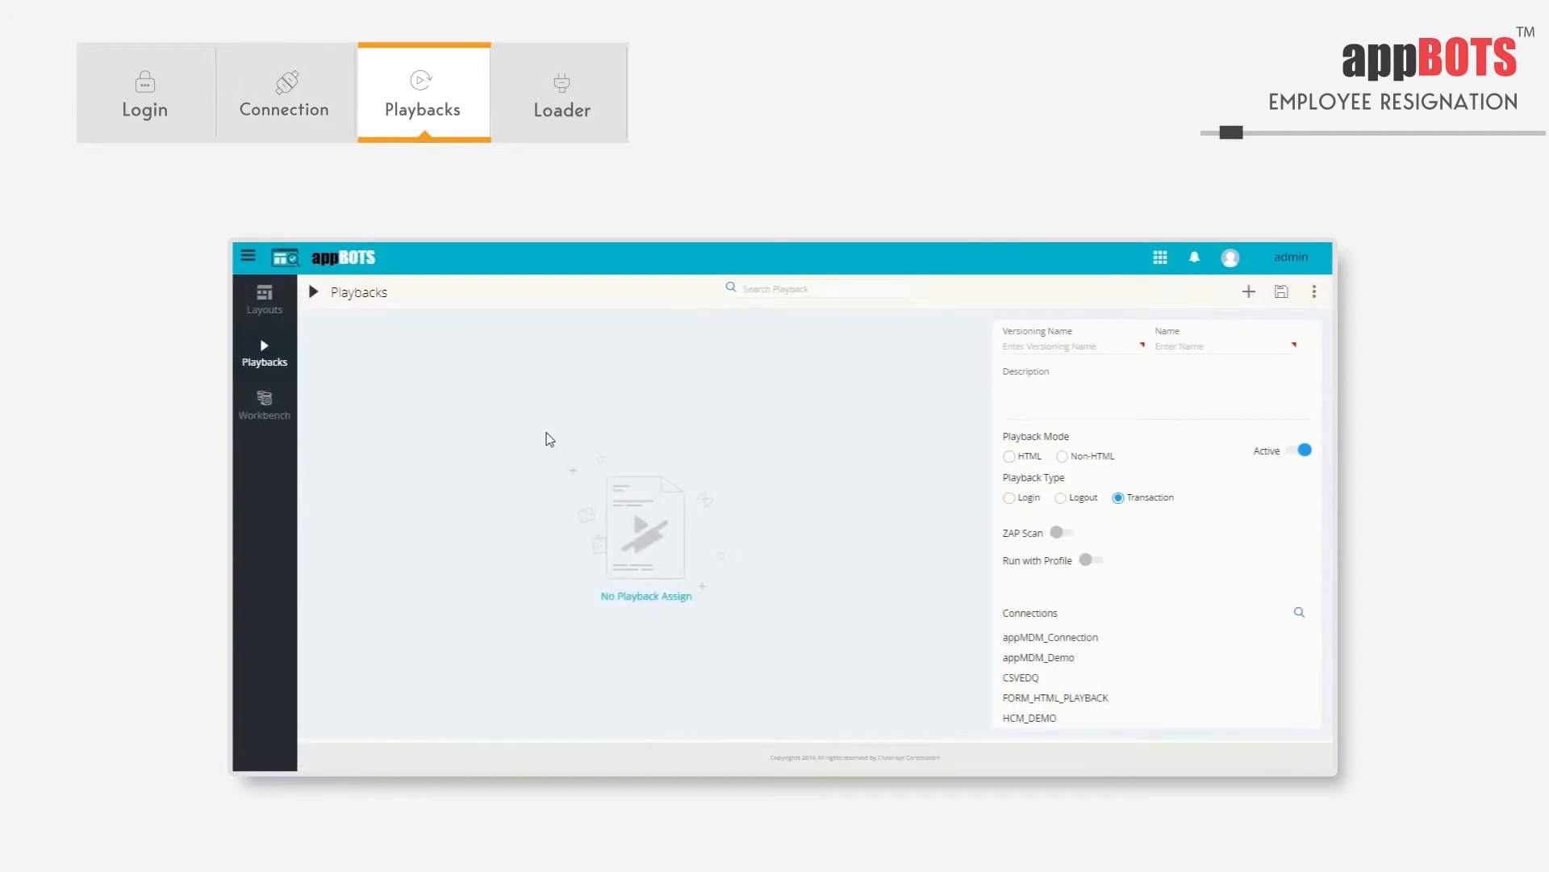
Search for and load Employee_Resignation_PB, showing its Emp_Resign_NAV and Emp_Resign_lay layouts.
left_click(800, 288)
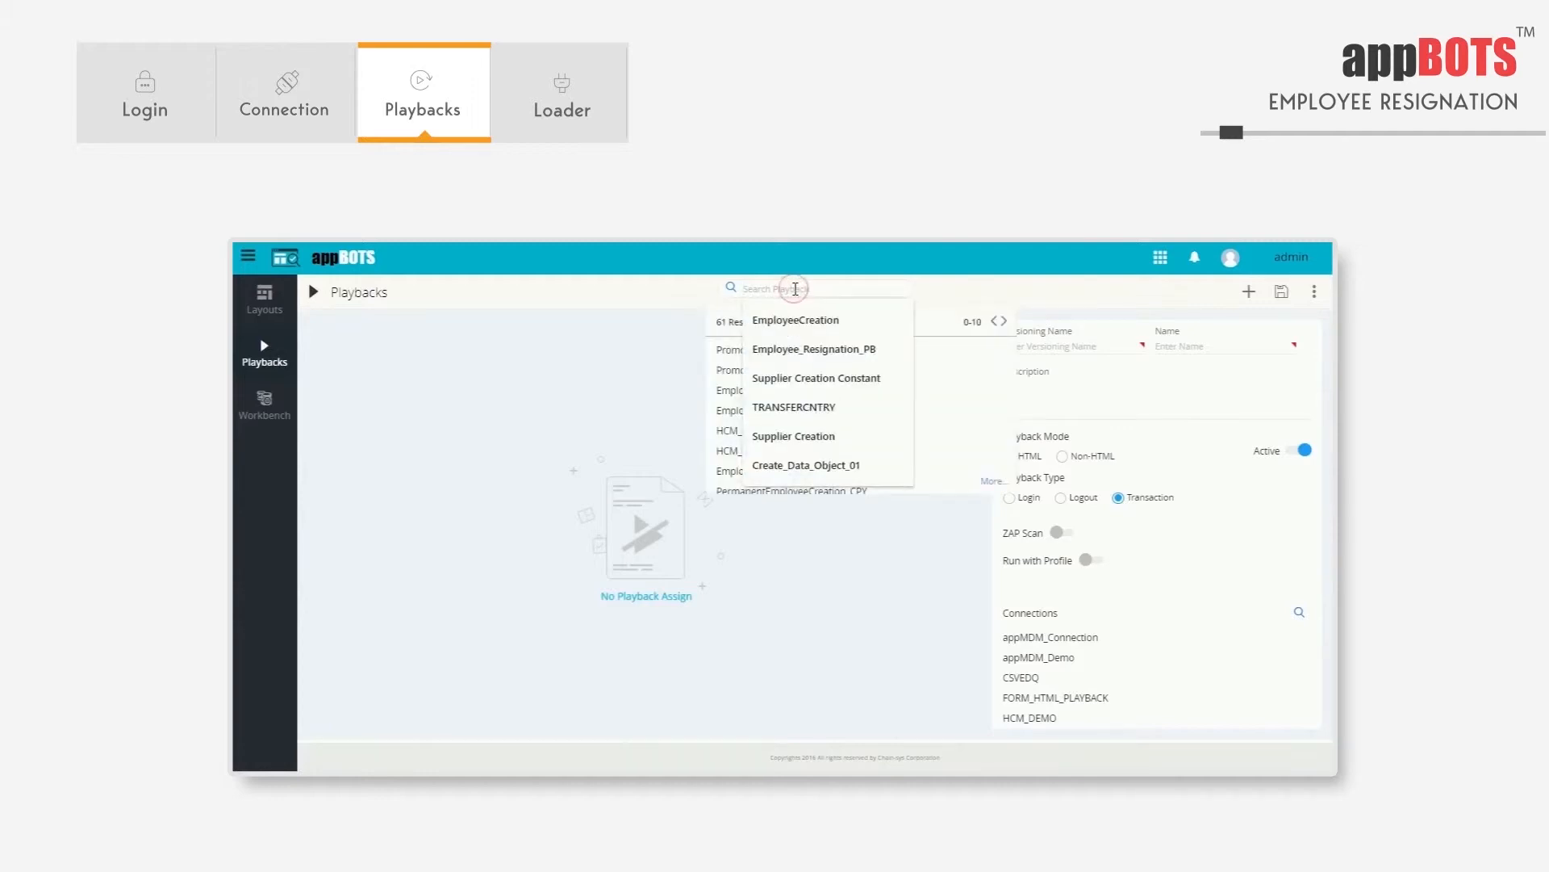
left_click(814, 348)
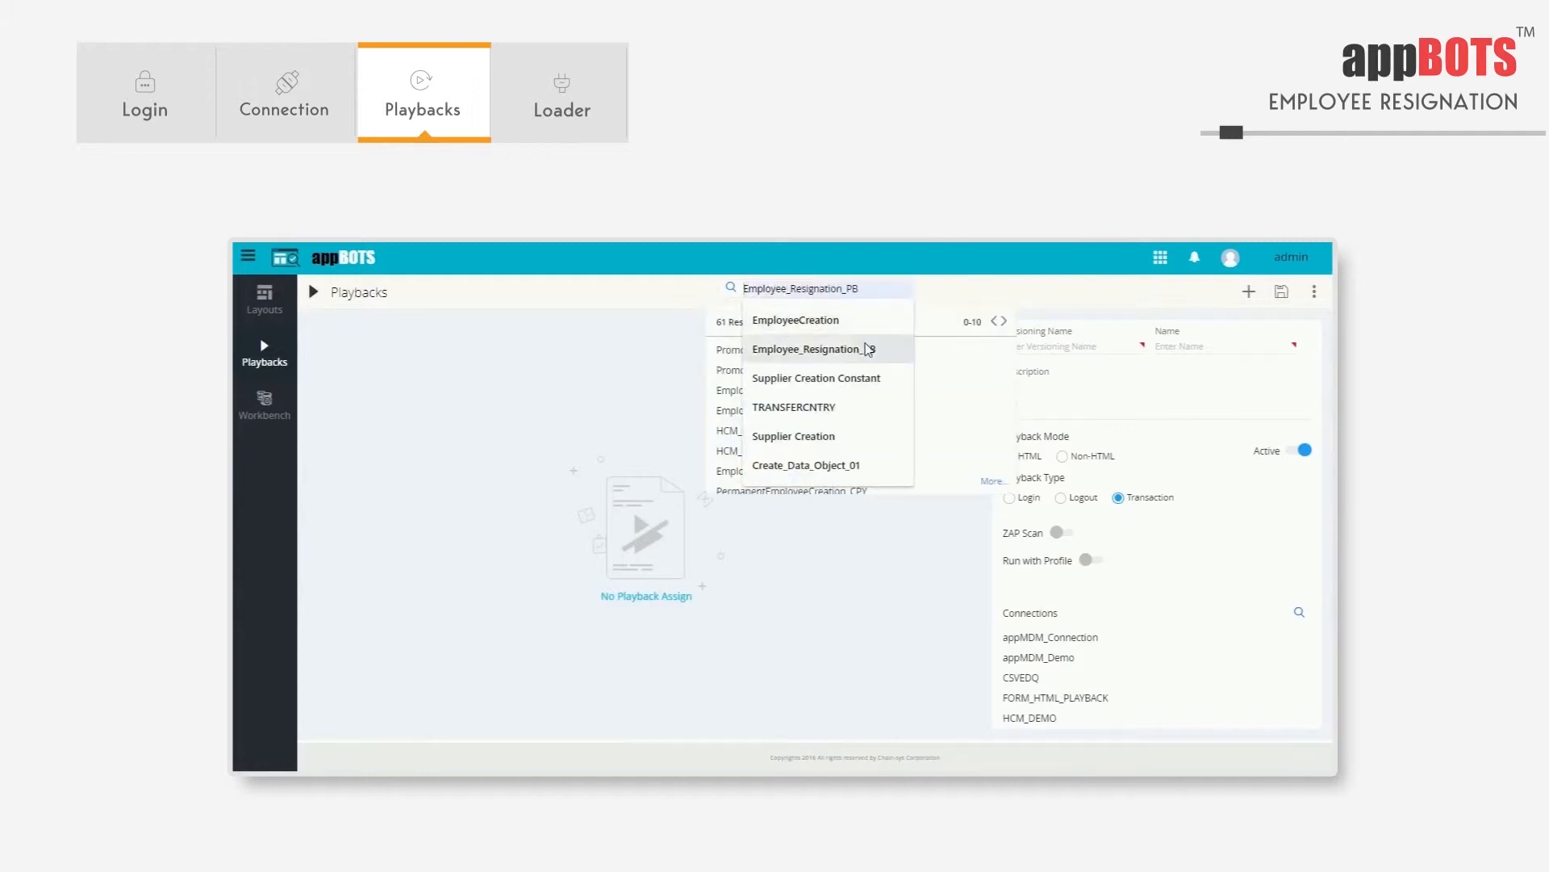
left_click(815, 349)
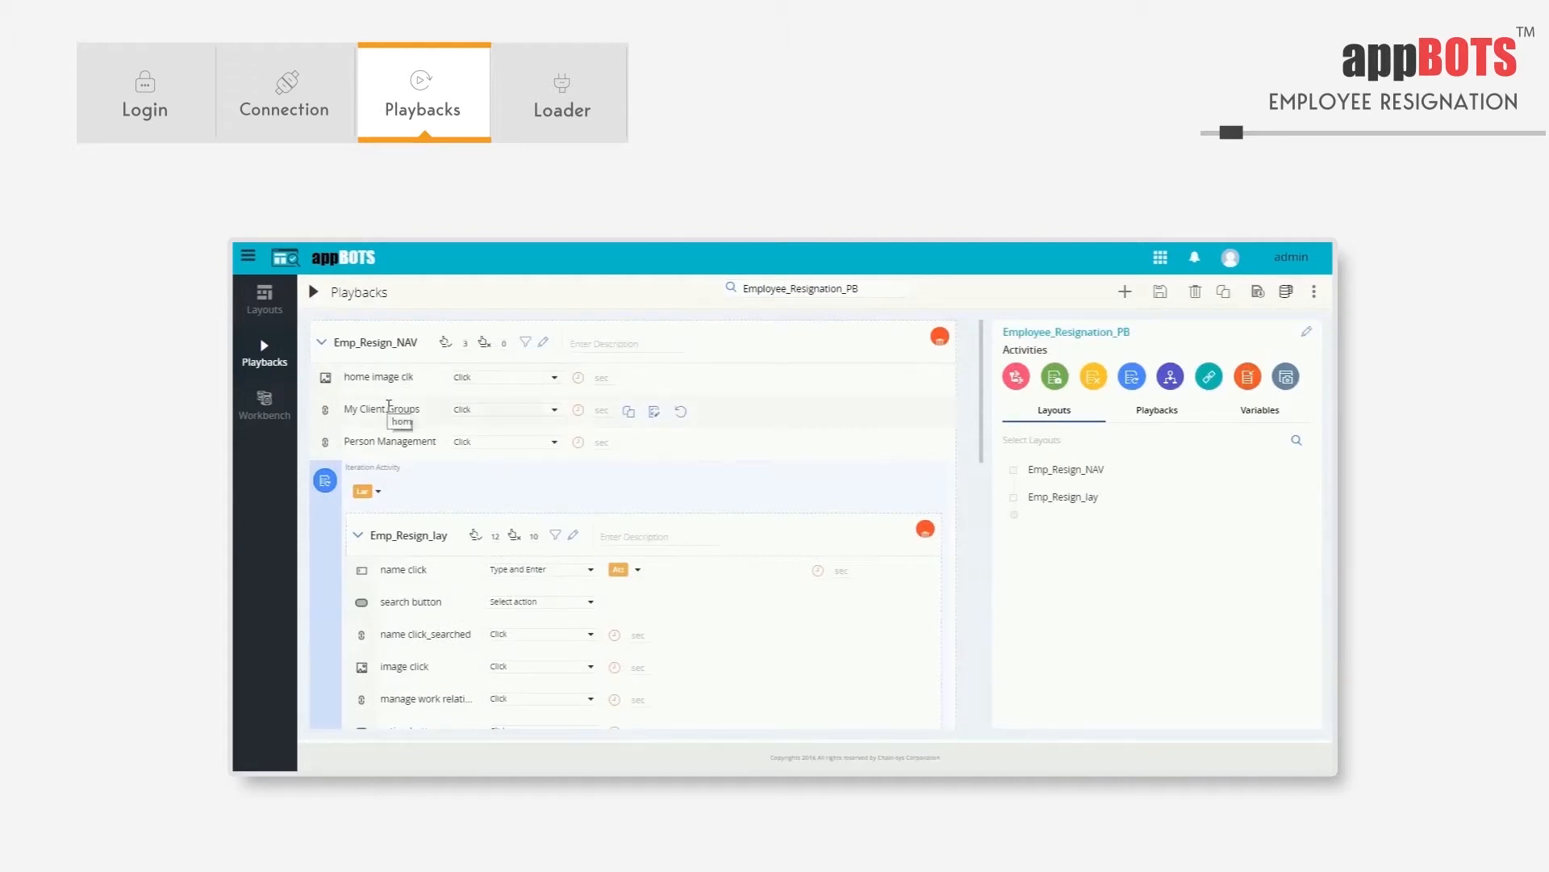
mouse_move(391, 440)
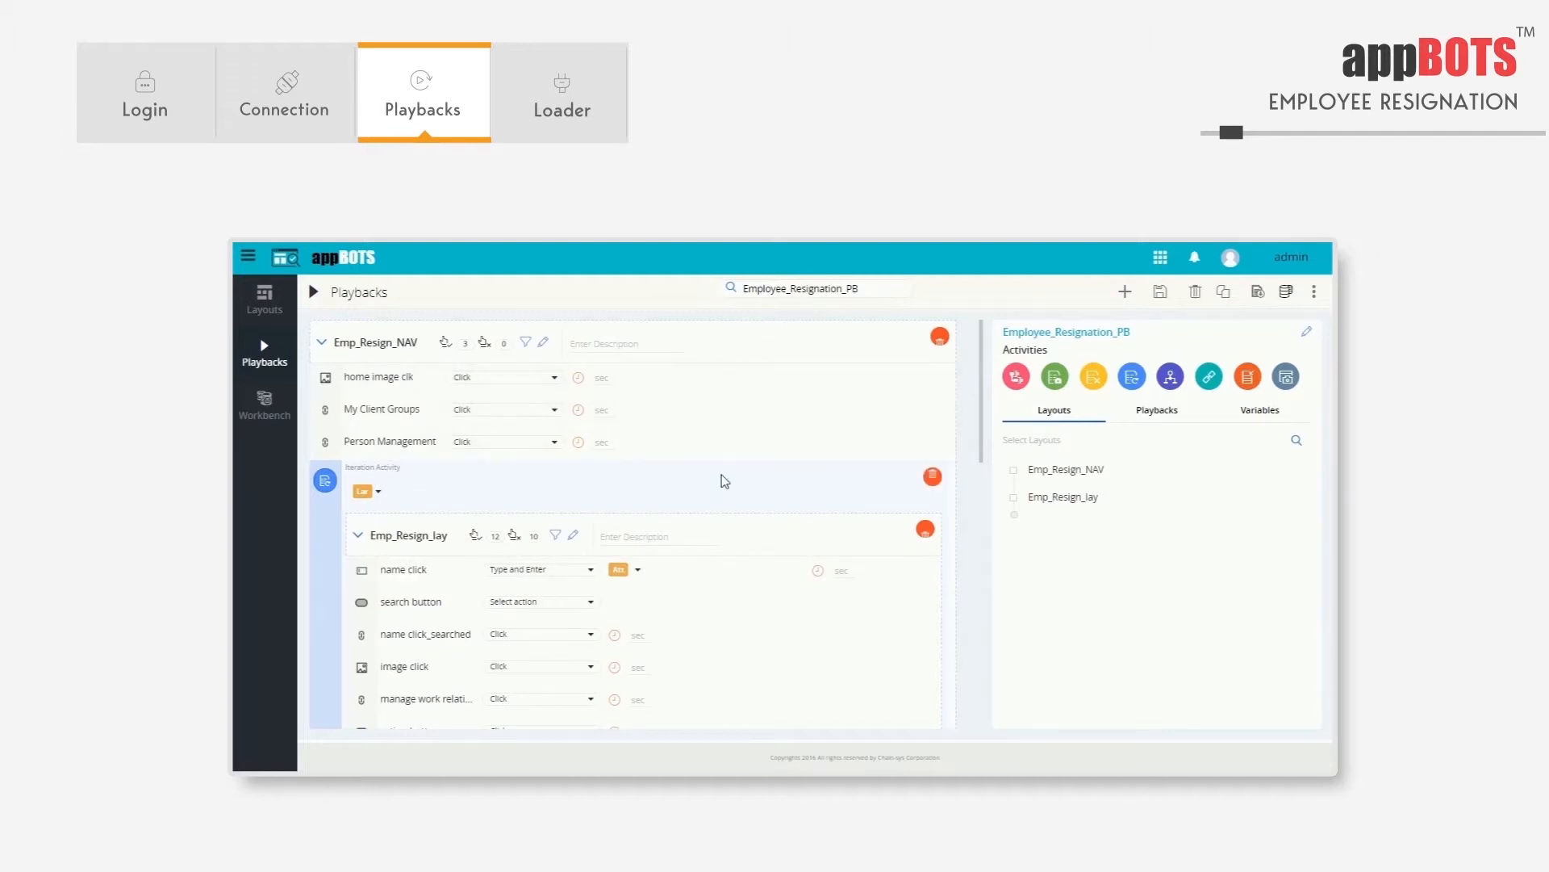
mouse_move(651, 495)
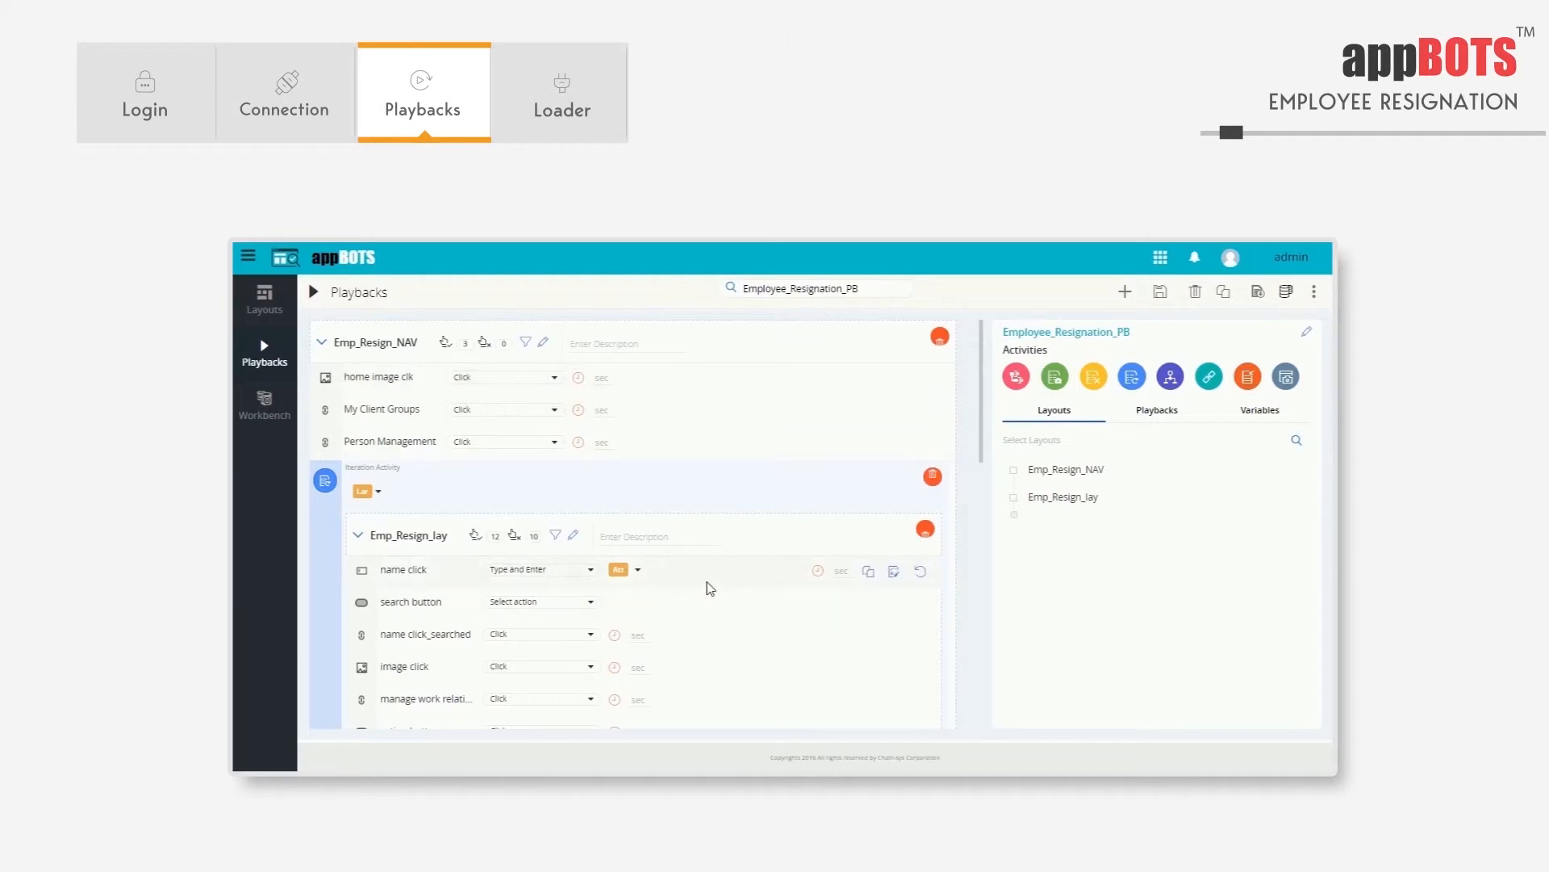
mouse_move(543, 378)
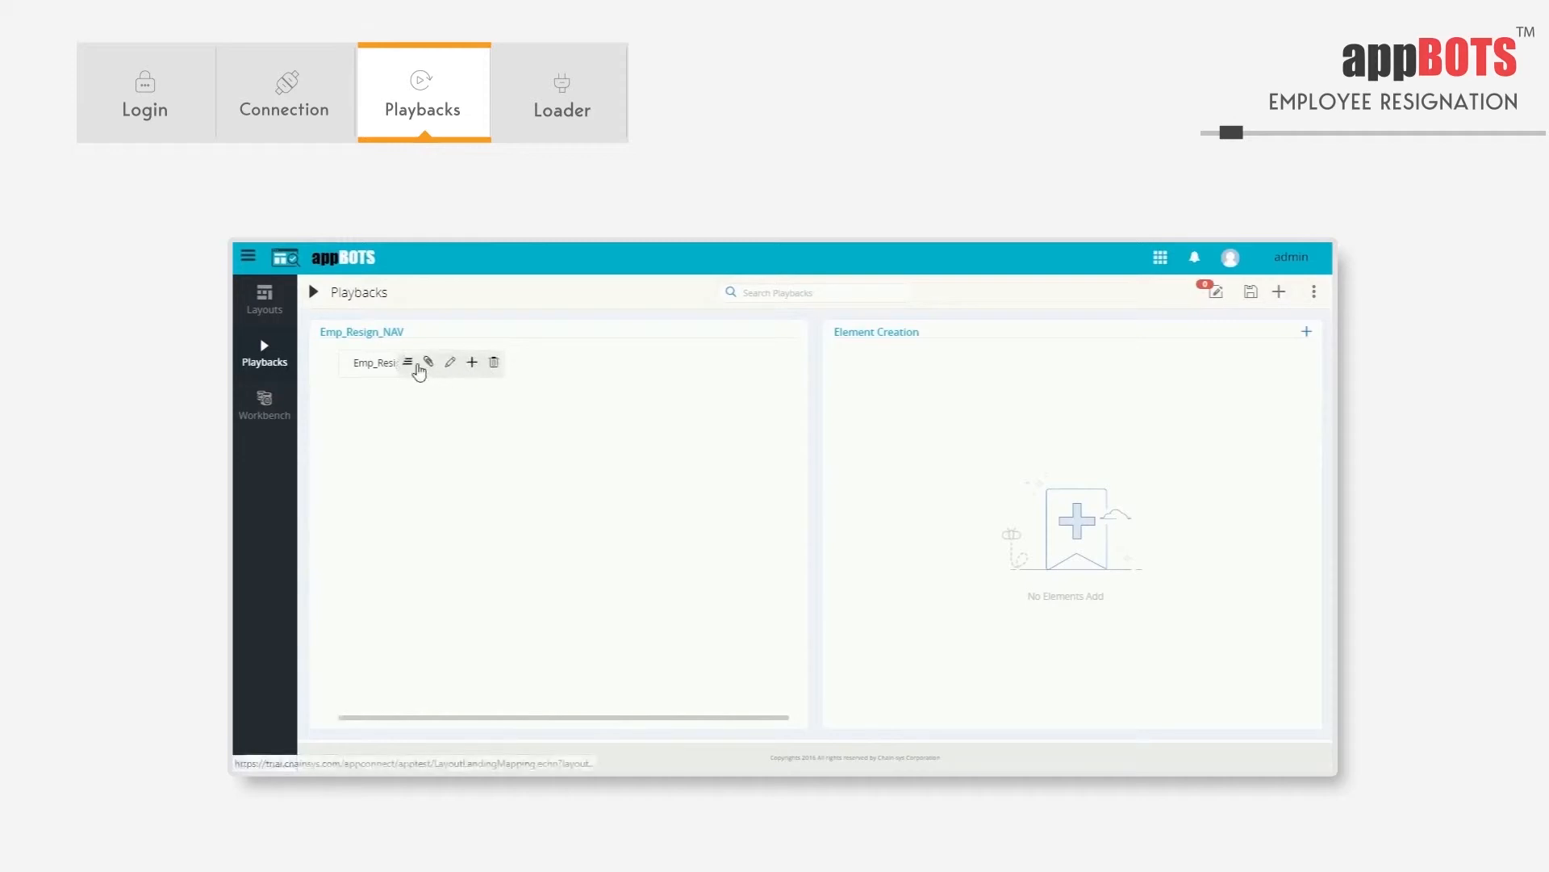
List Emp_Resign_NAV's fields: home image click, My Client Groups, Person Management.
left_click(407, 360)
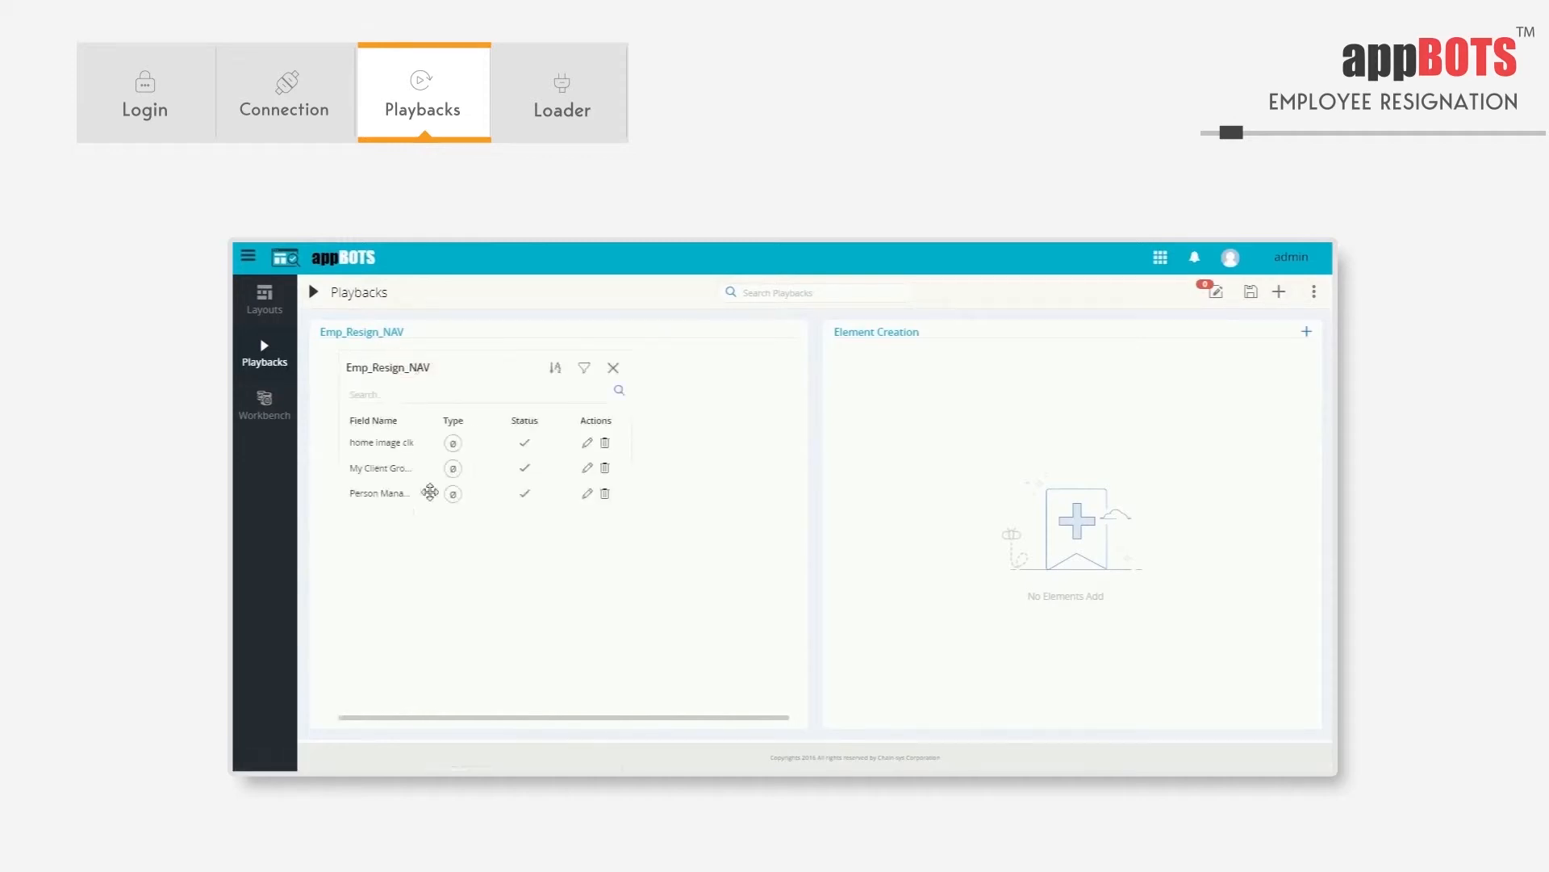
mouse_move(749, 423)
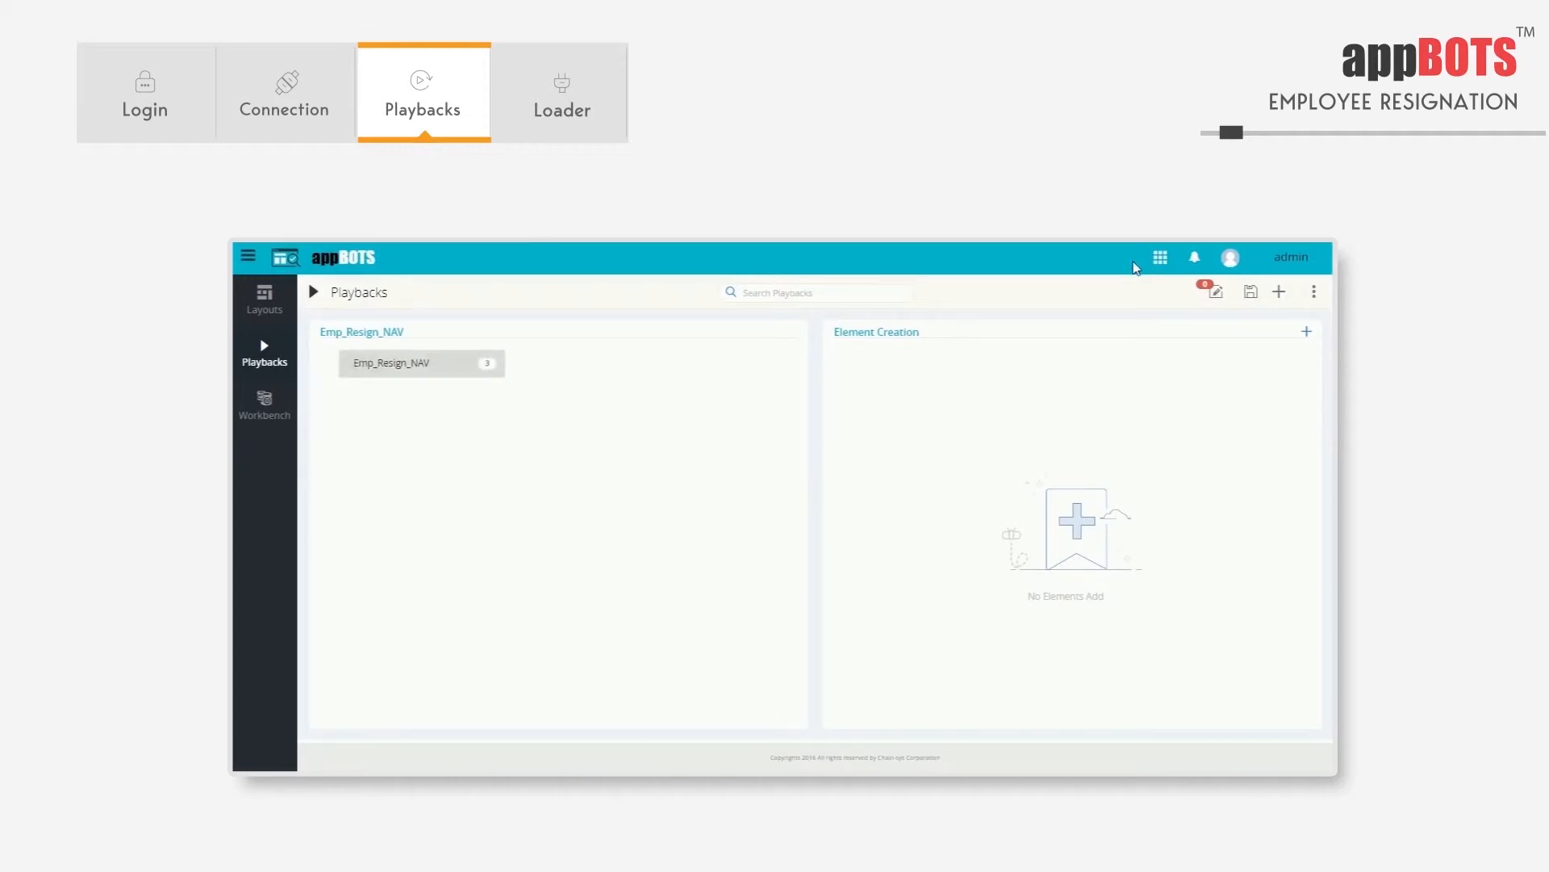
mouse_move(1160, 258)
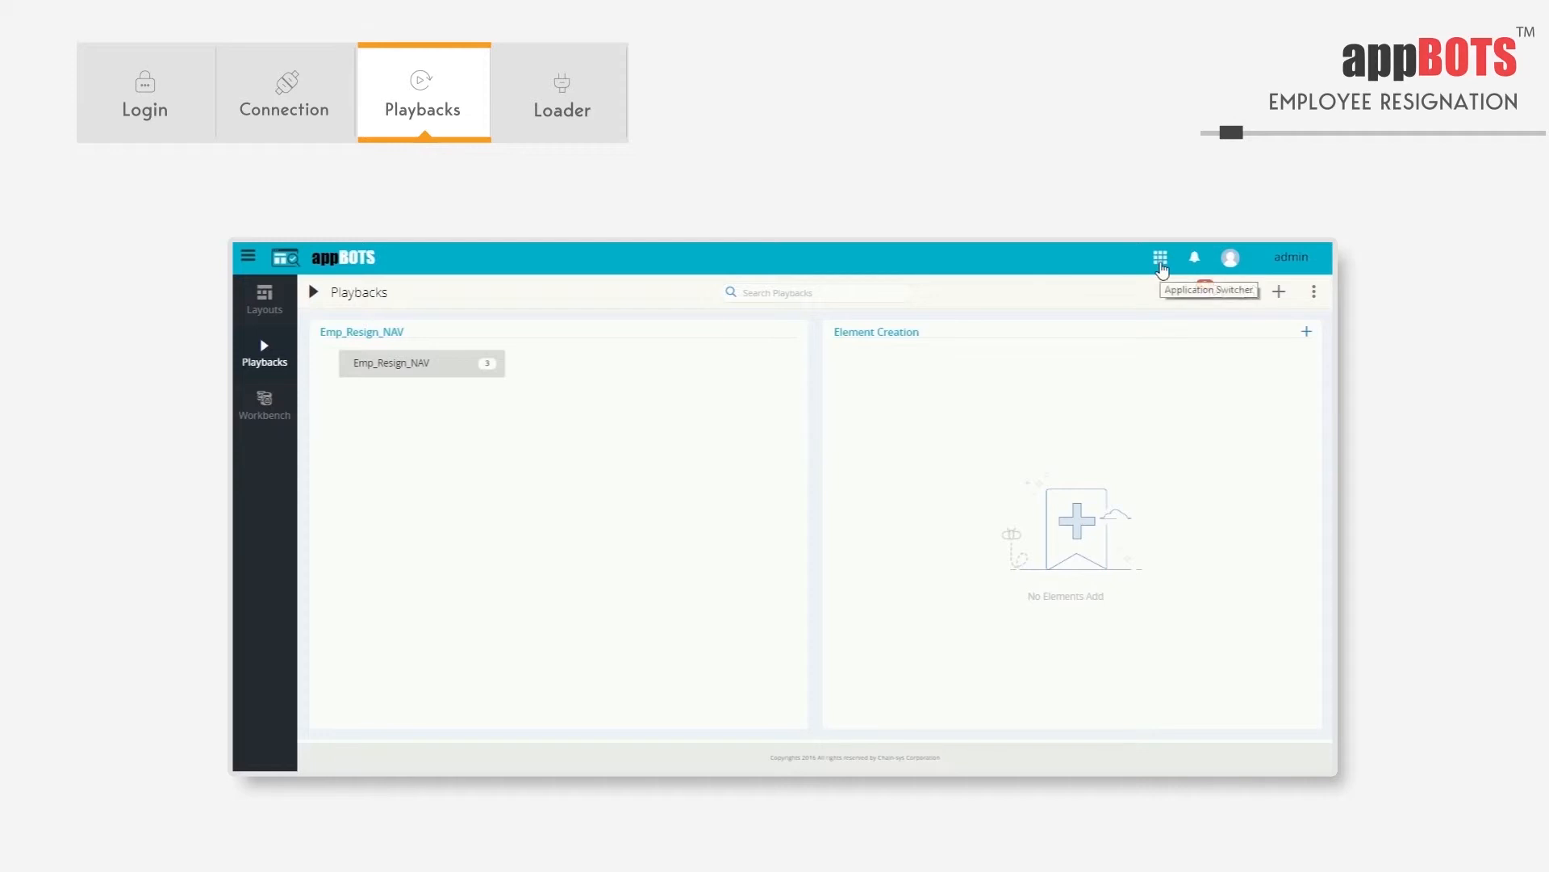
Switch from appBOTS to appCONNECT using the Application Switcher.
left_click(1158, 257)
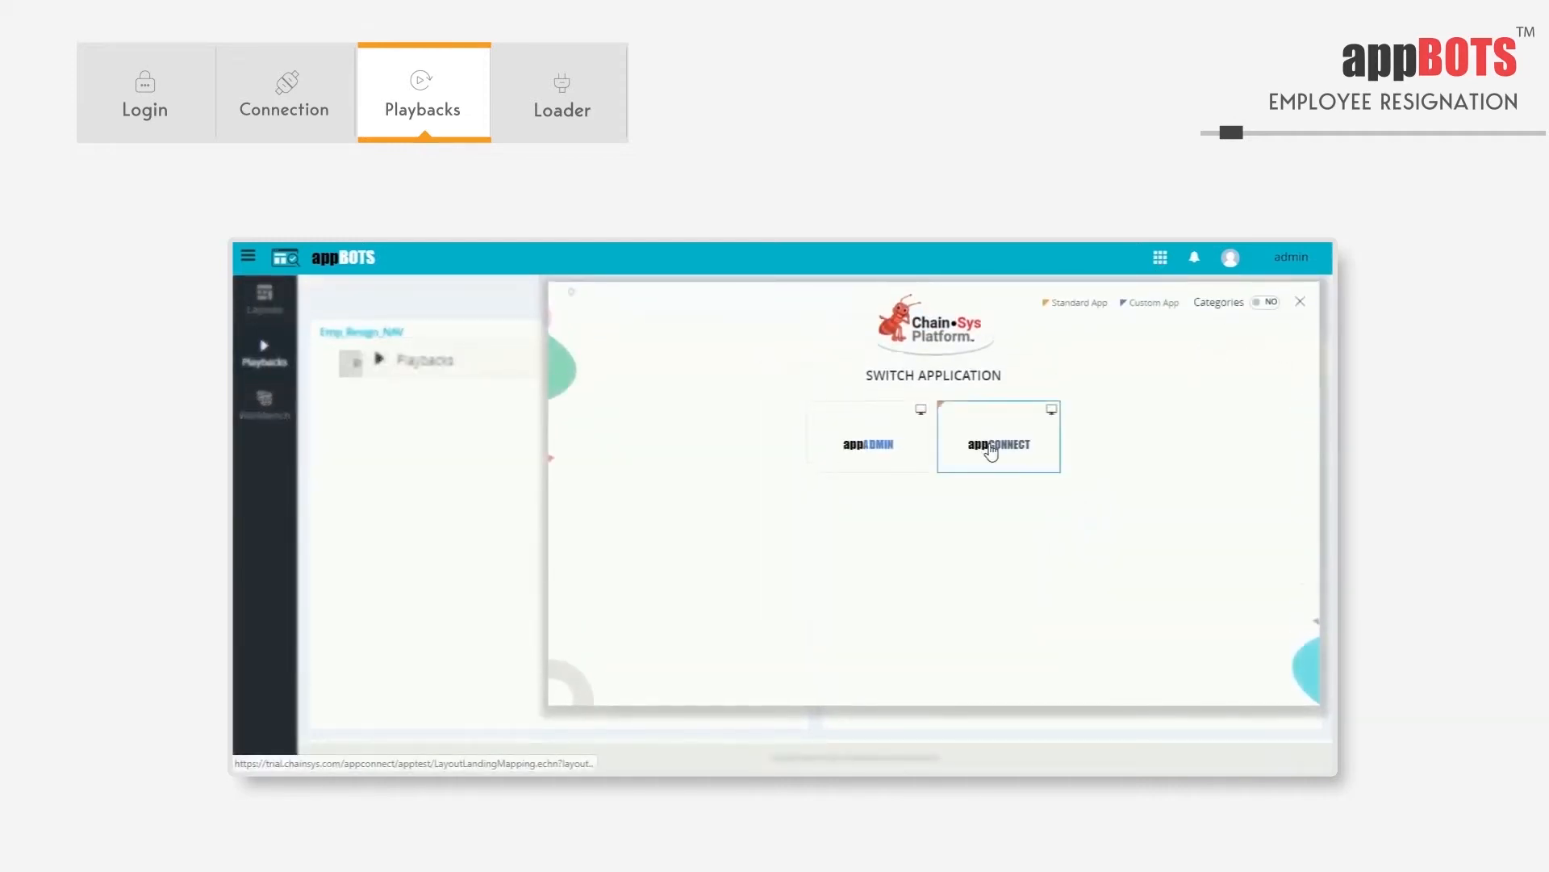
left_click(997, 444)
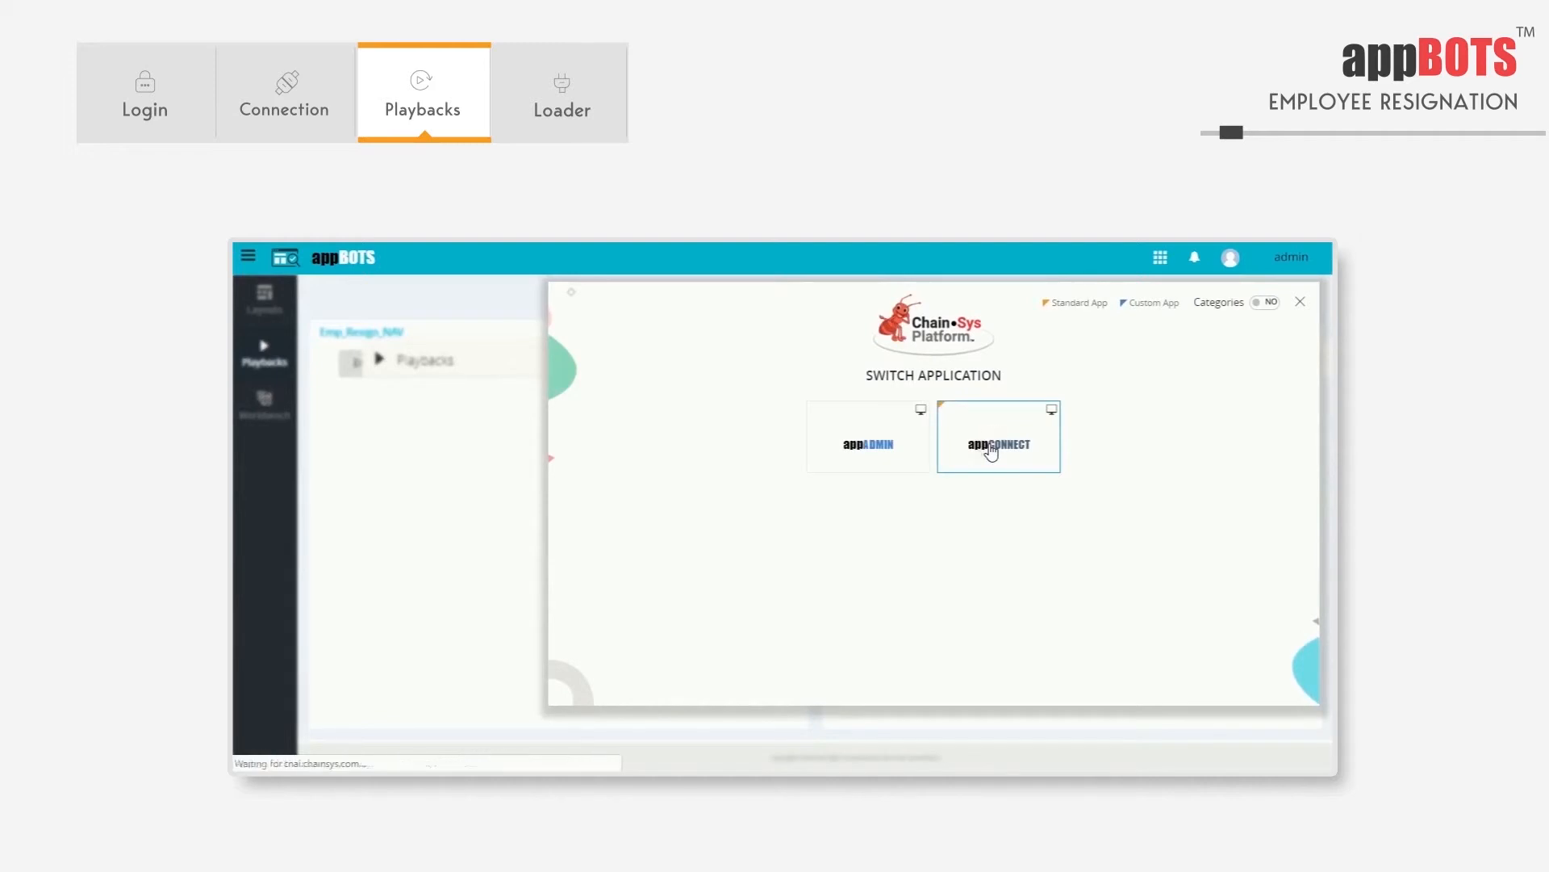
left_click(997, 443)
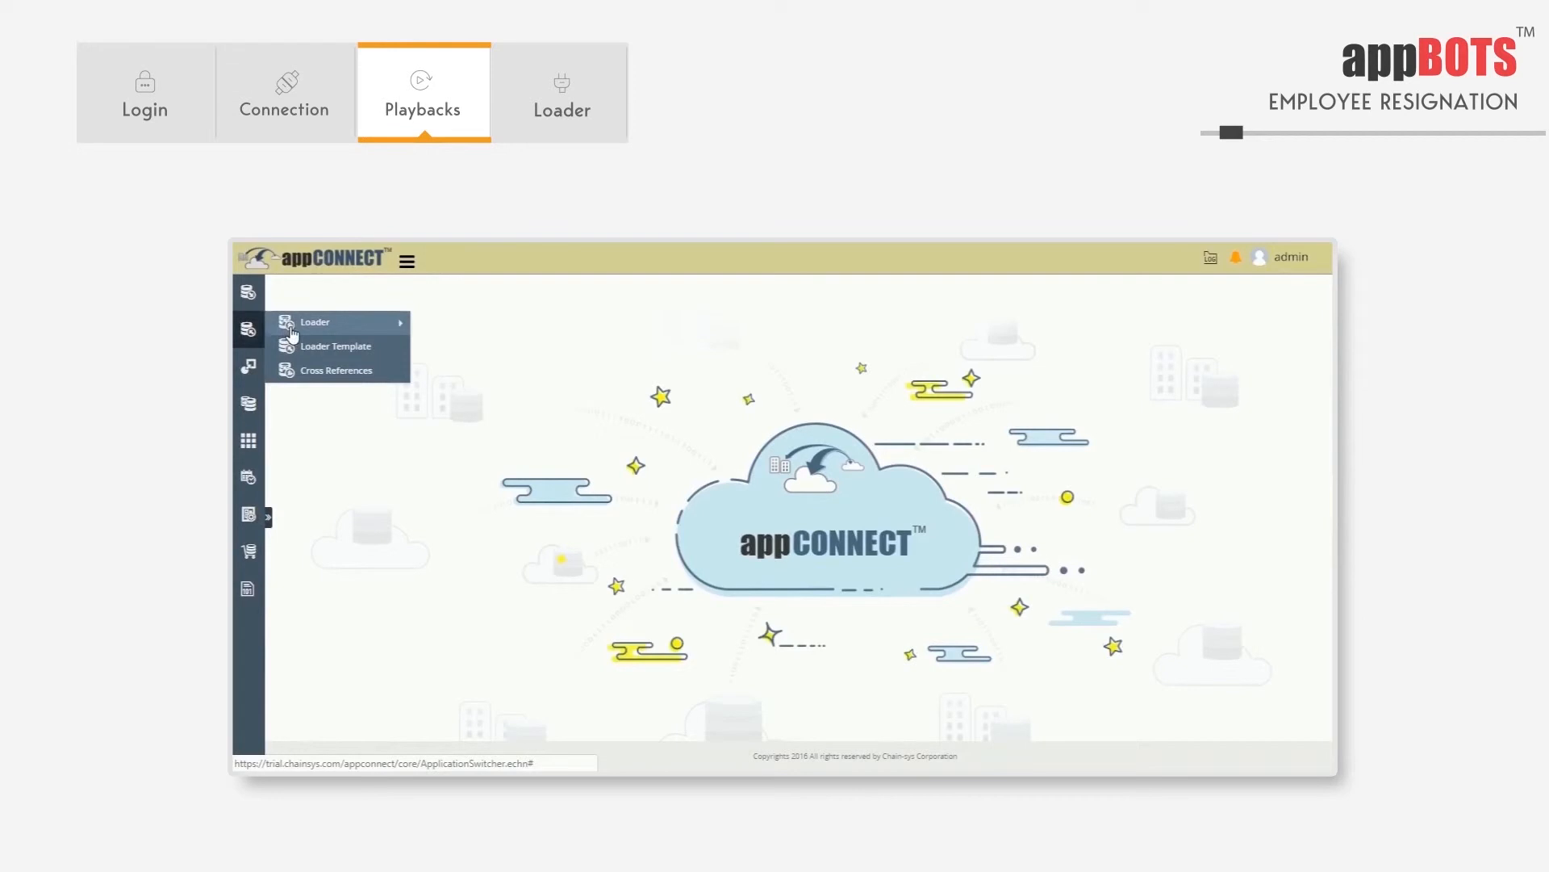
Open the Loaders list and search 'Emplo' to show the two Employee_Resignation loaders.
left_click(317, 321)
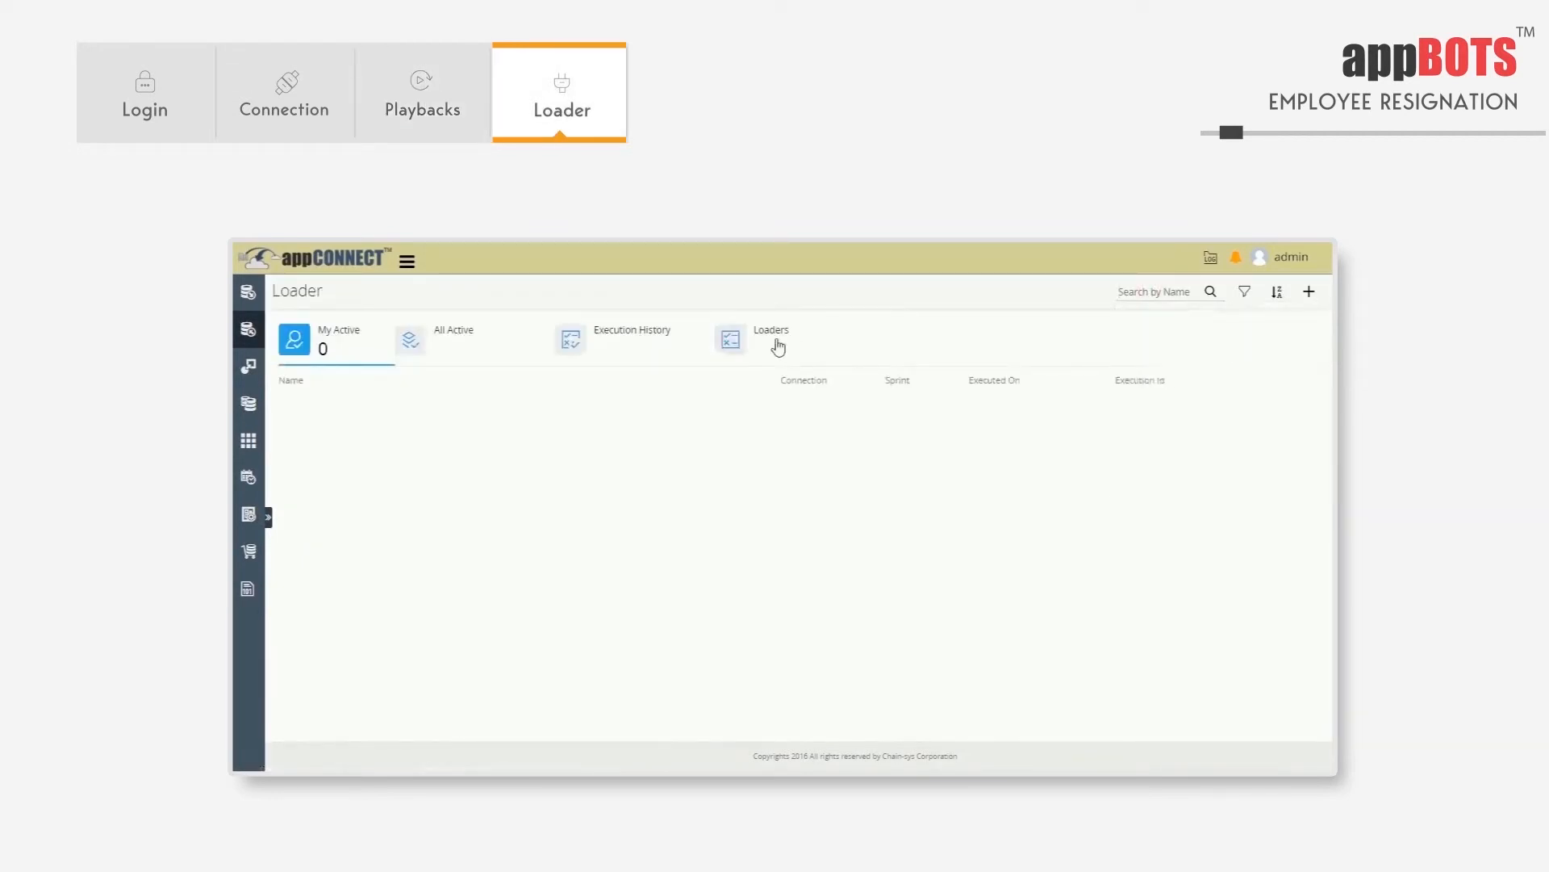
left_click(771, 338)
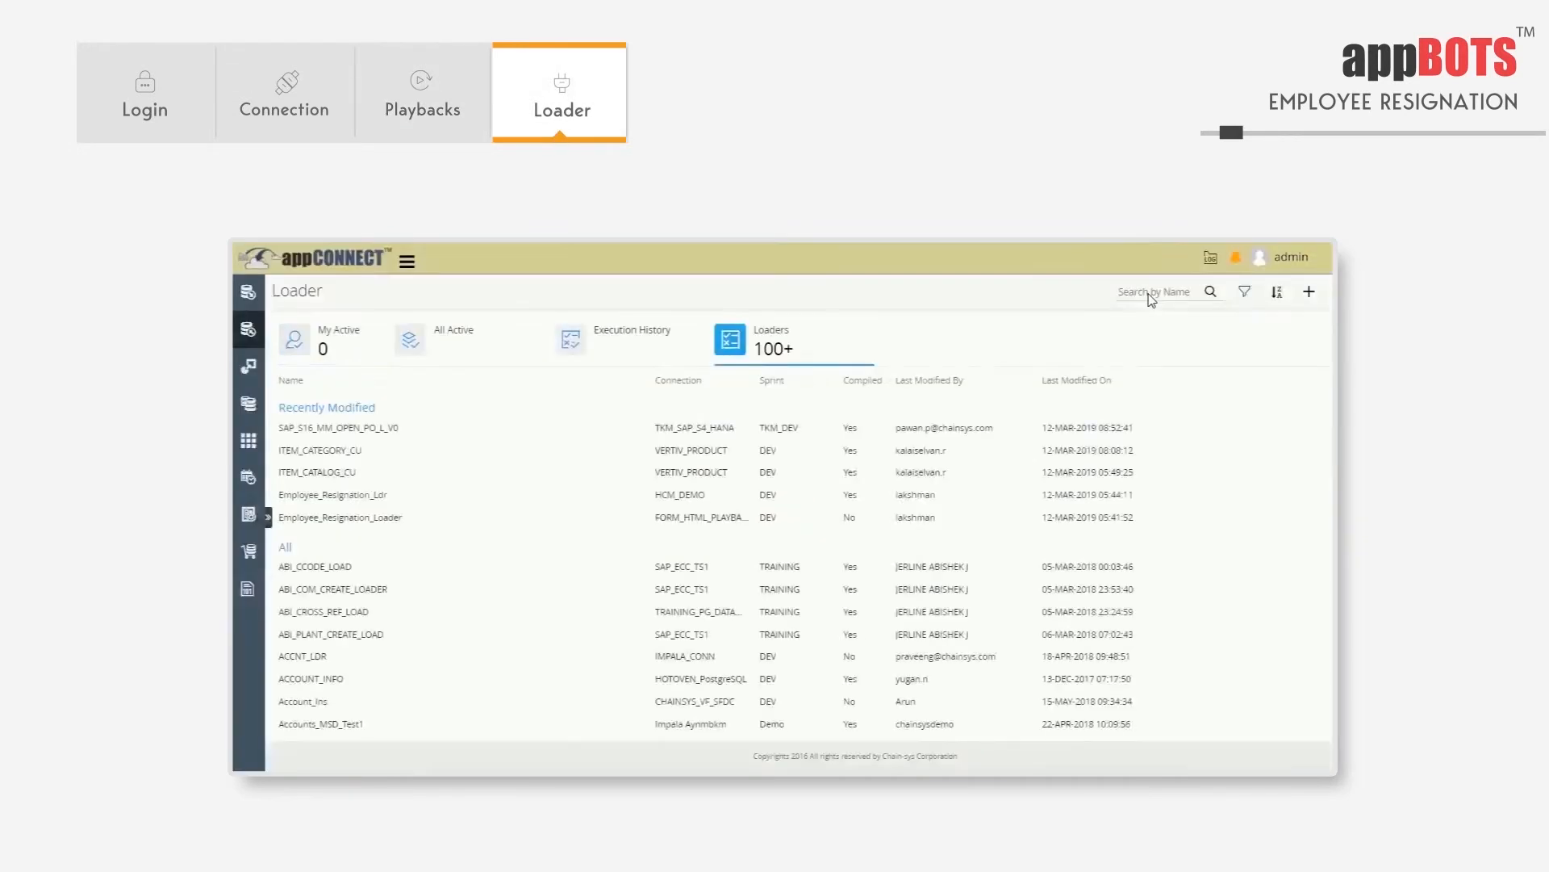
left_click(1156, 291)
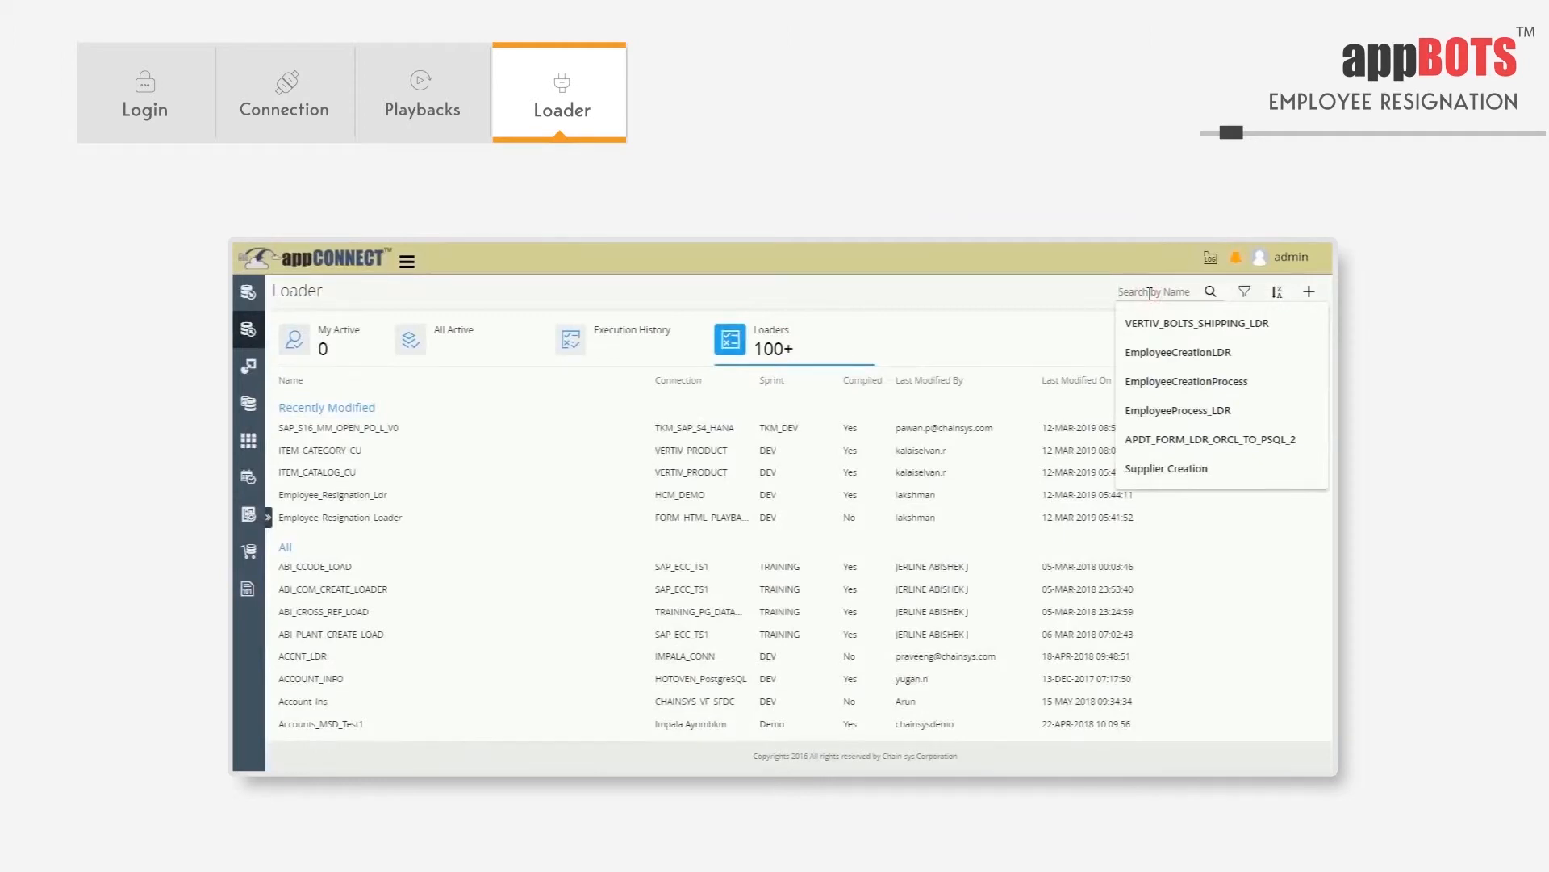
type("Empl")
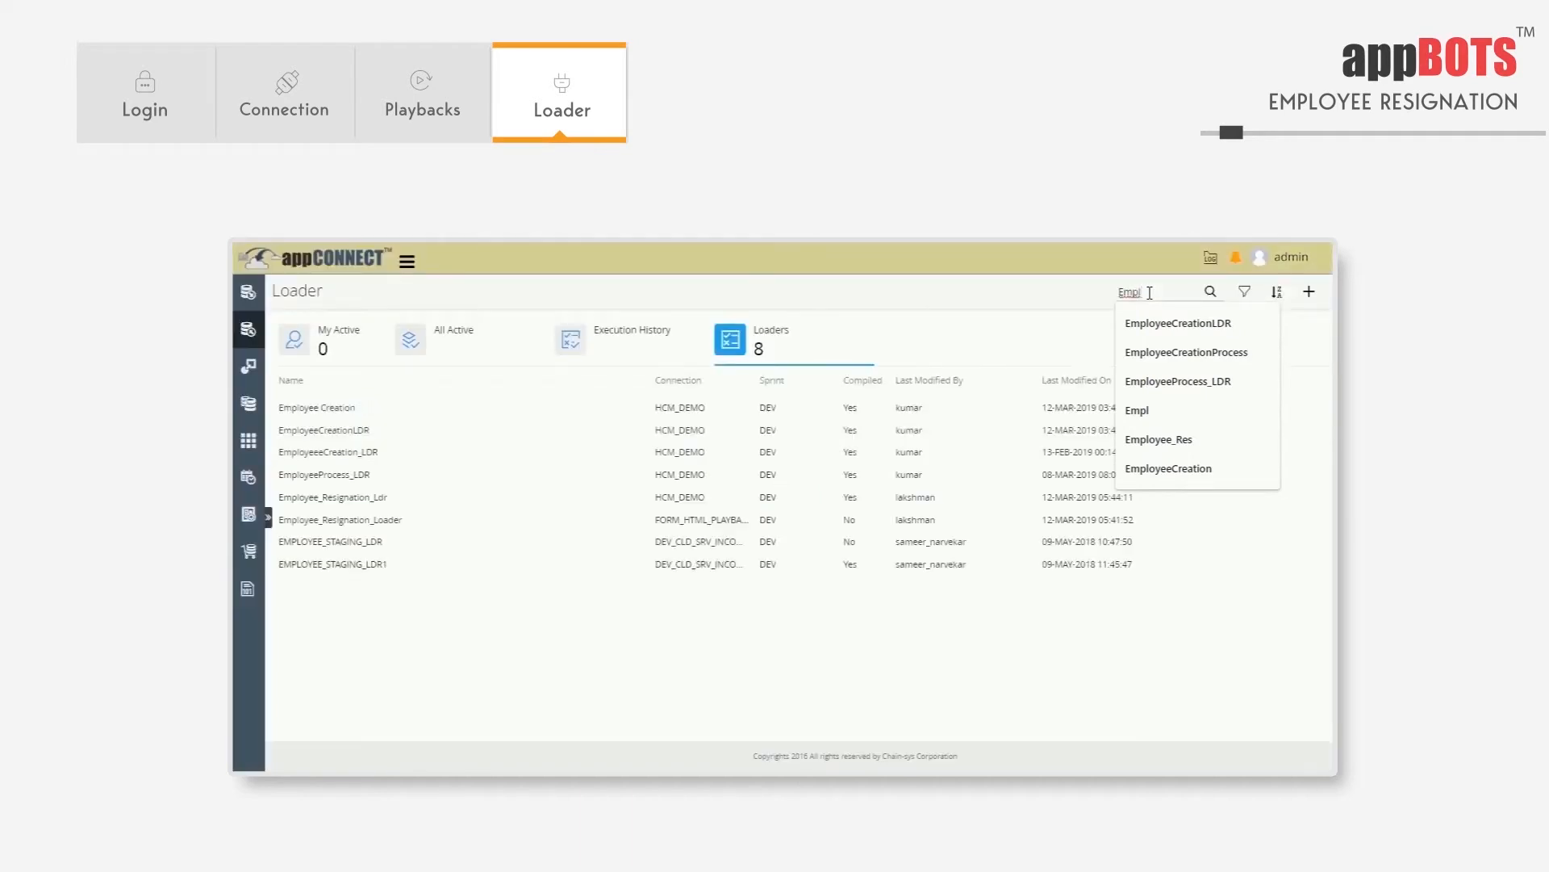
type("oyee_Res")
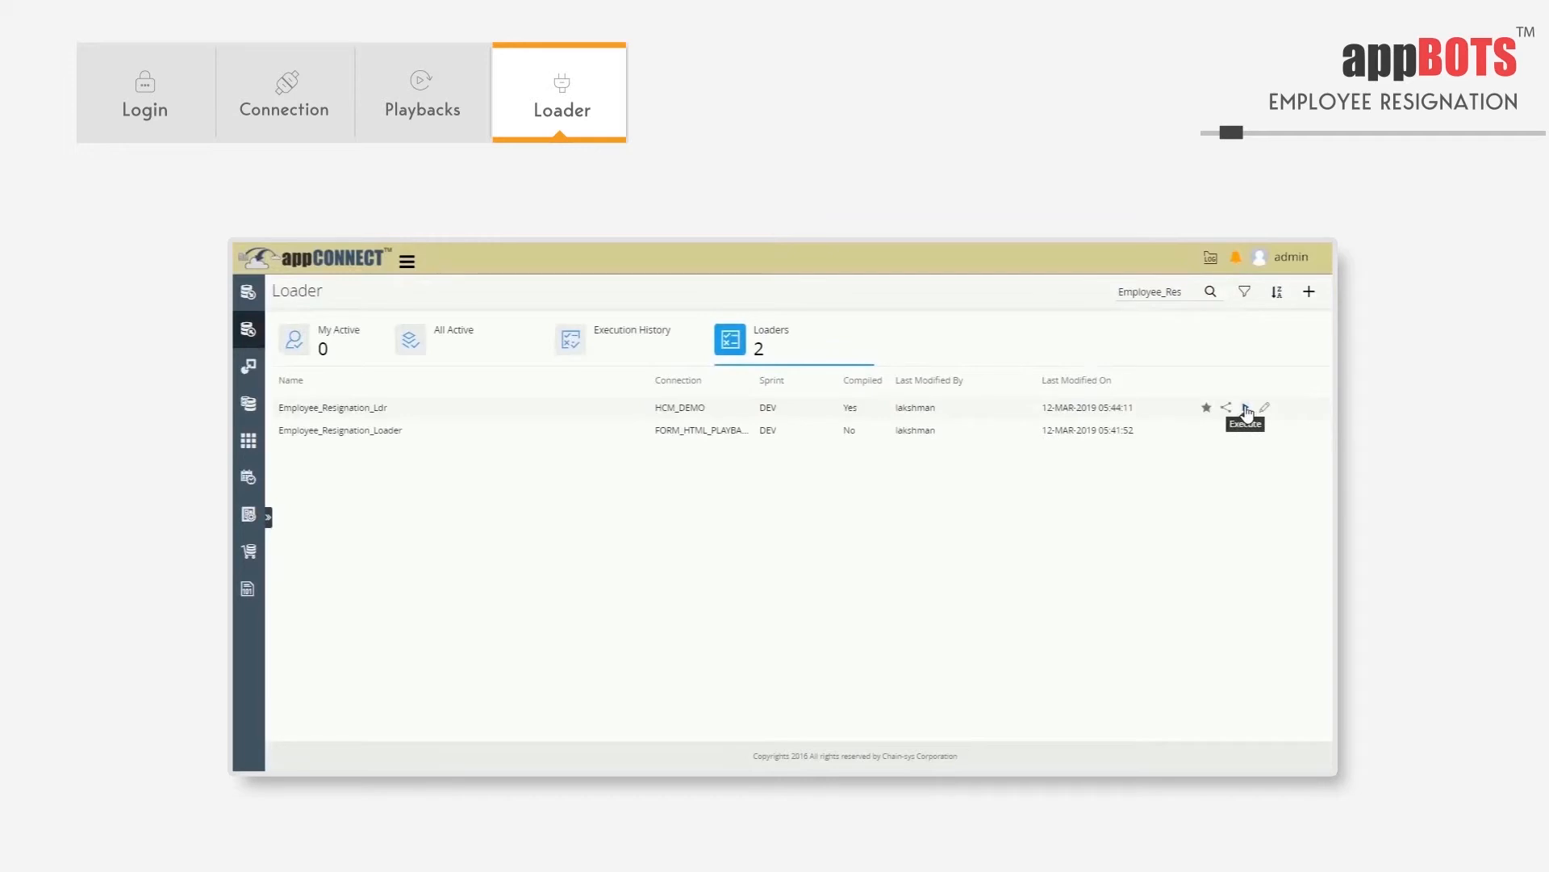
Execute Employee_Resignation_Ldr and upload INPUT_DATA_Resignation_Data.xlsx as its Resignation_Data input.
left_click(1244, 407)
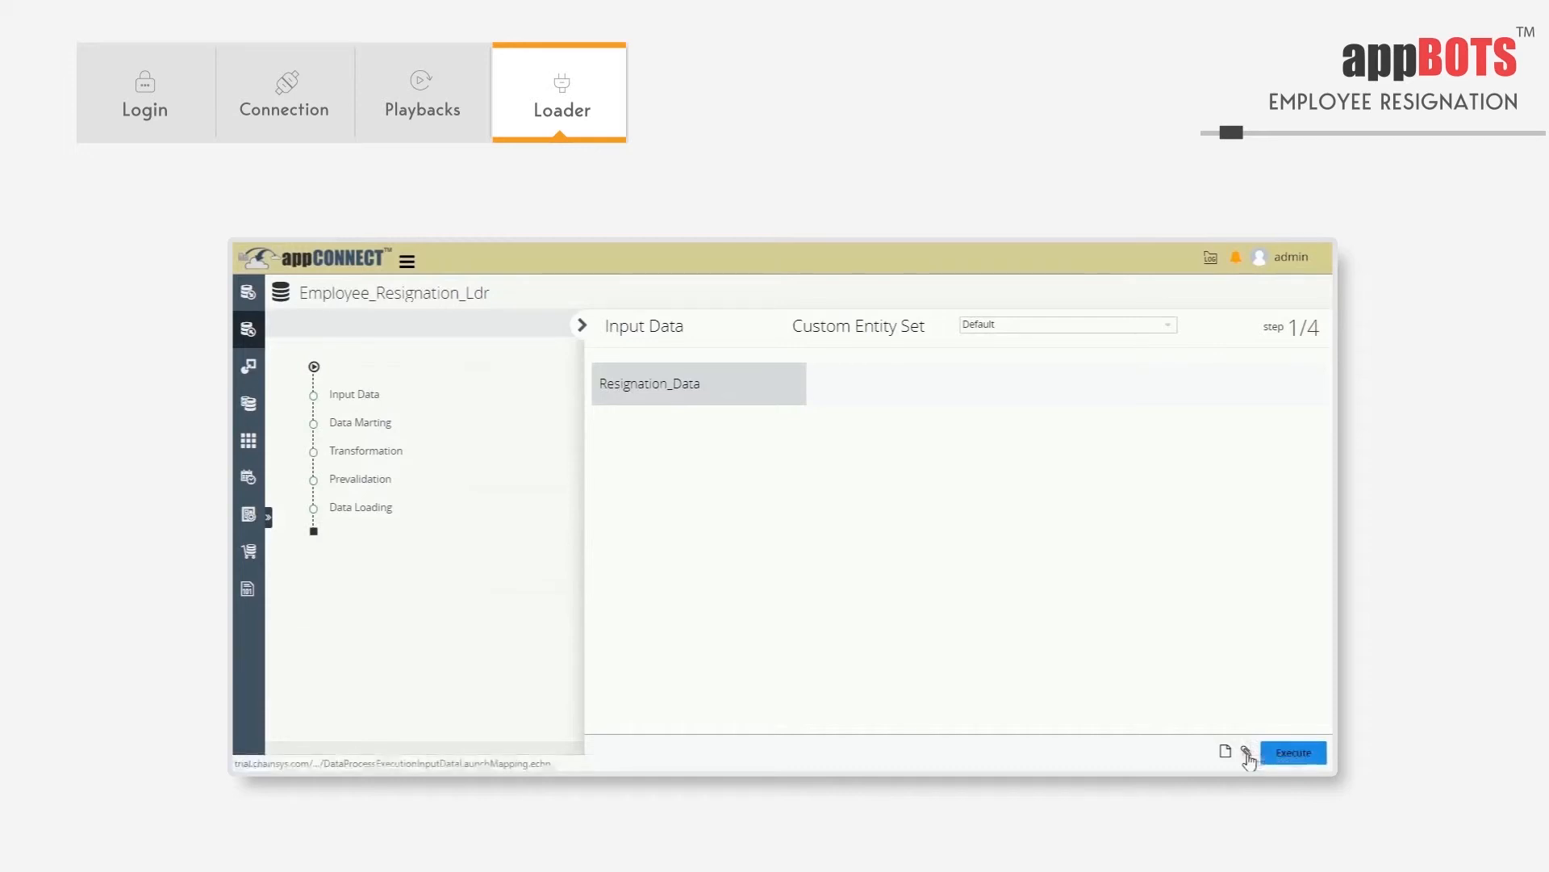
left_click(1250, 752)
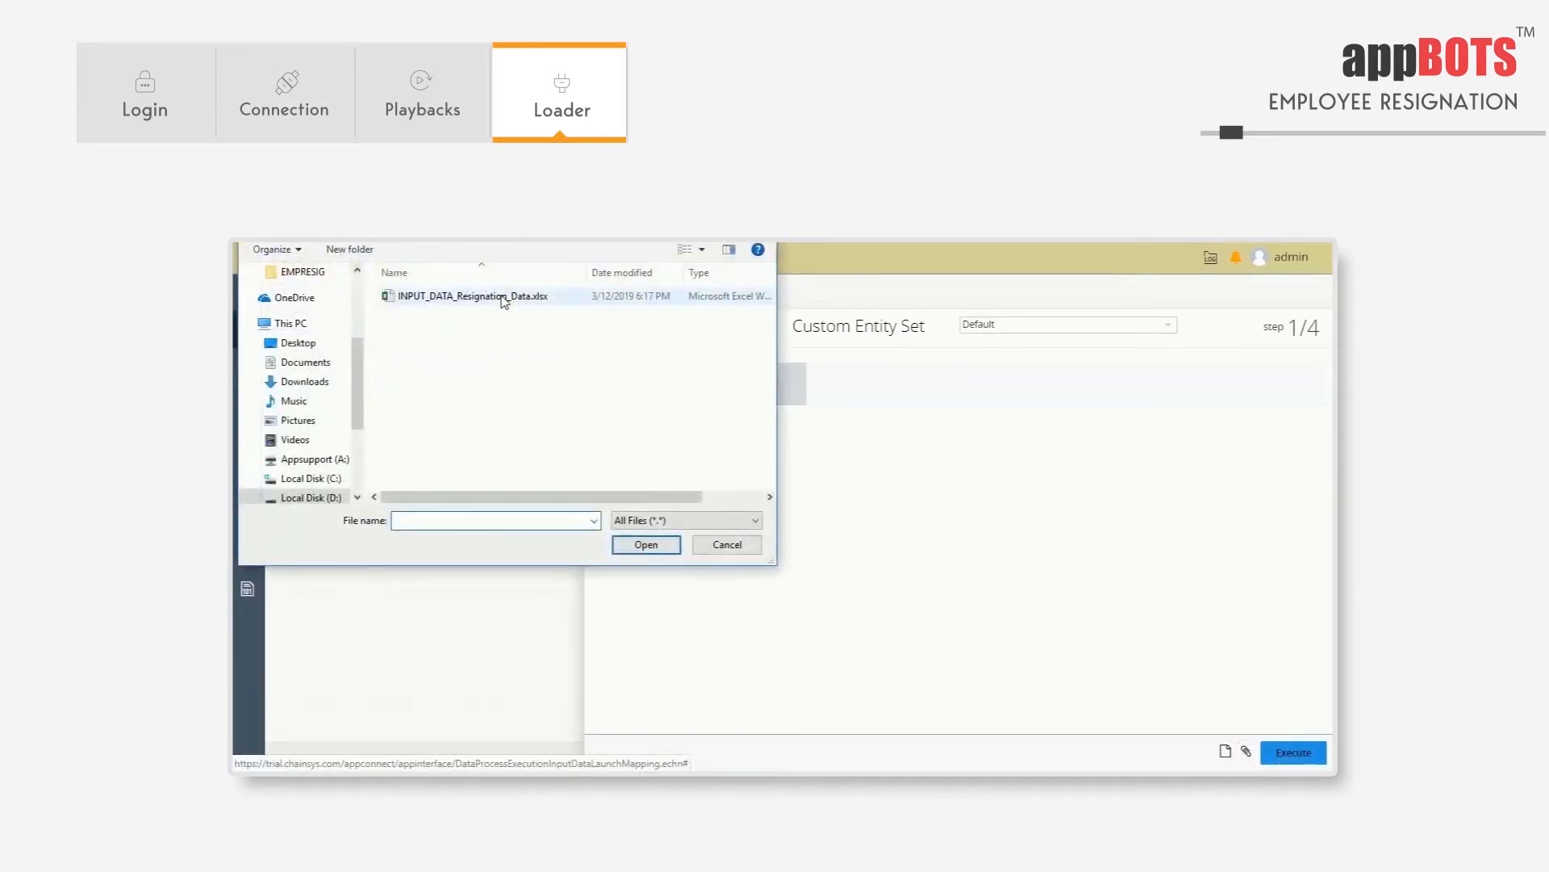
left_click(646, 545)
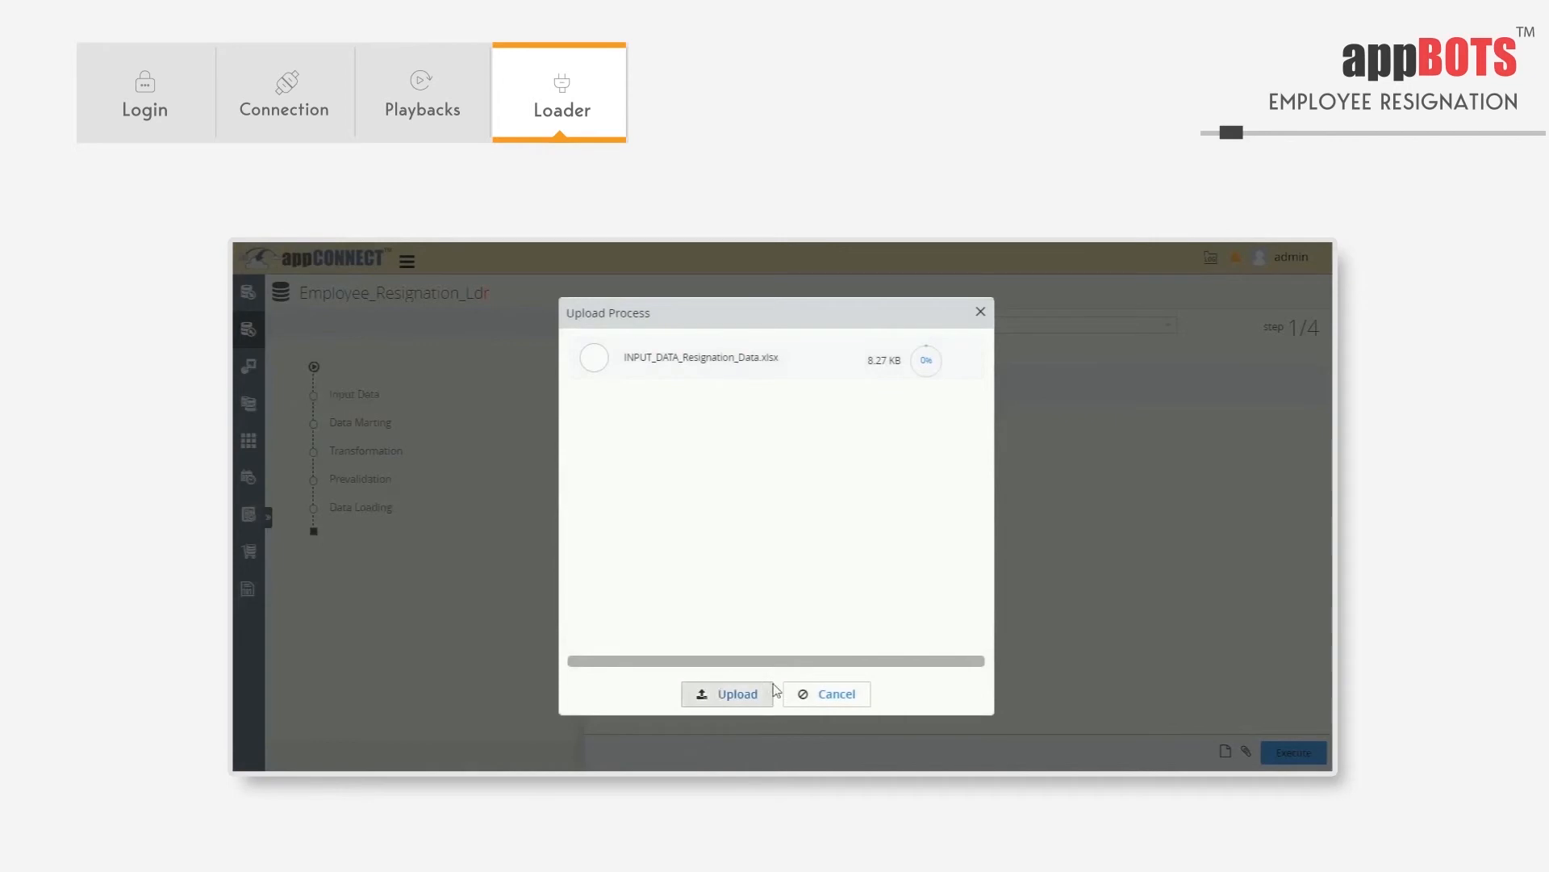
left_click(727, 692)
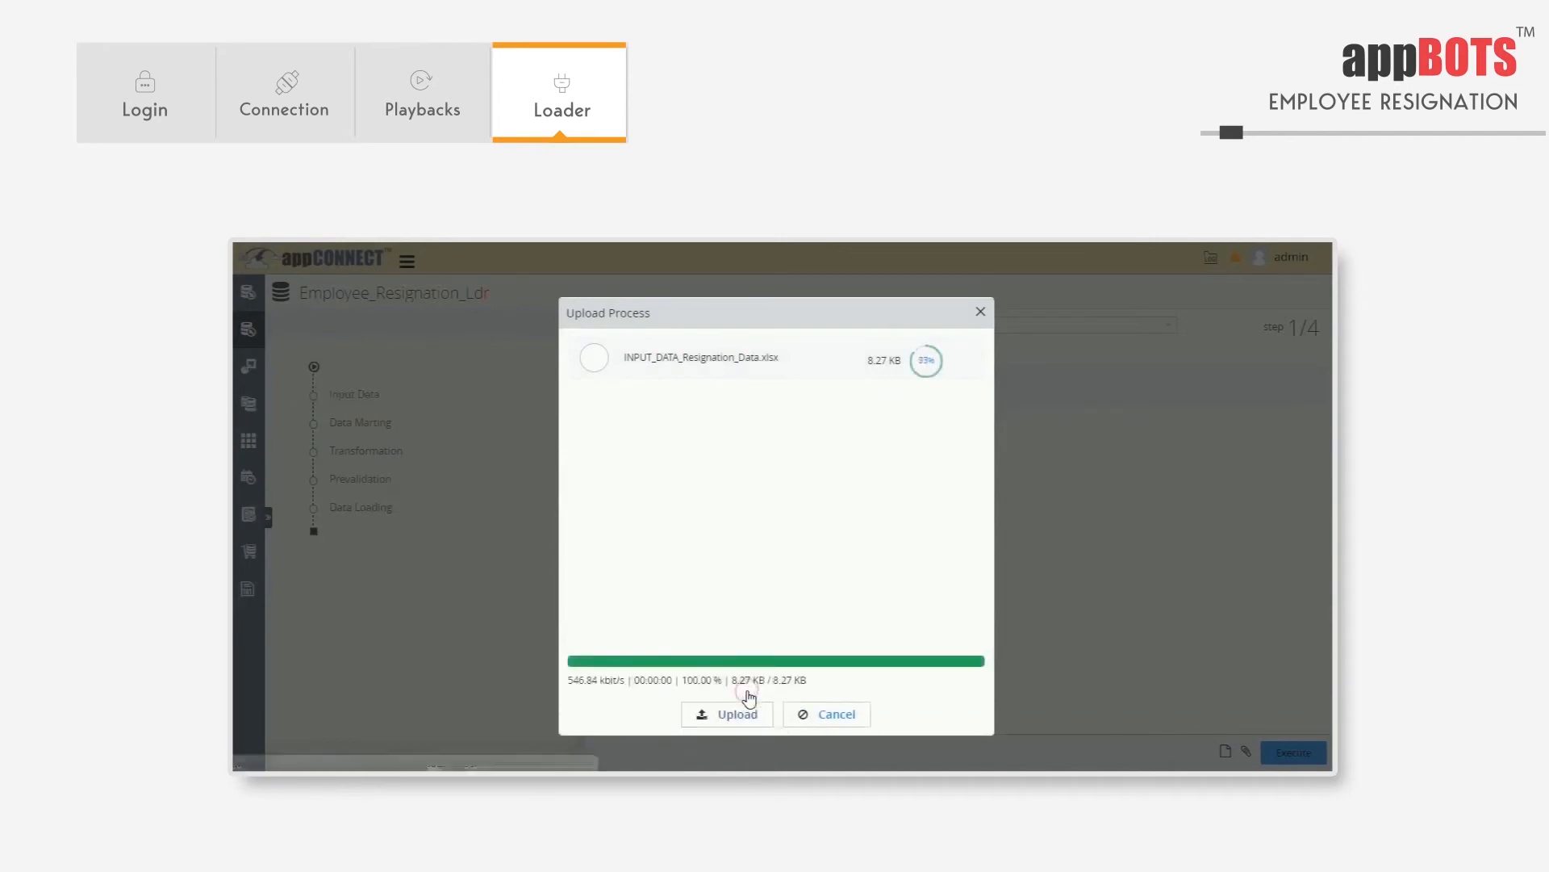
left_click(727, 713)
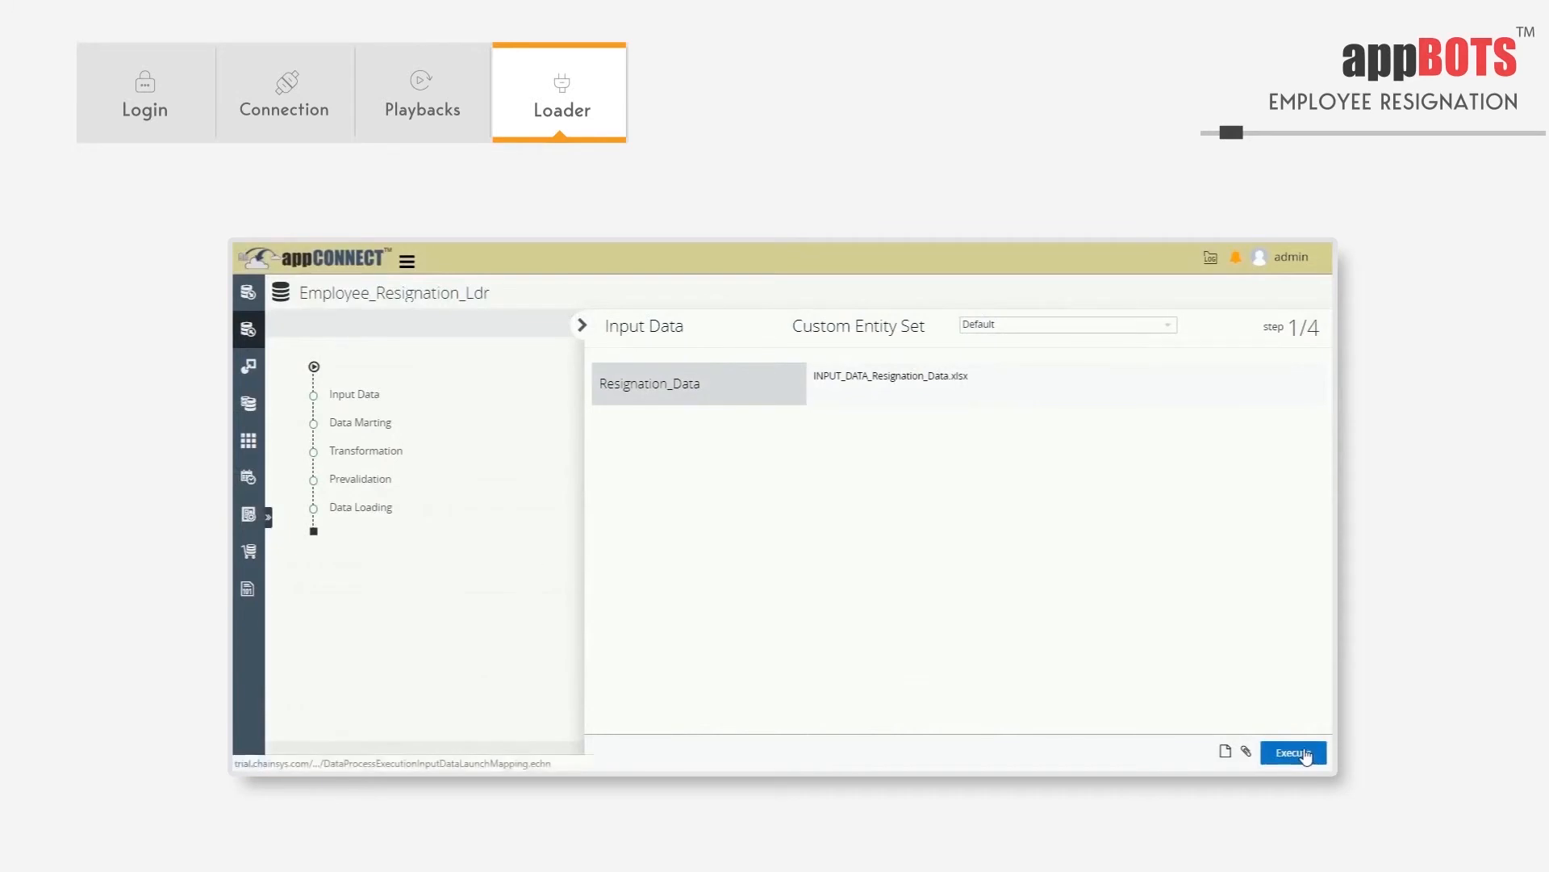
Run the loader and sign in to Oracle Applications Cloud, reaching the My Client Groups home page.
left_click(1293, 751)
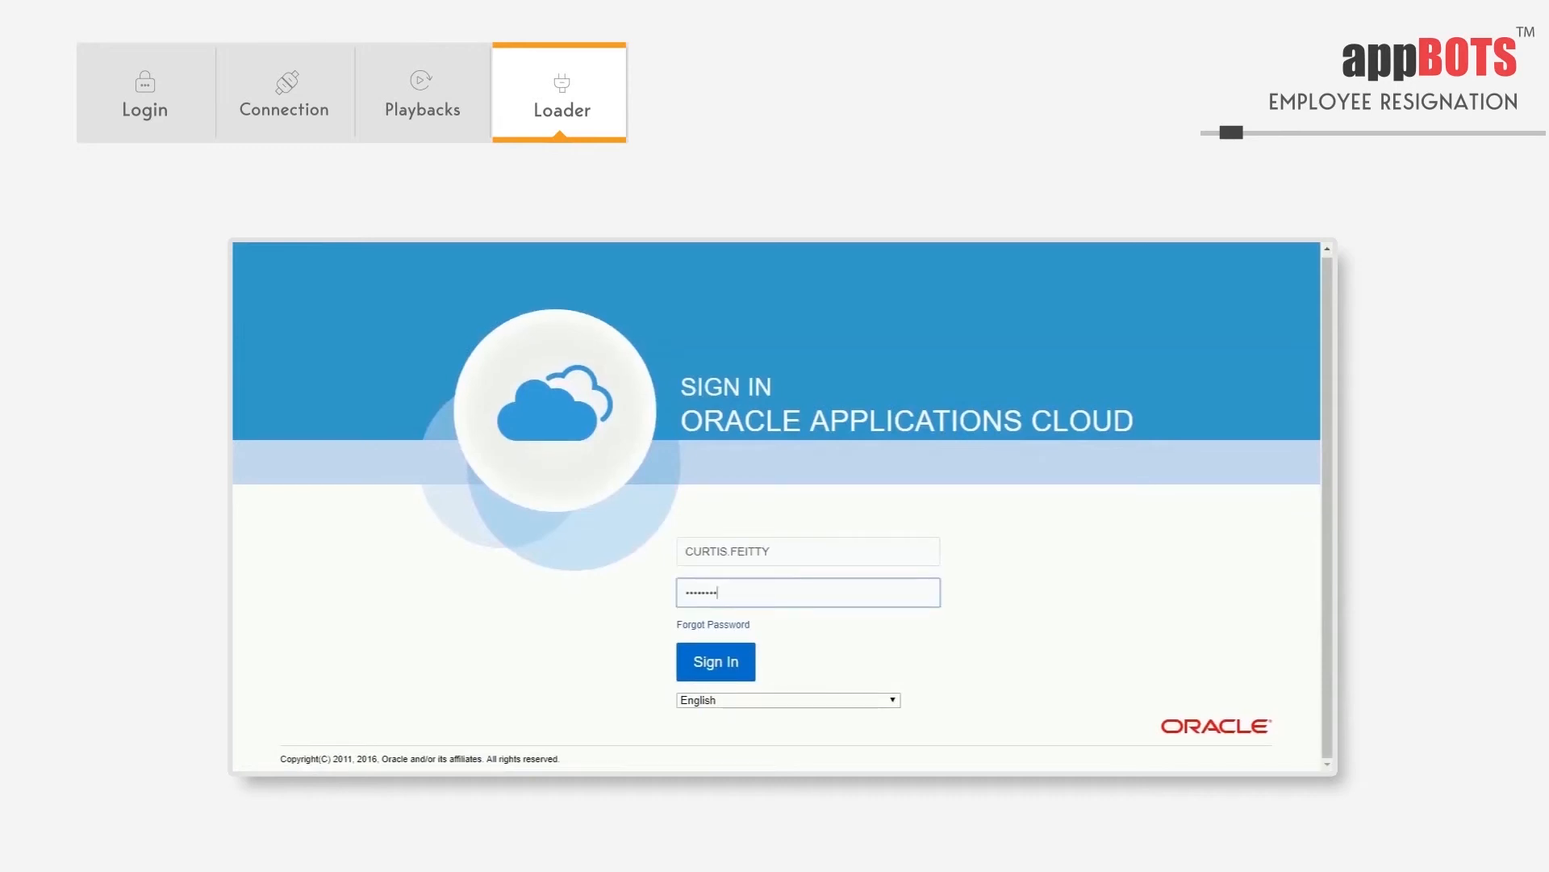
left_click(714, 660)
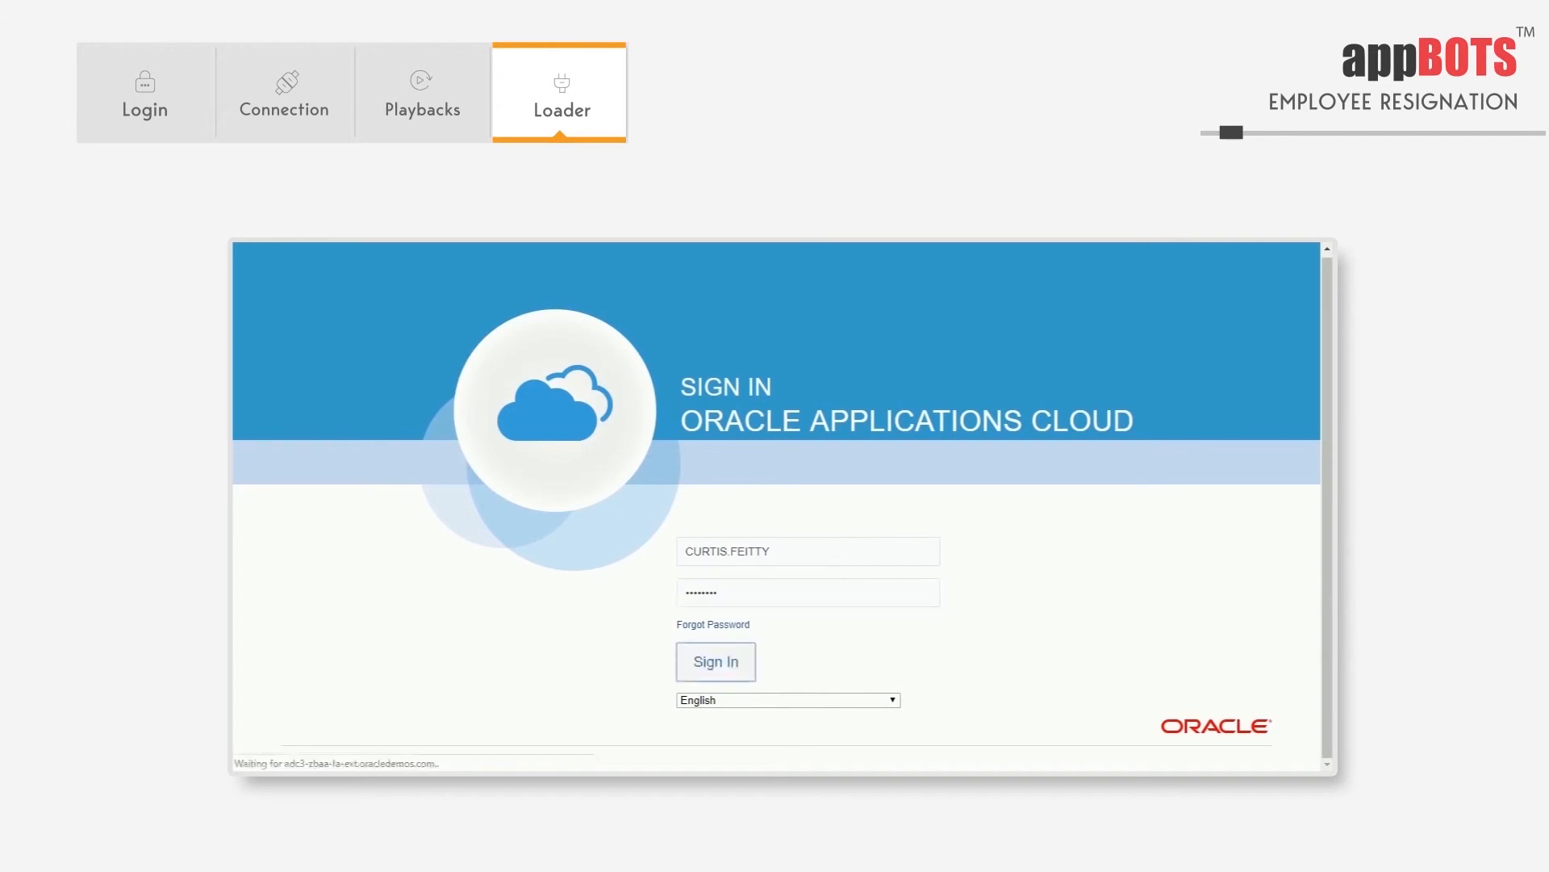
left_click(716, 661)
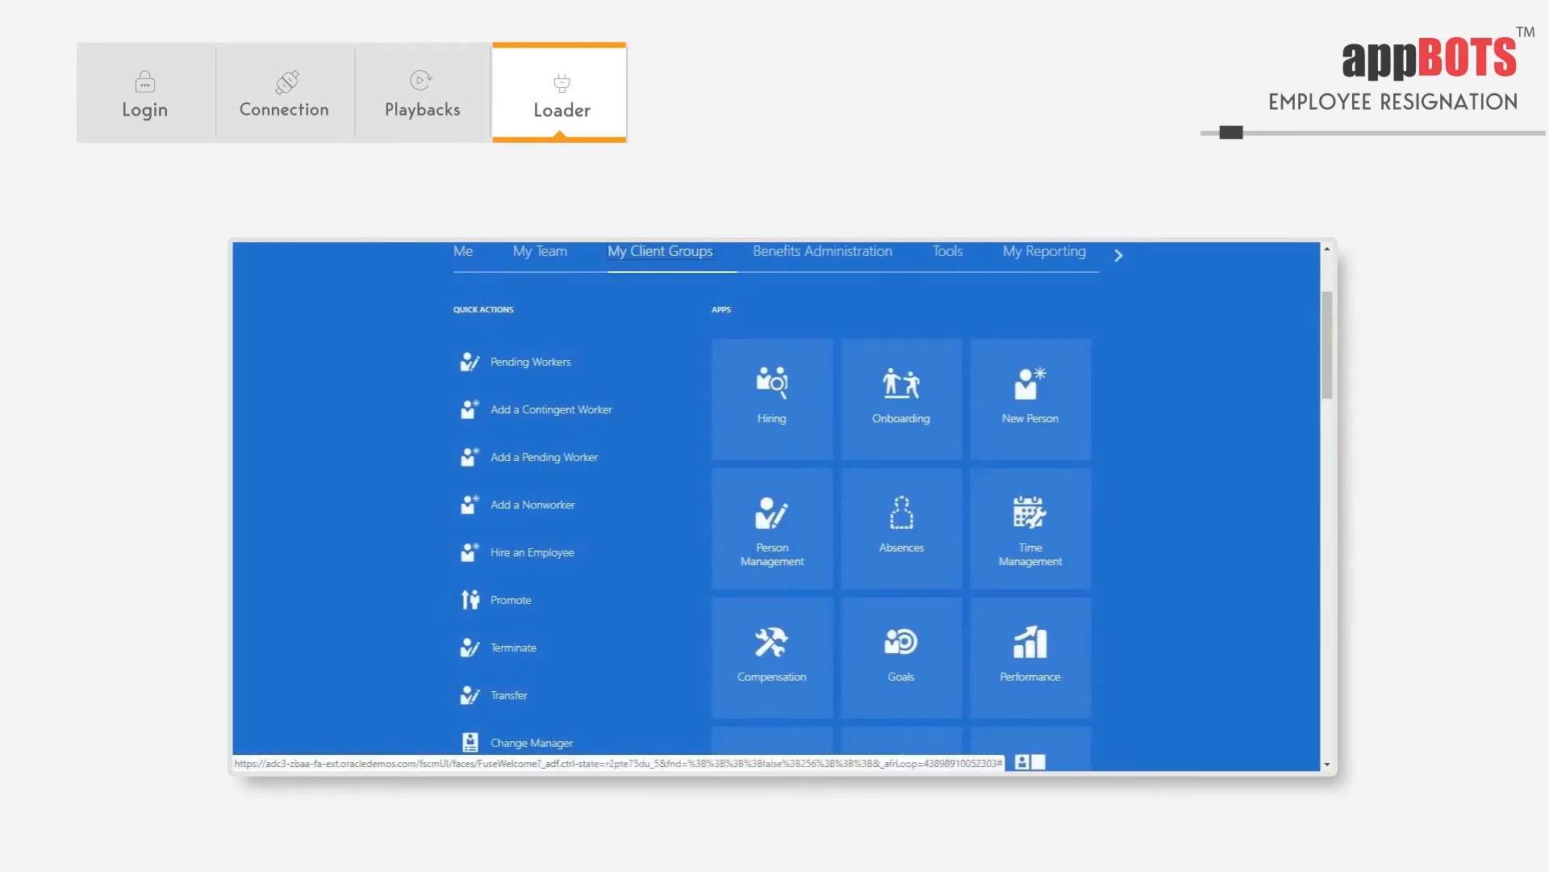
scroll("down", 3)
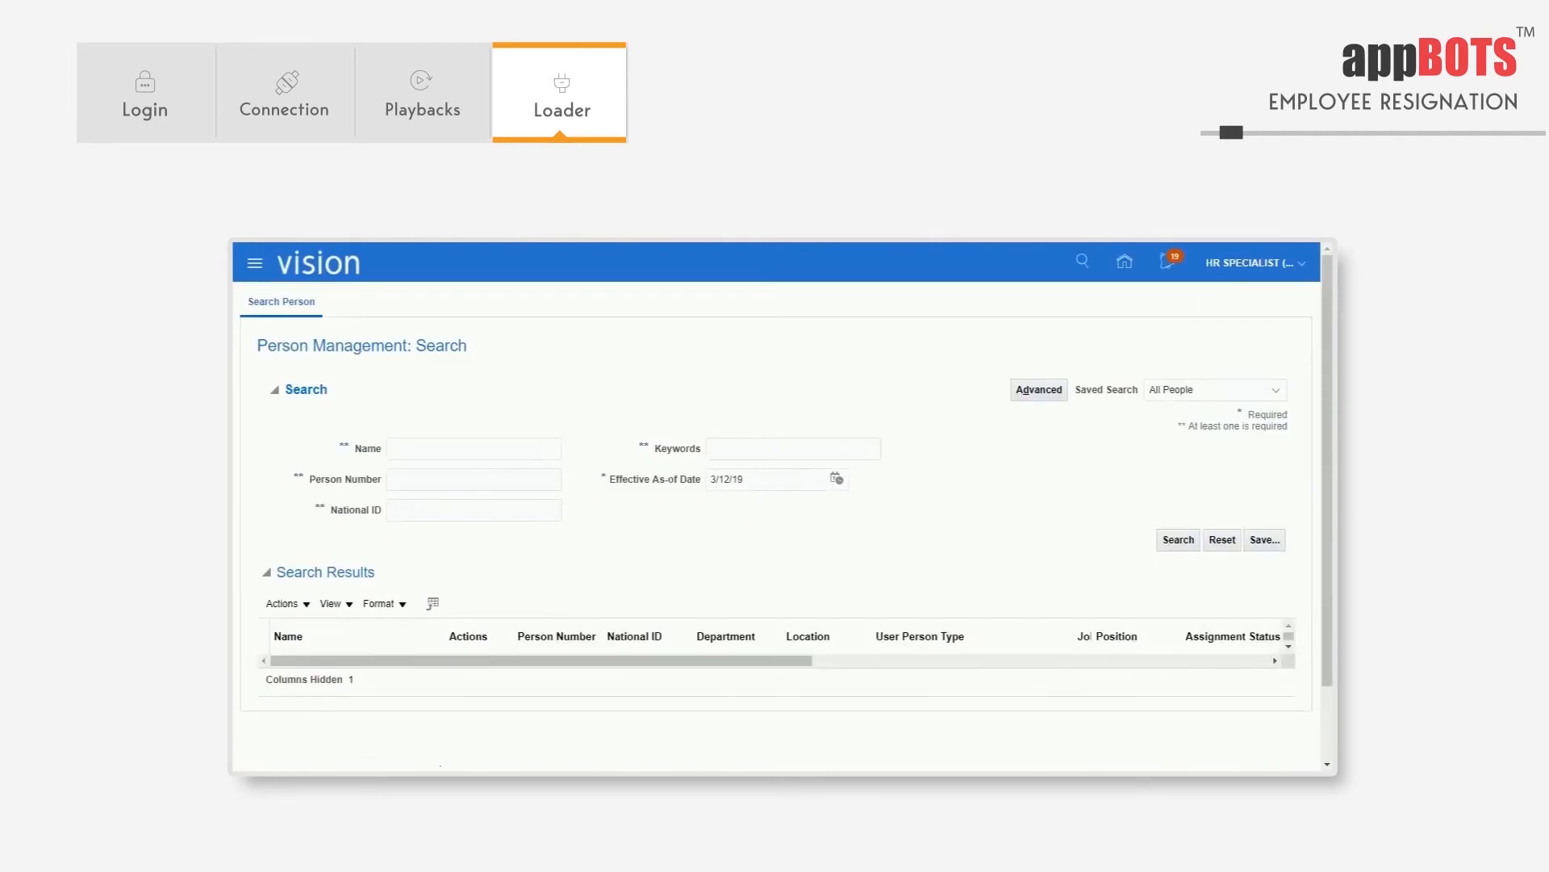
scroll("down", 3)
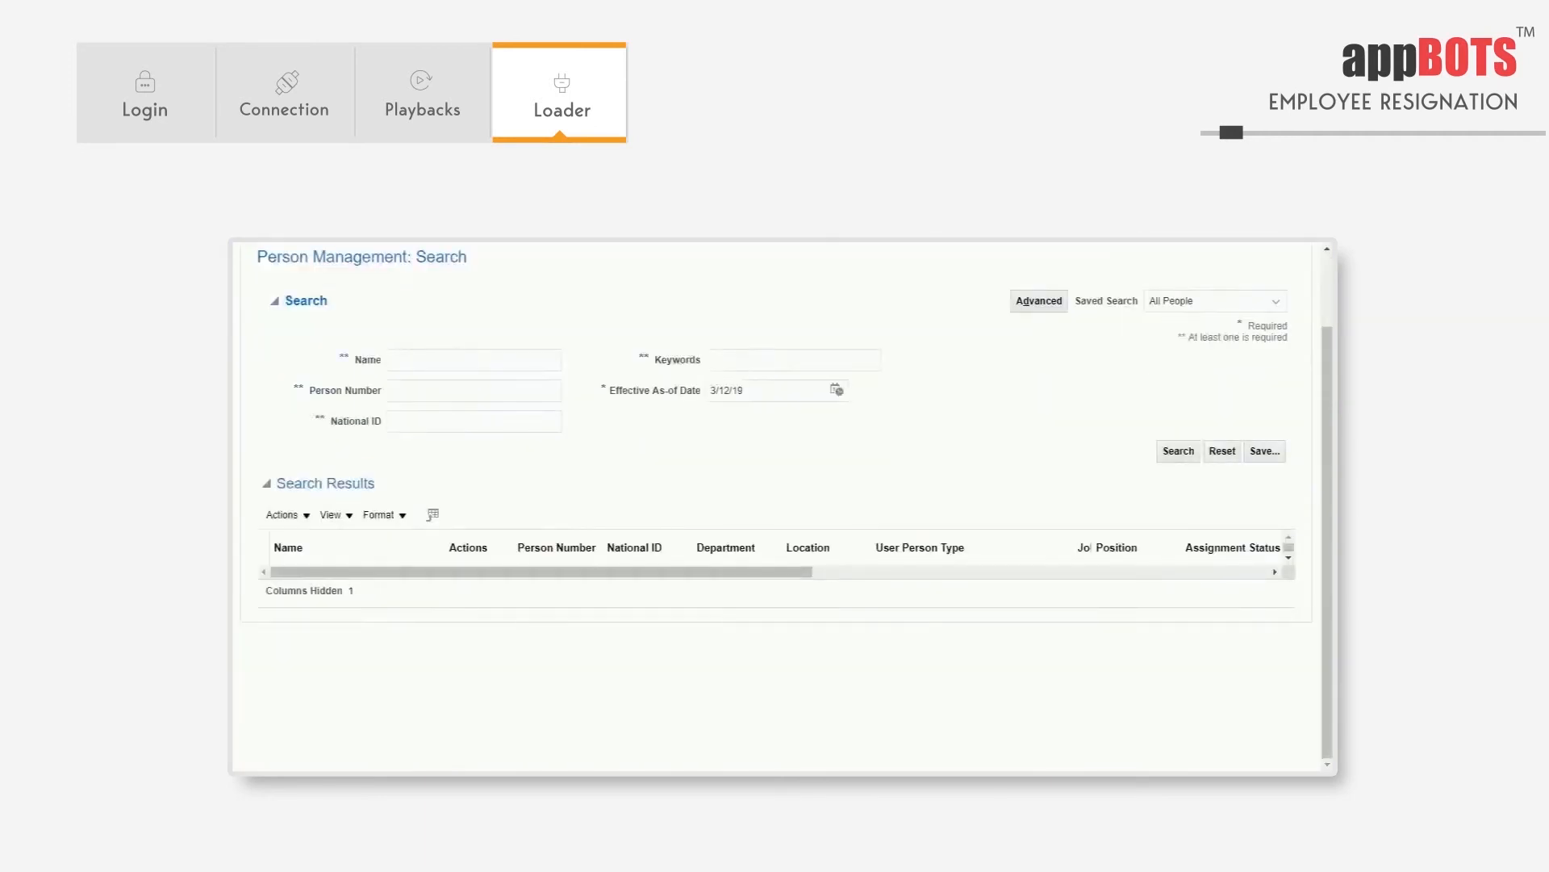
left_click(474, 358)
type("Barstow1,Peter")
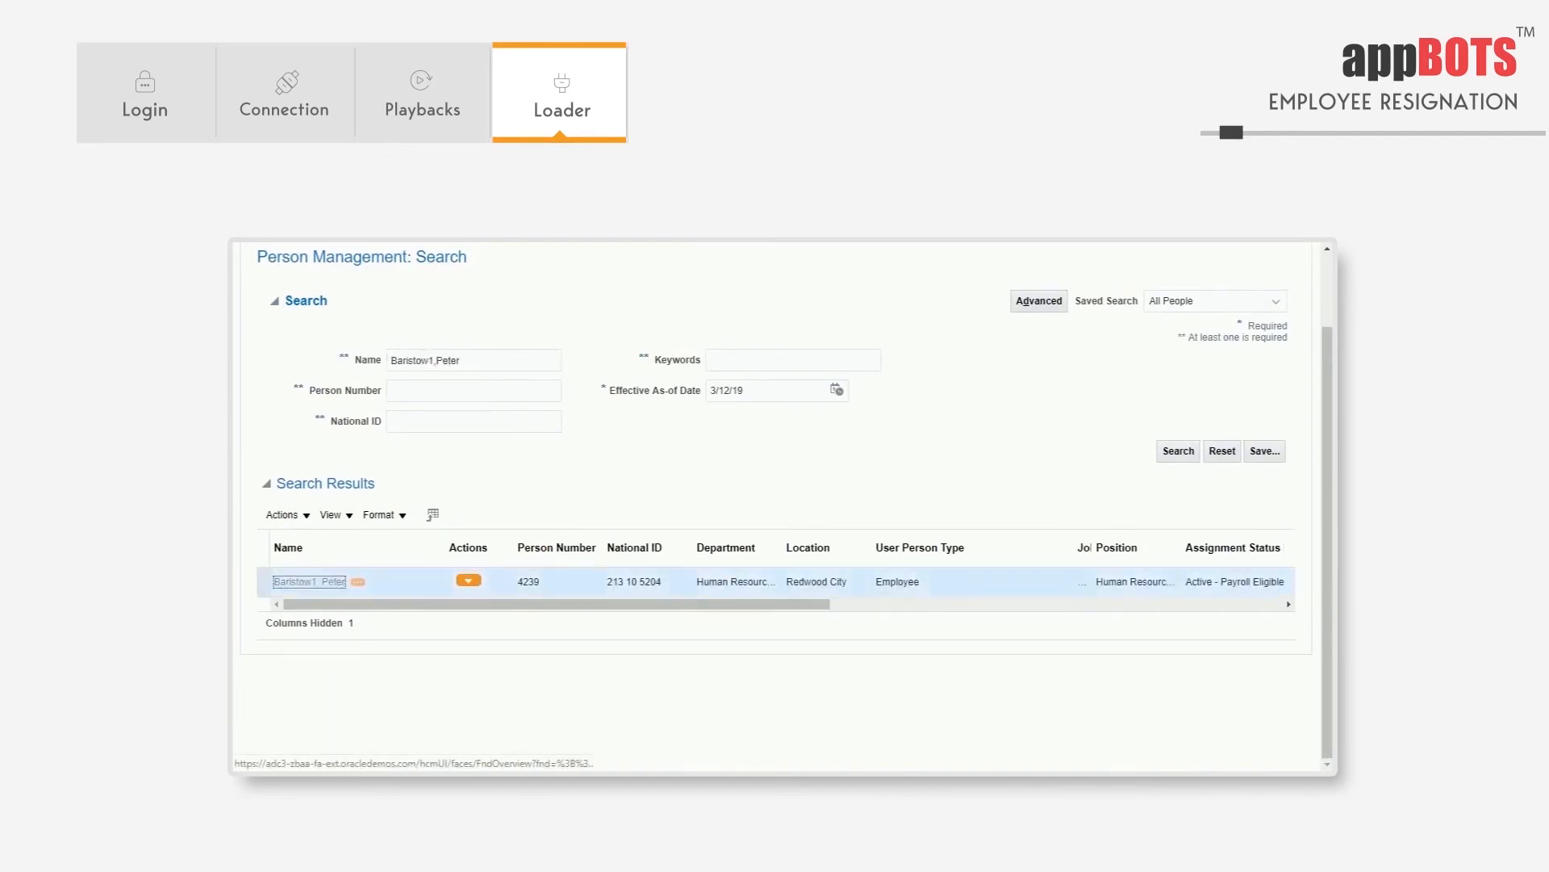
left_click(310, 581)
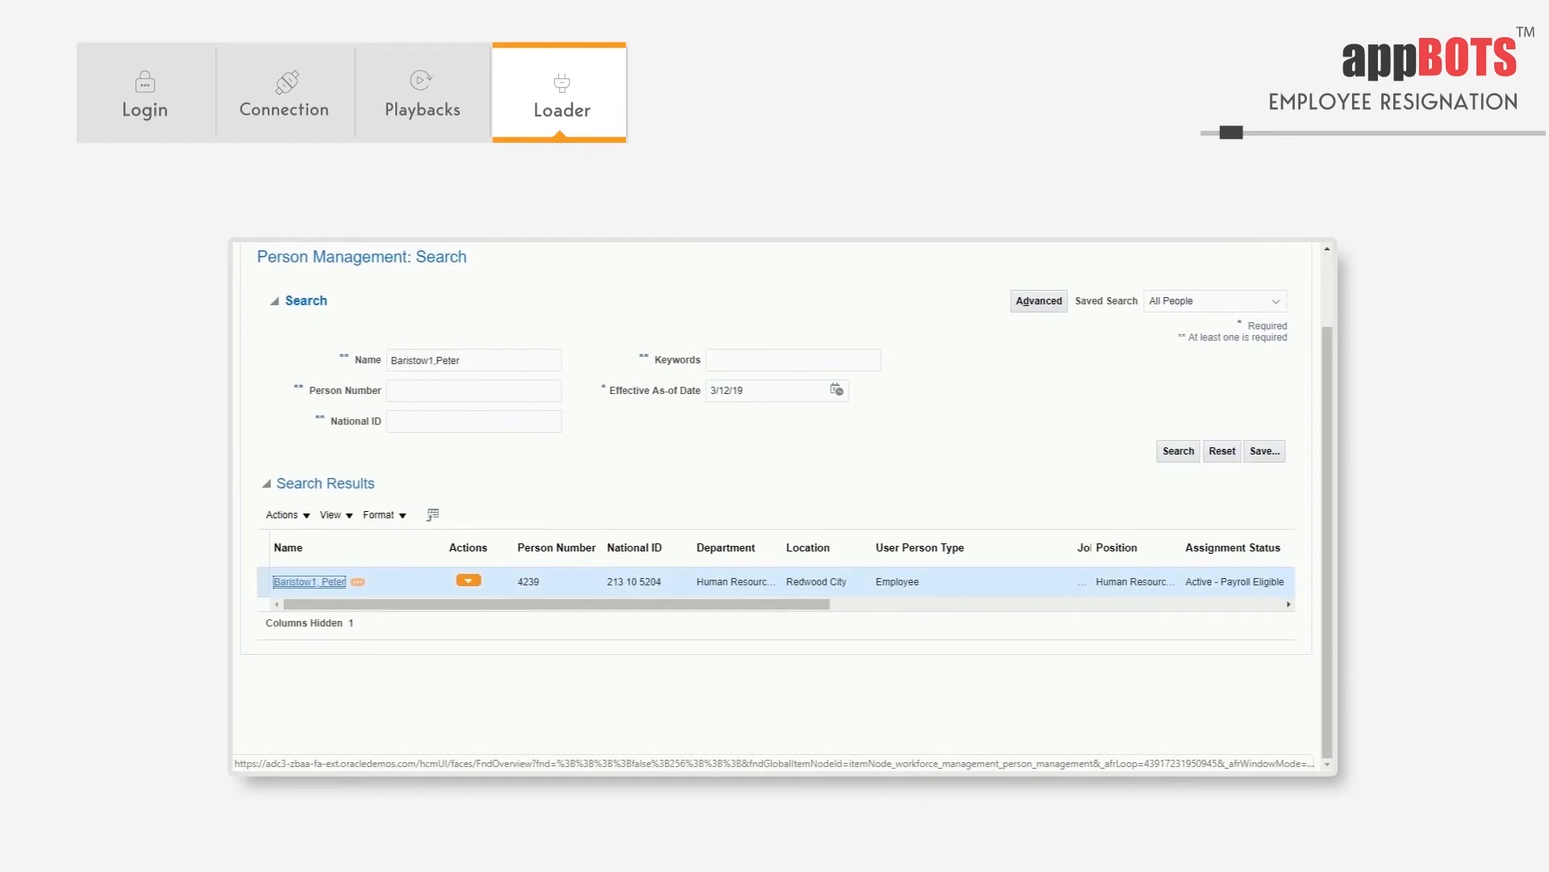
left_click(309, 582)
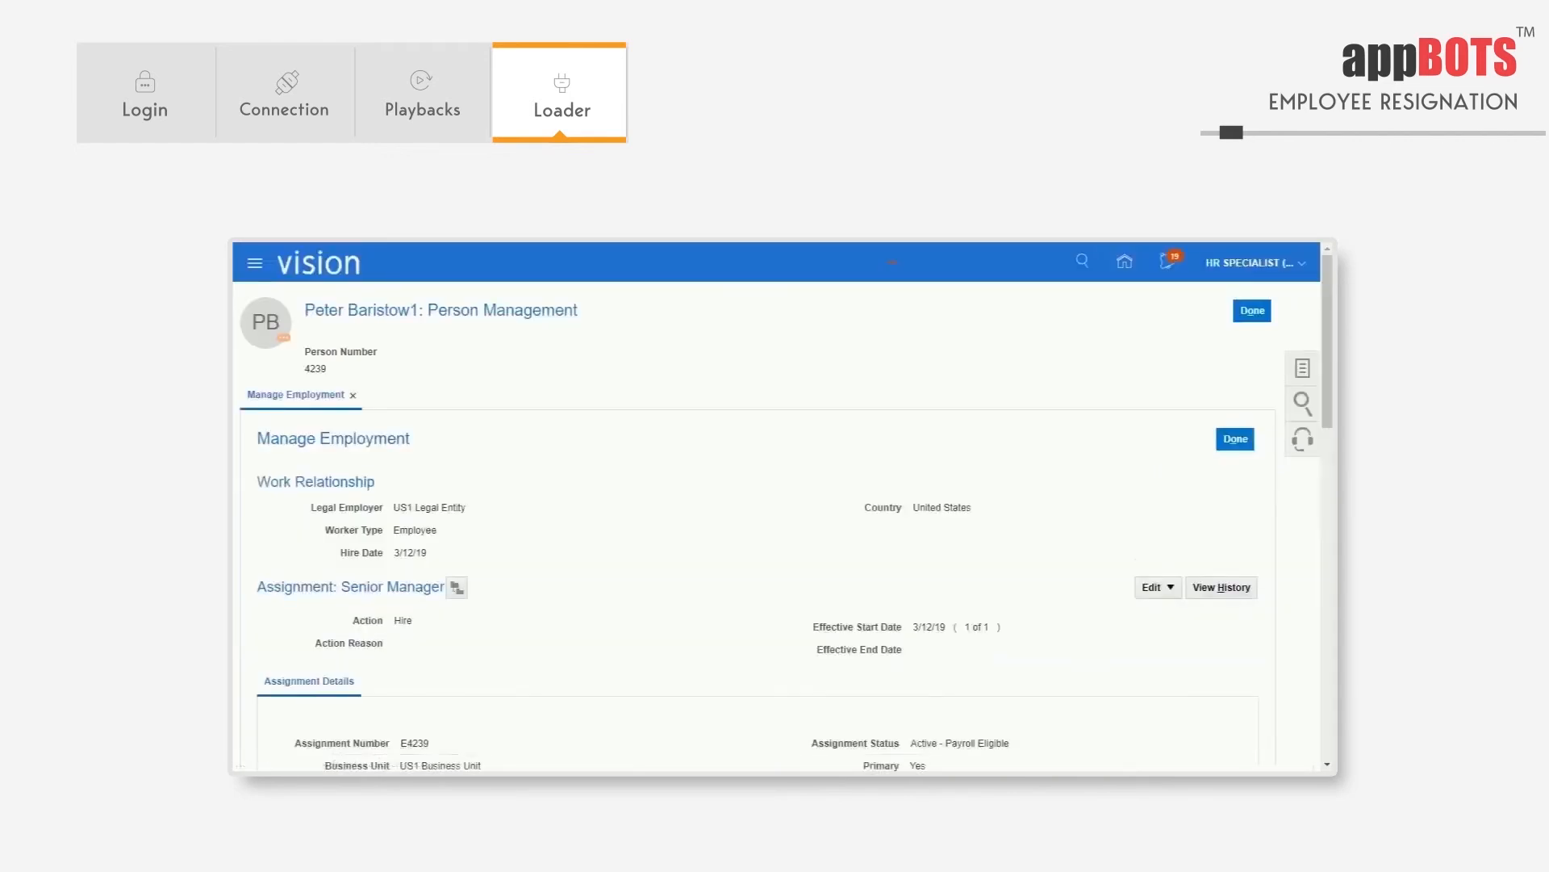
scroll("down", 3)
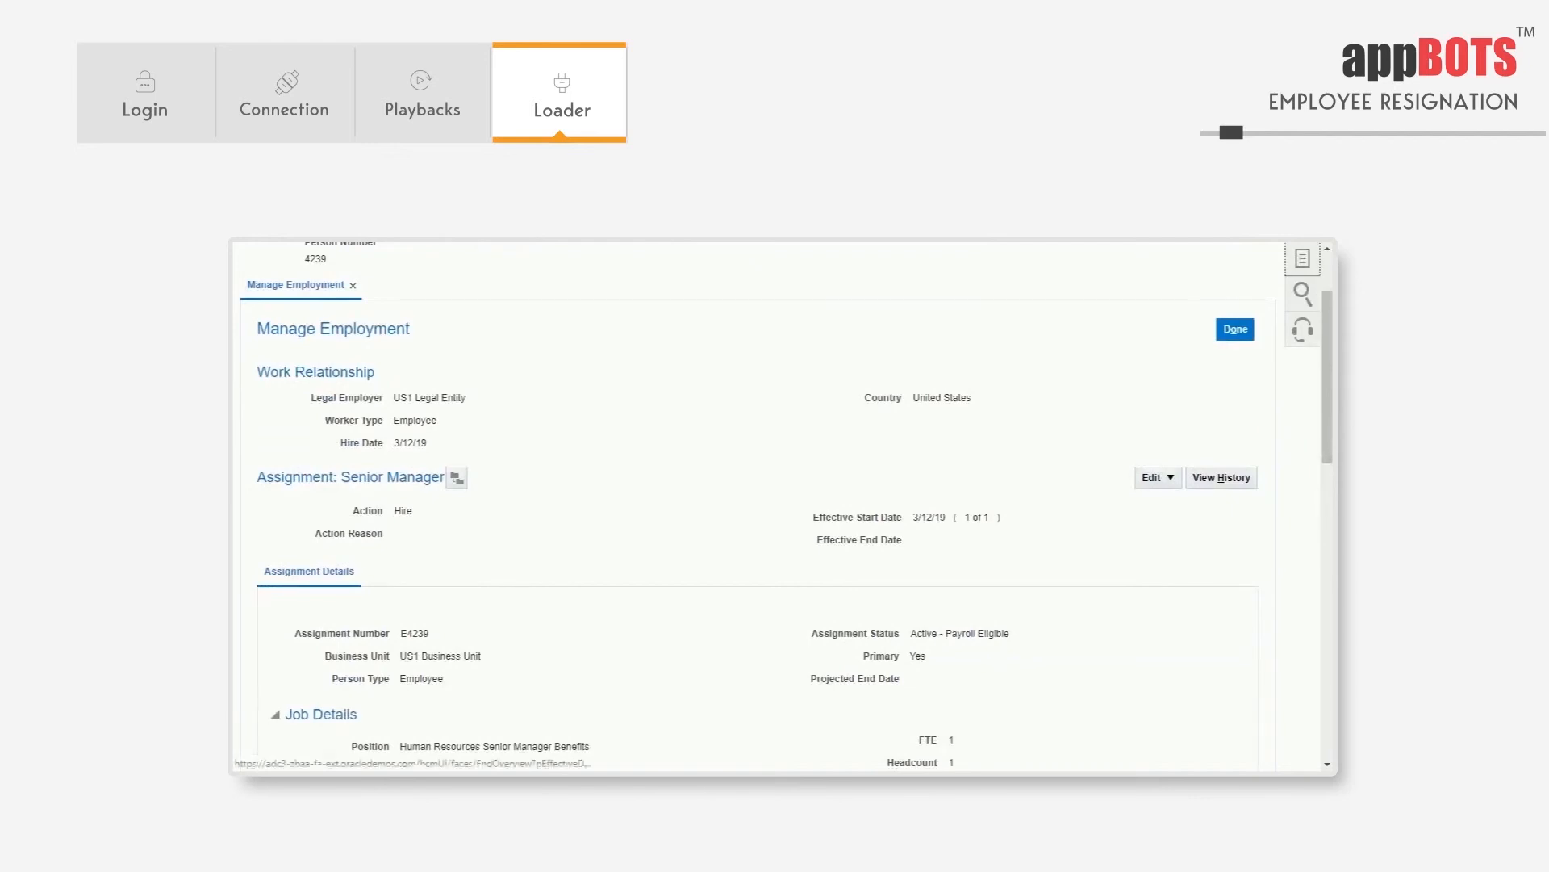
left_click(1303, 258)
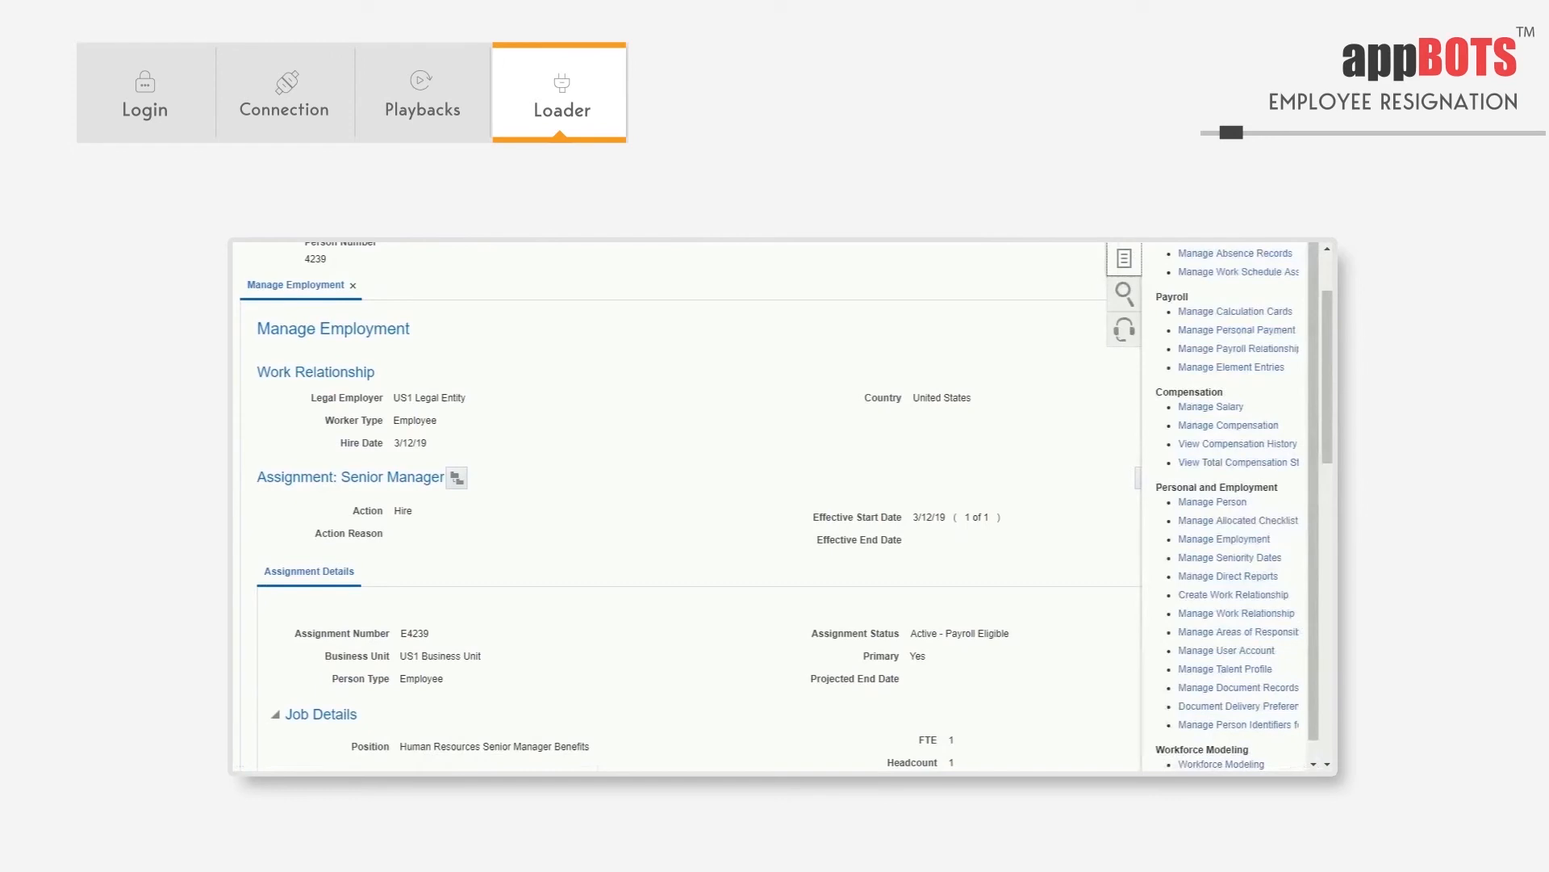
scroll("down", 3)
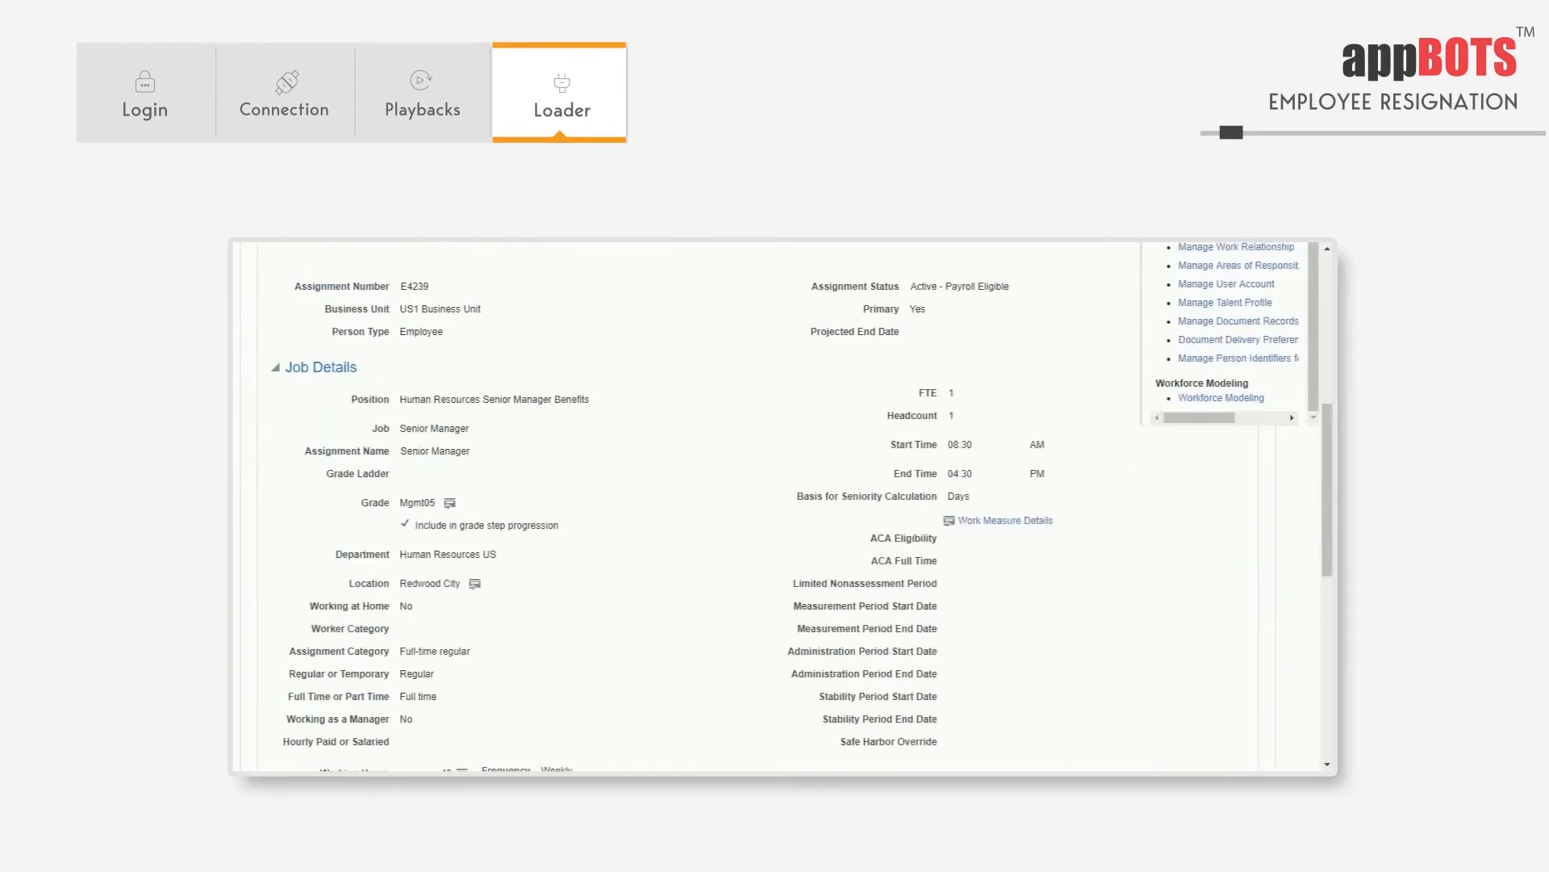
mouse_move(1234, 246)
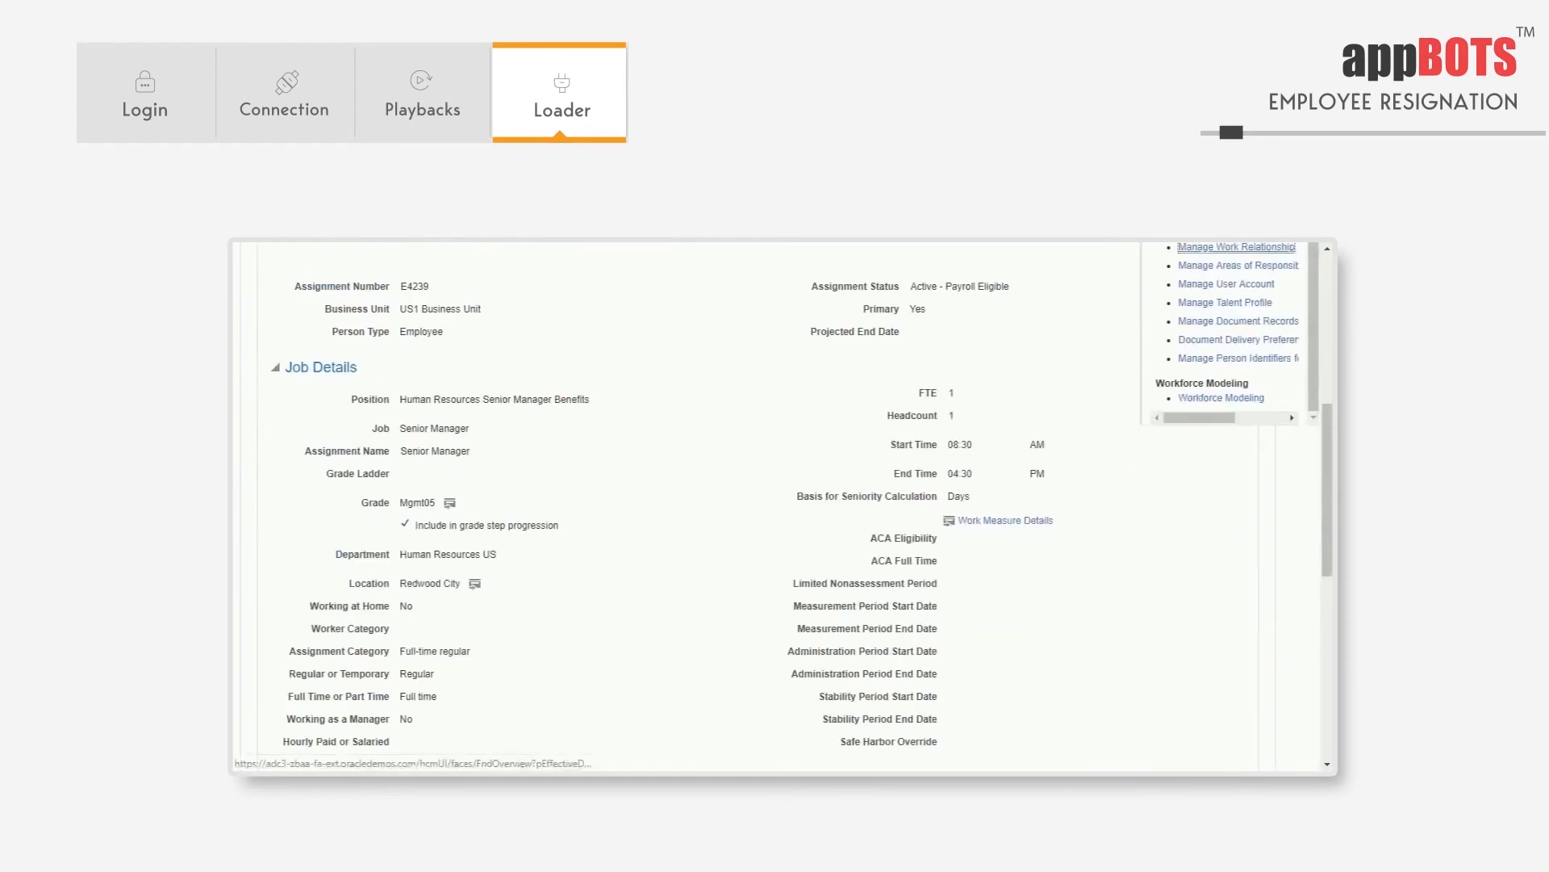
left_click(1234, 246)
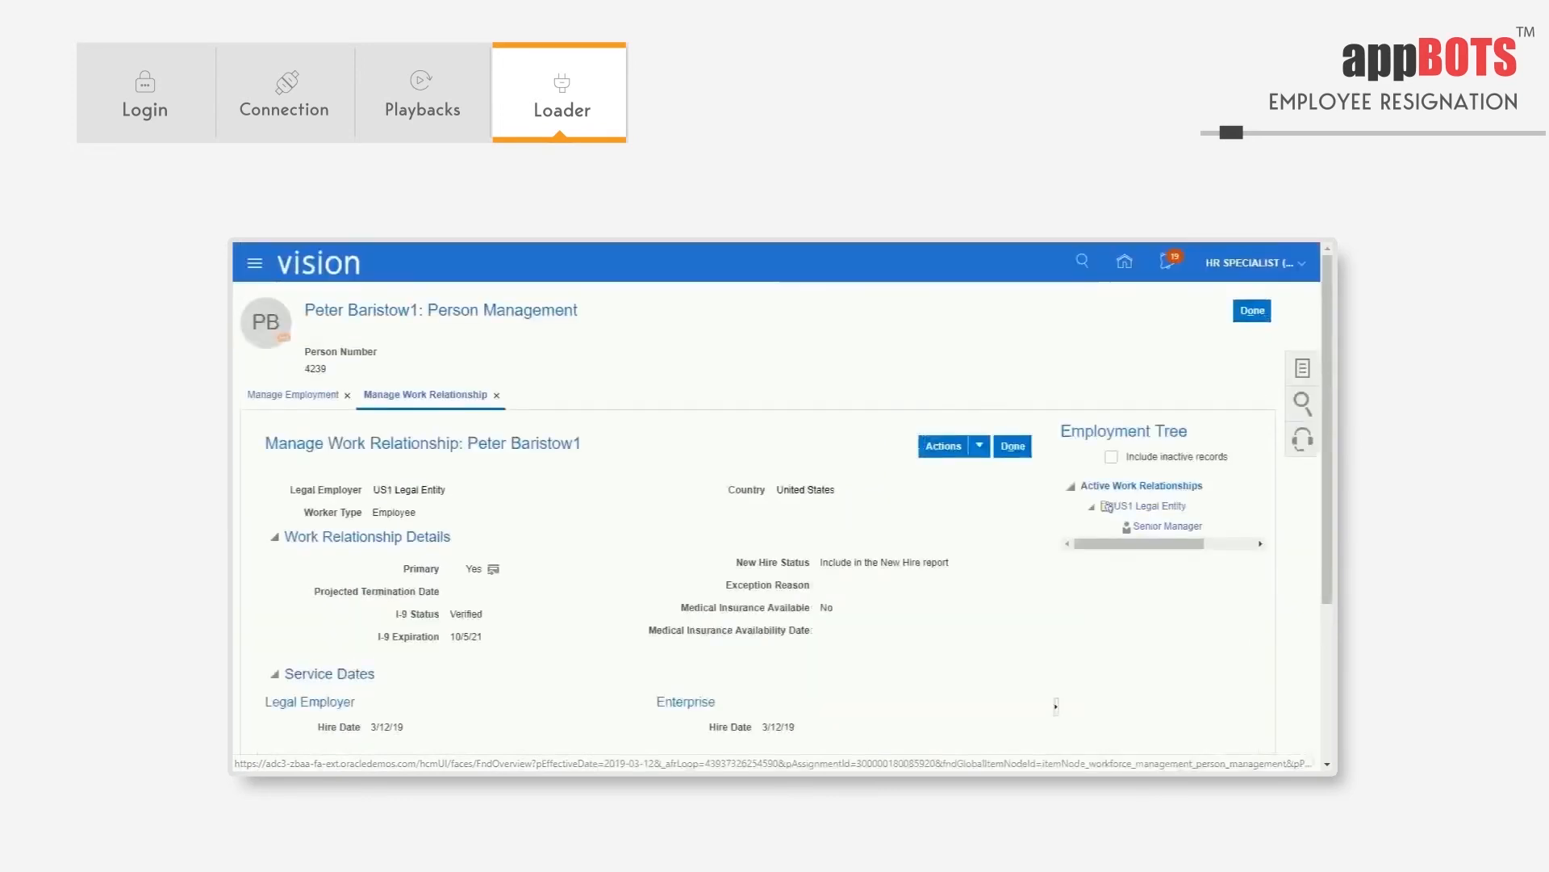
scroll("down", 3)
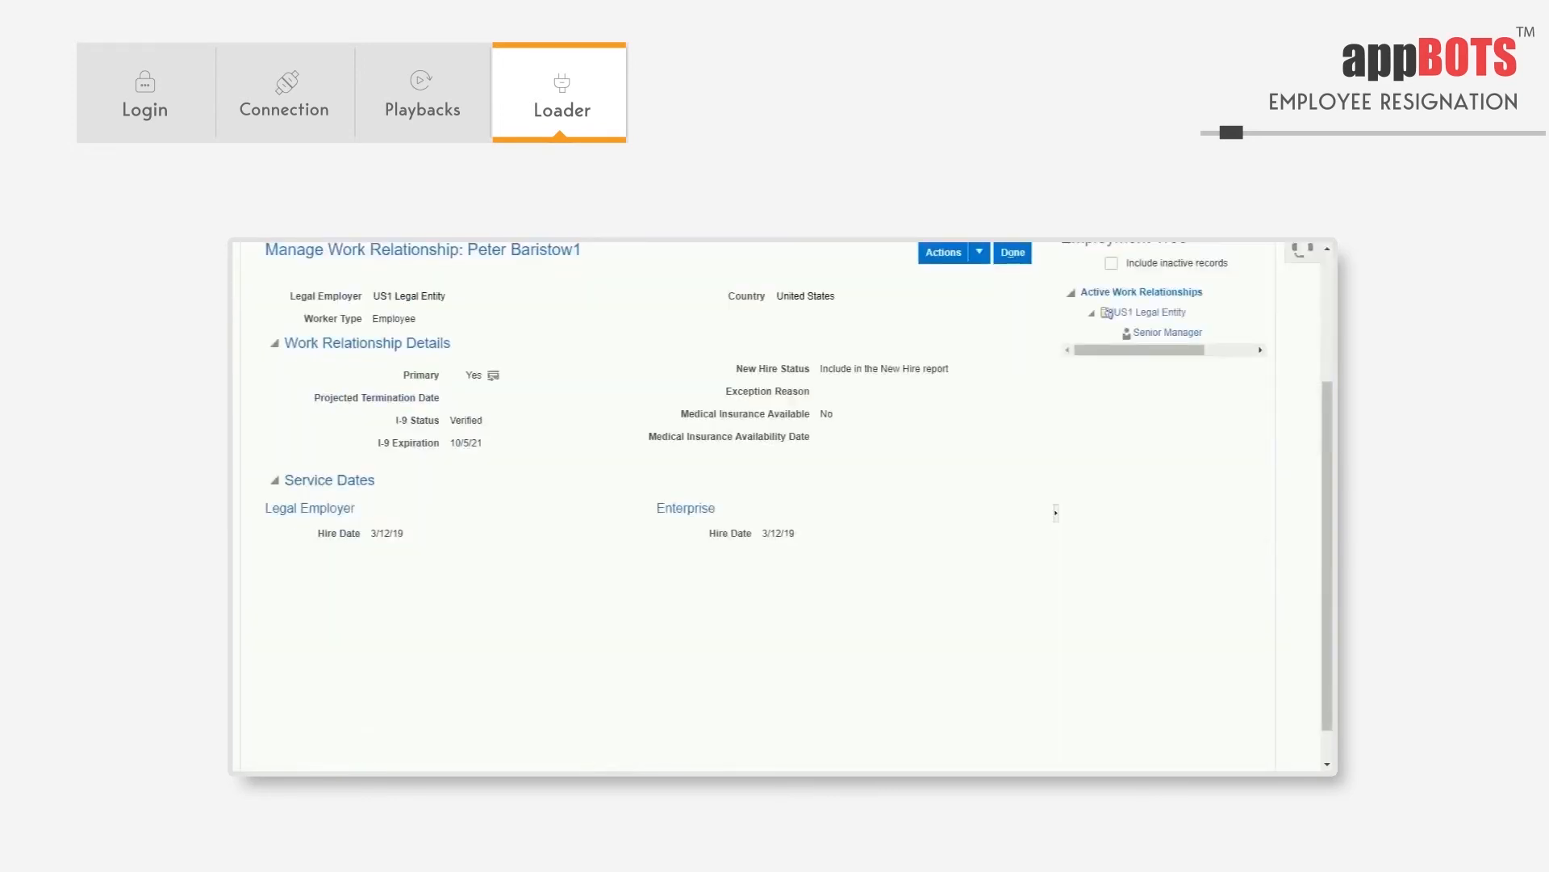
left_click(943, 253)
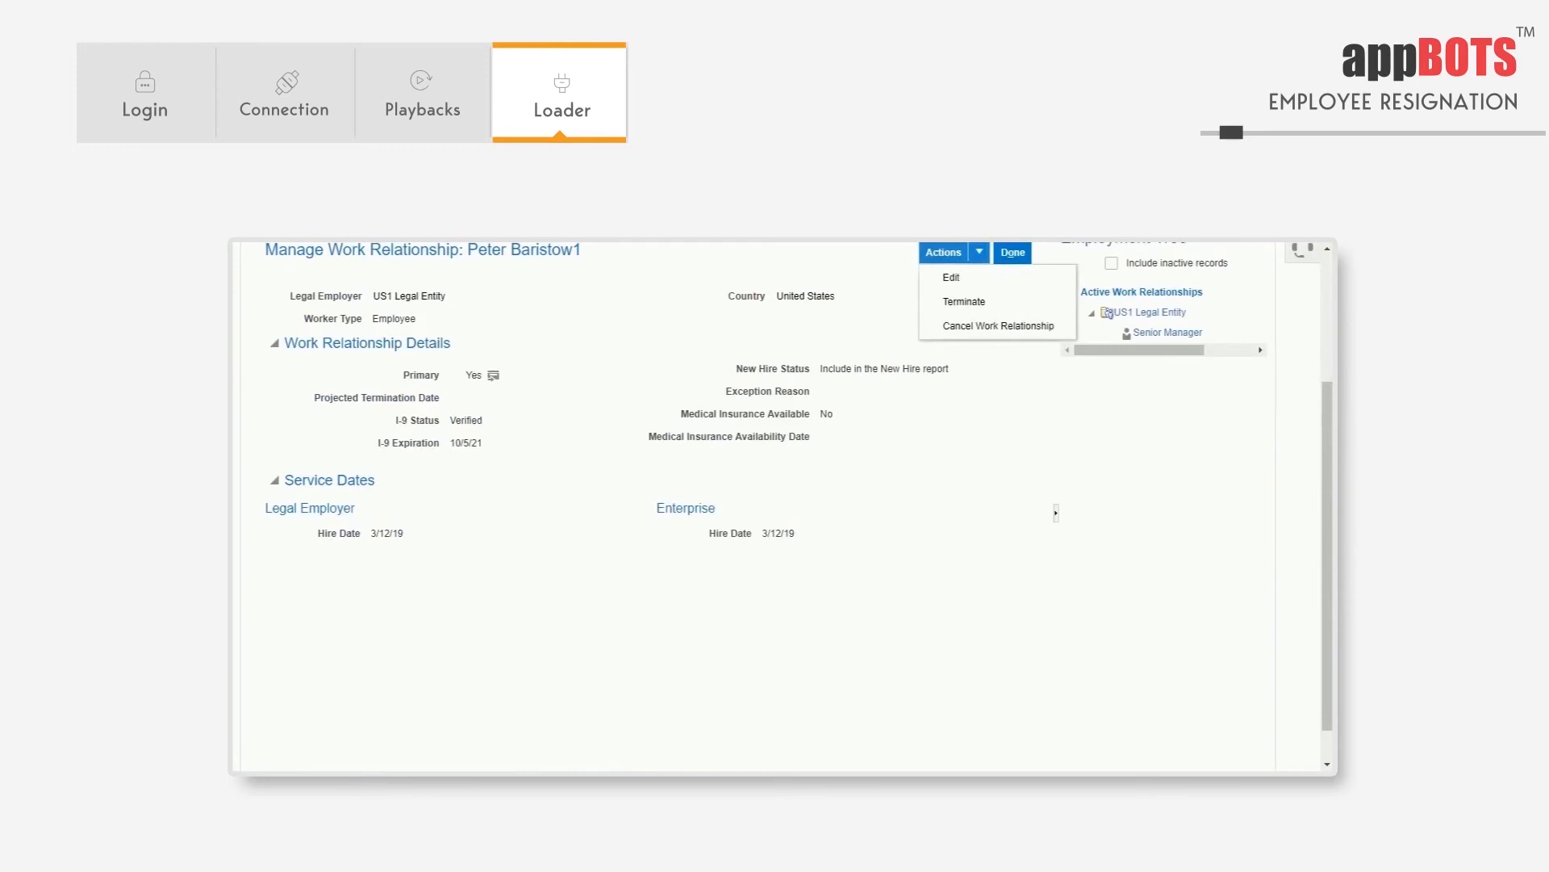
scroll("down", 3)
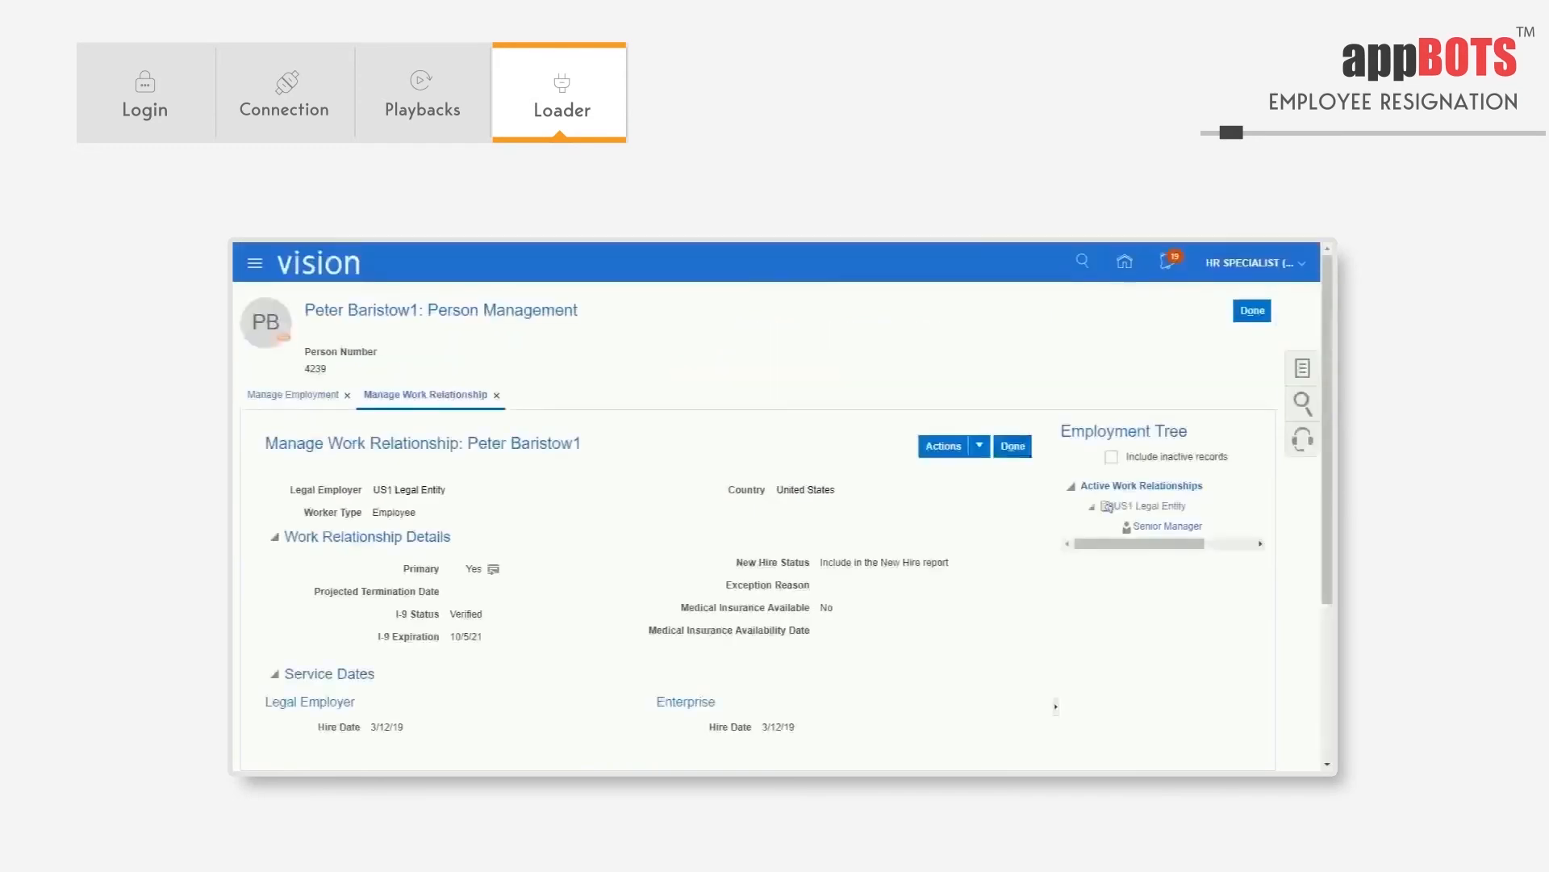
Terminate Peter Baristow1 as a Personal Reasons resignation dated 4/12/2019 and review it.
left_click(942, 446)
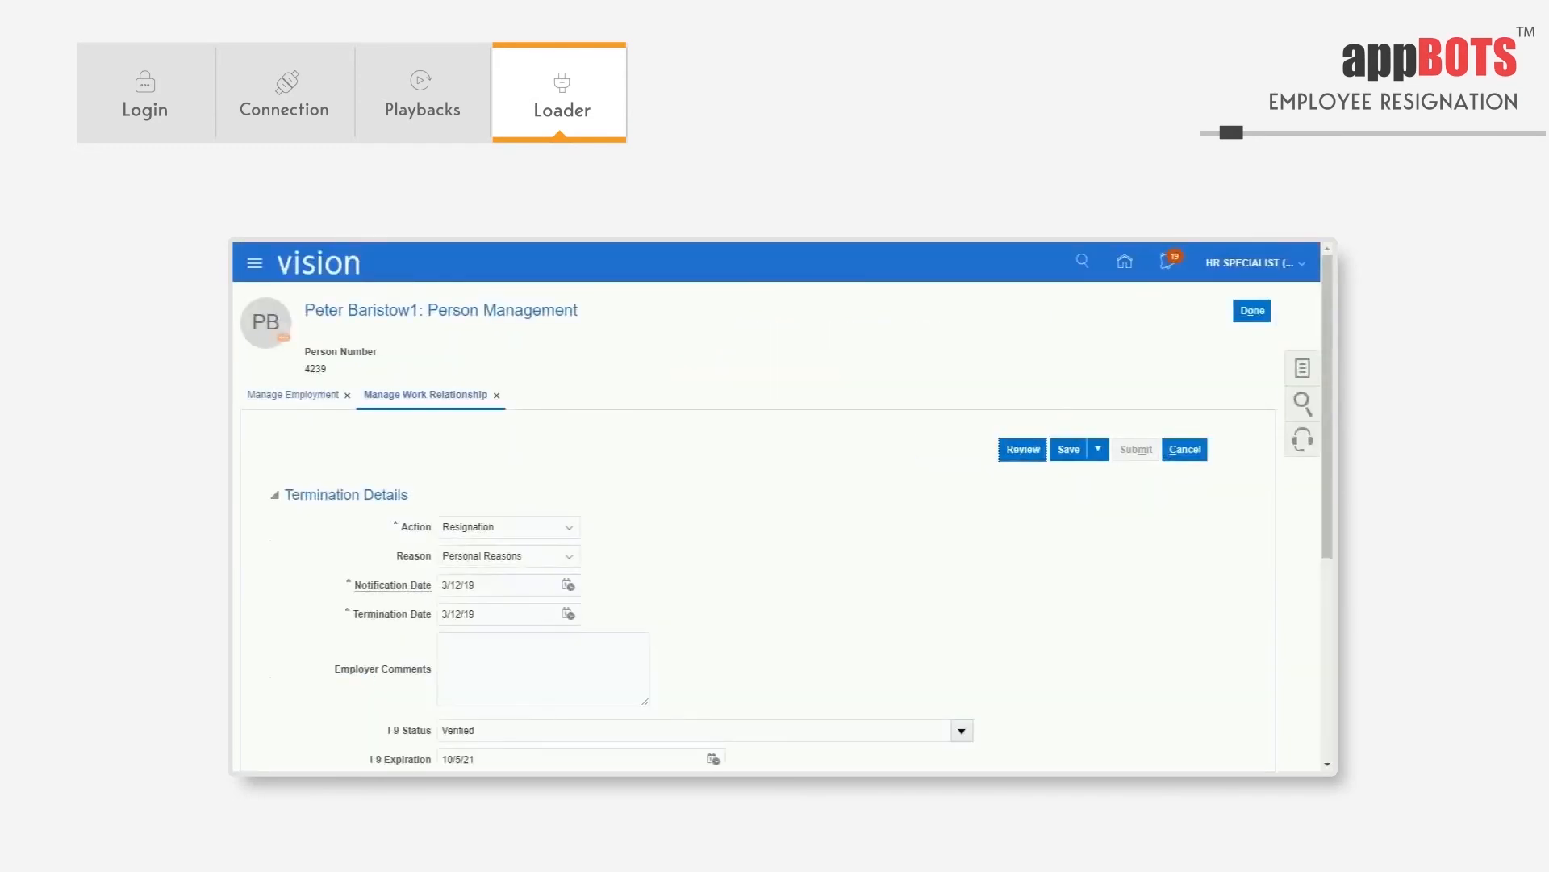
scroll("down", 3)
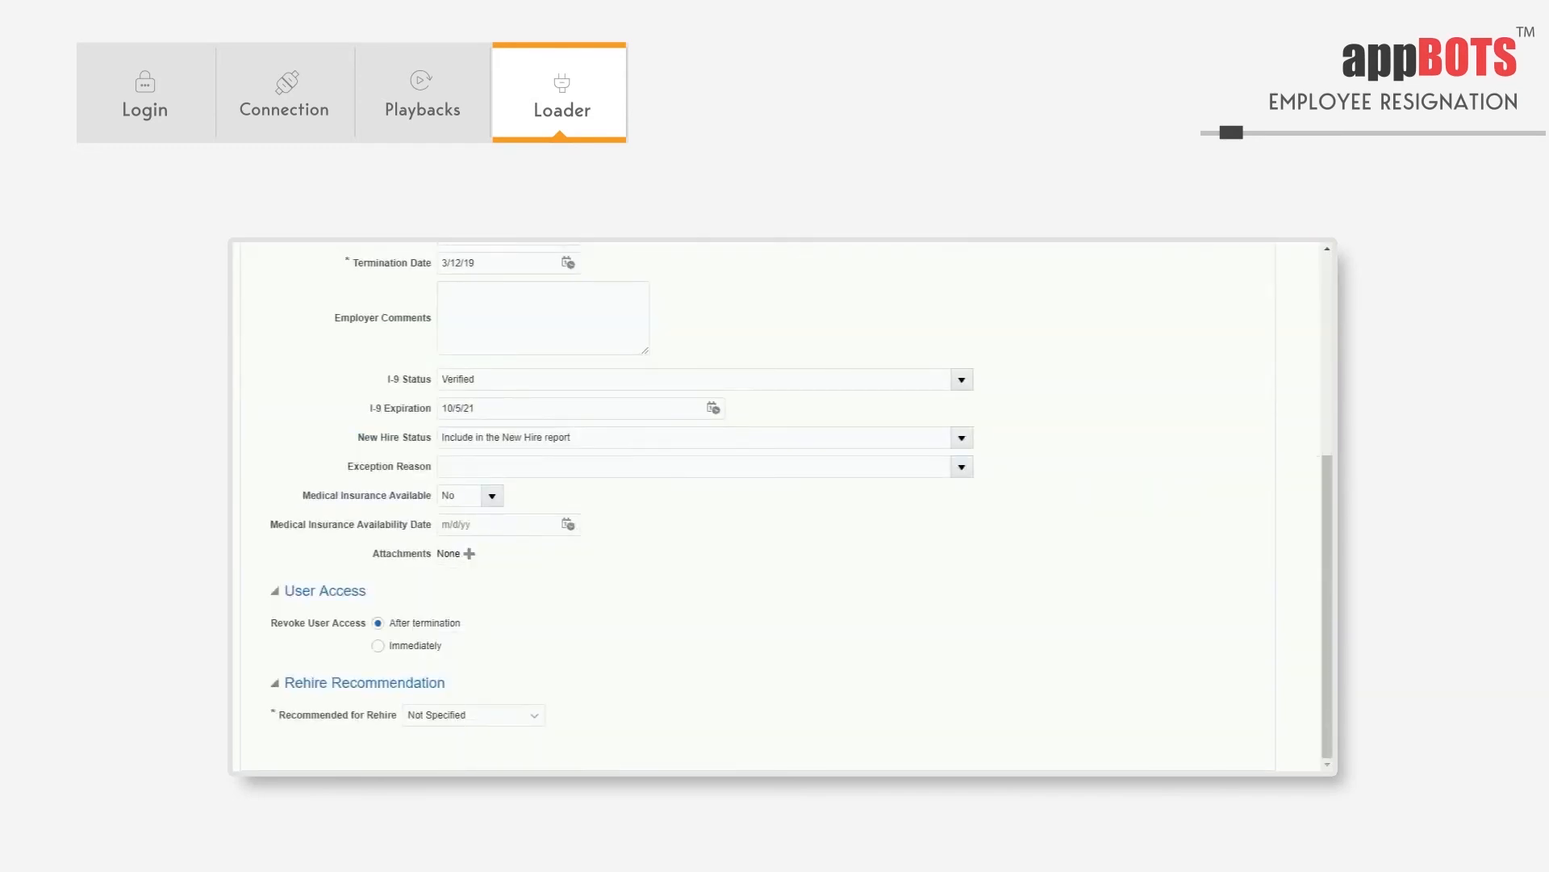
left_click(499, 262)
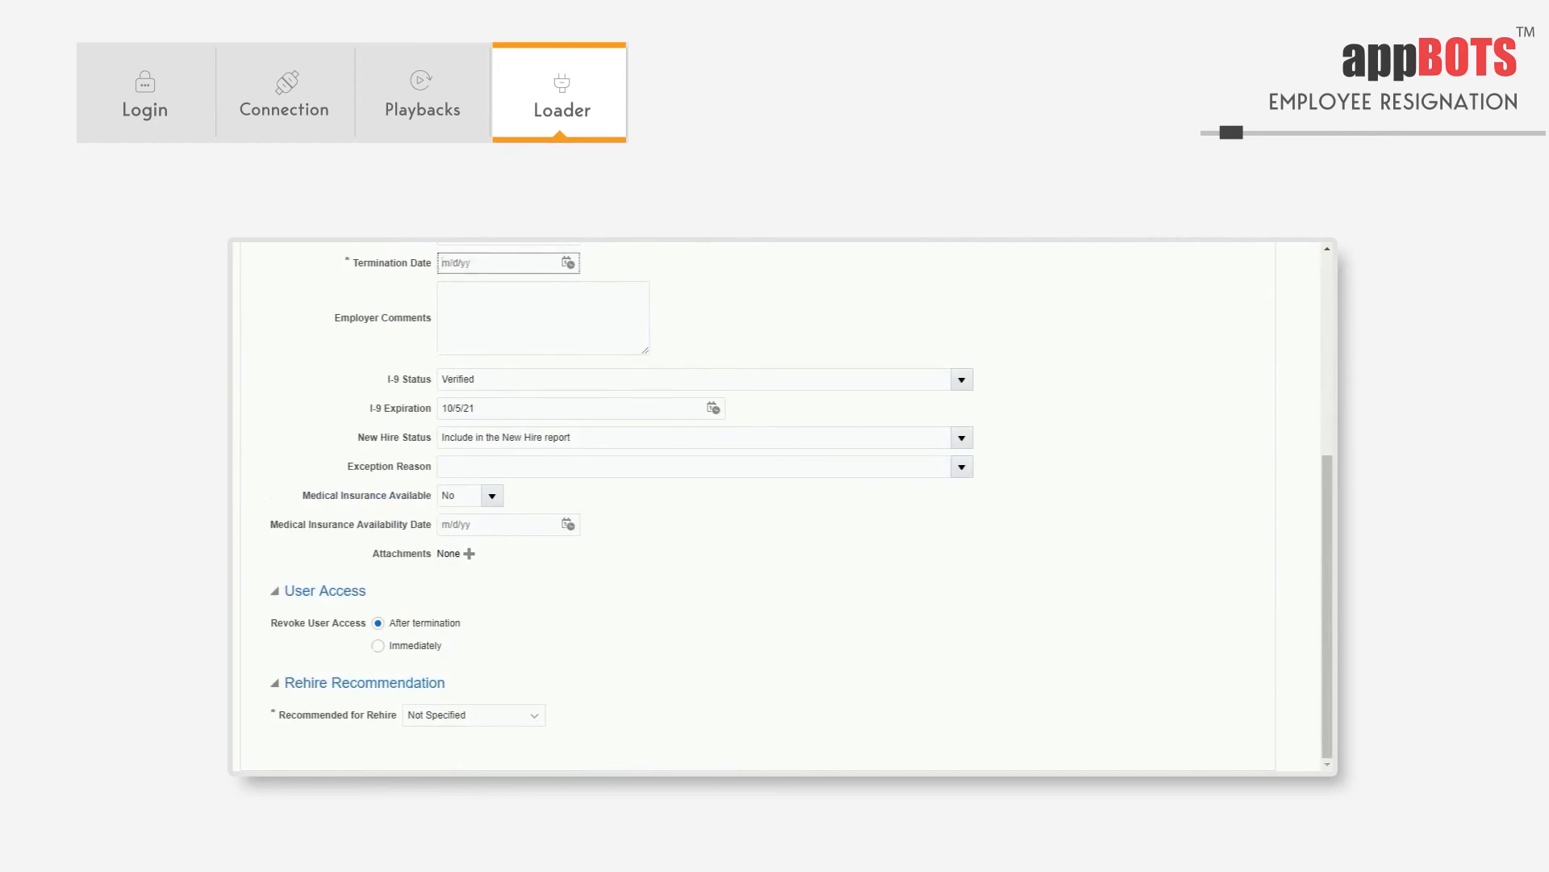
type("4/12/2019")
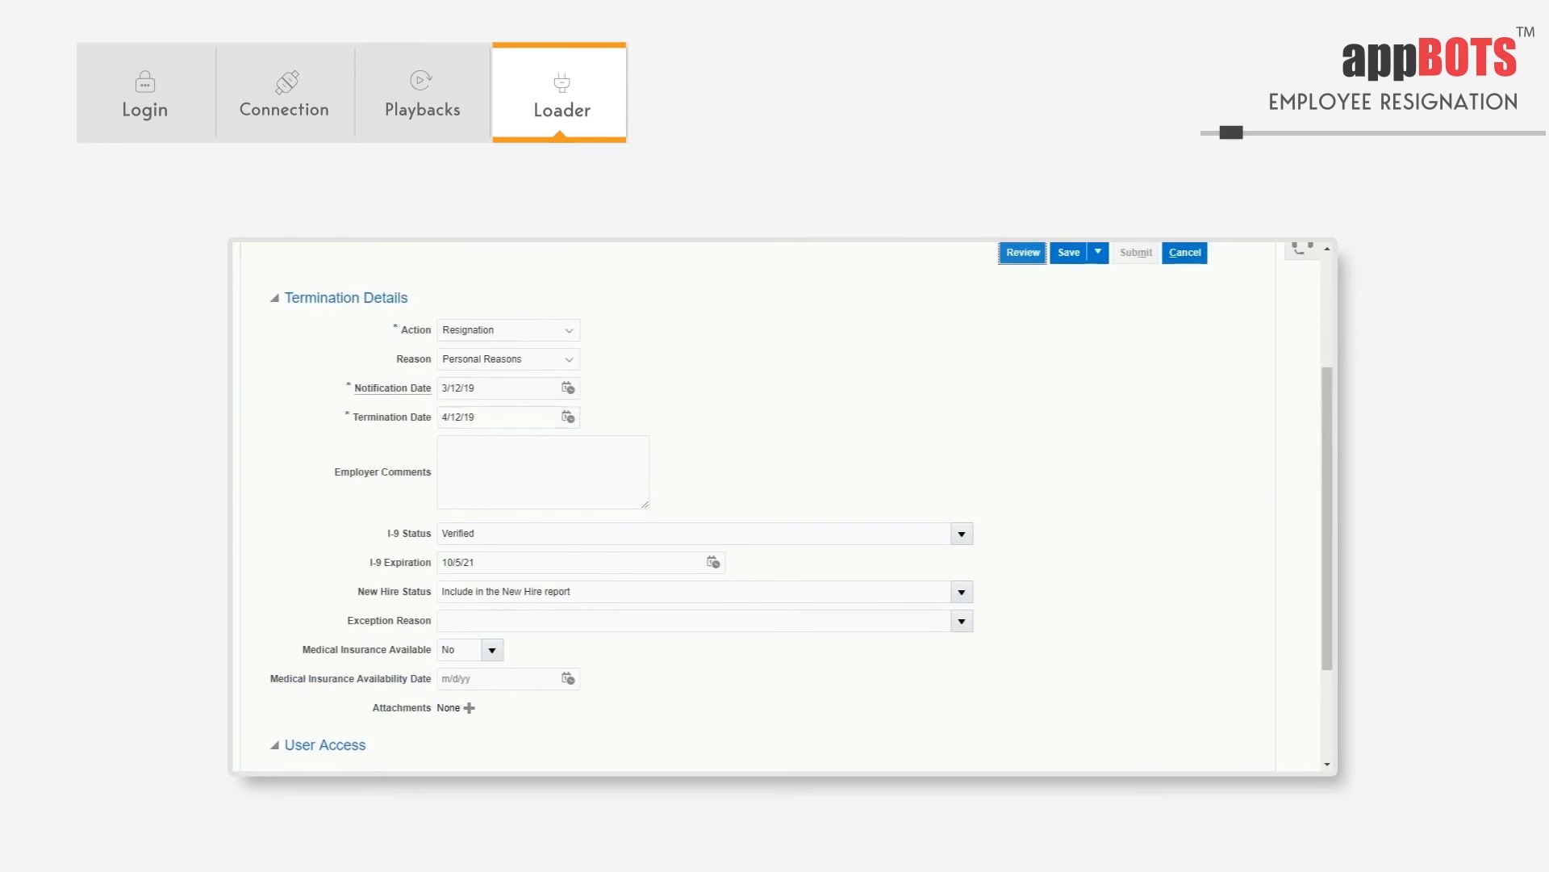
left_click(1021, 252)
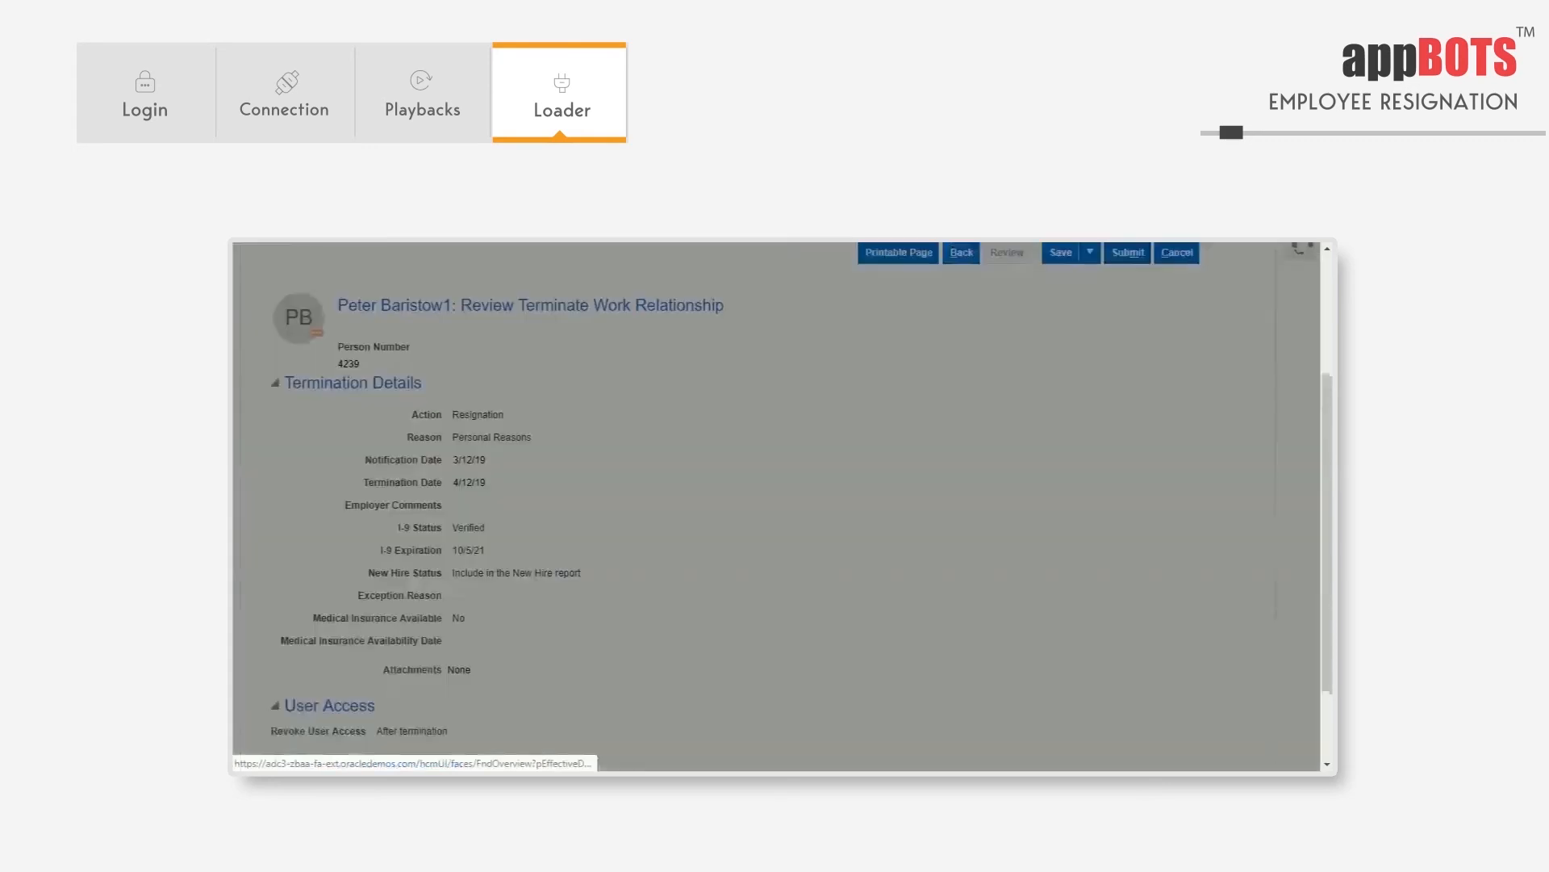
left_click(1127, 251)
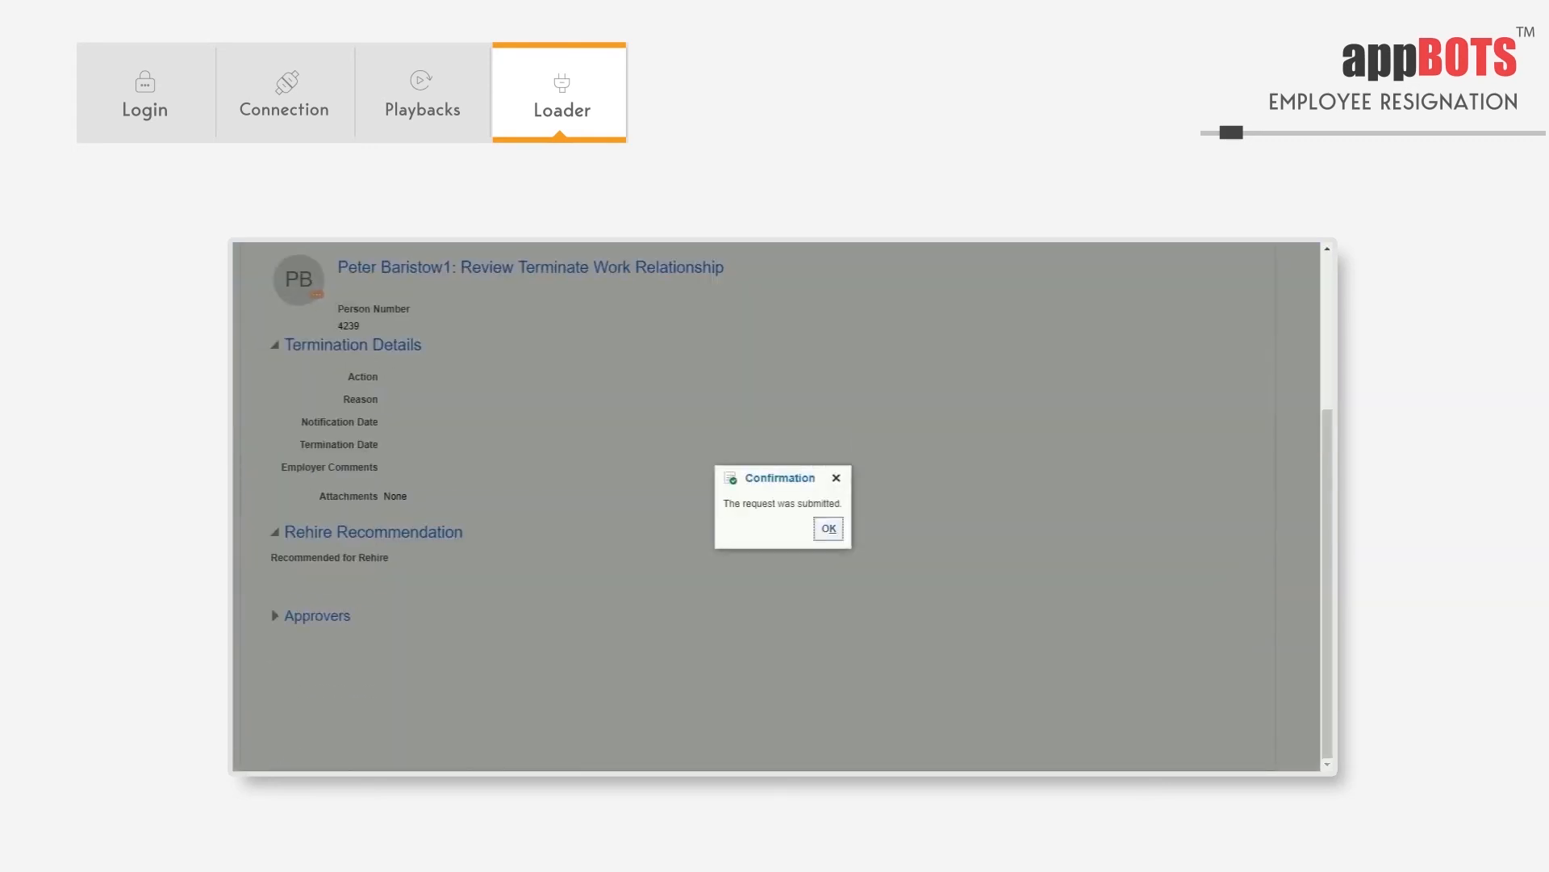
left_click(828, 528)
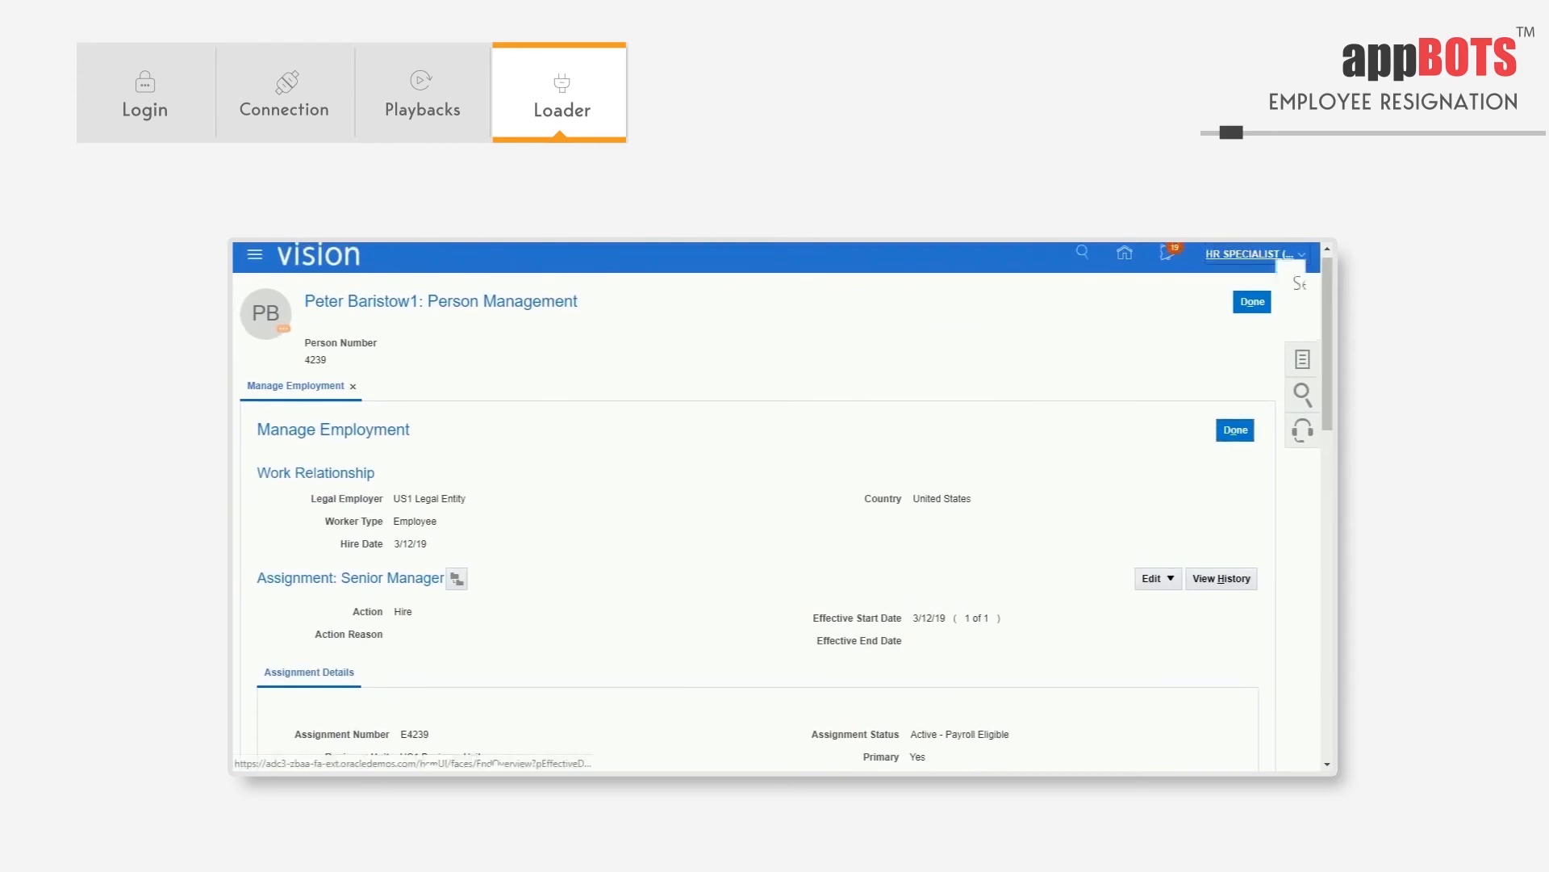
Sign out of Oracle Fusion from the user menu and confirm the single sign-off.
left_click(1256, 254)
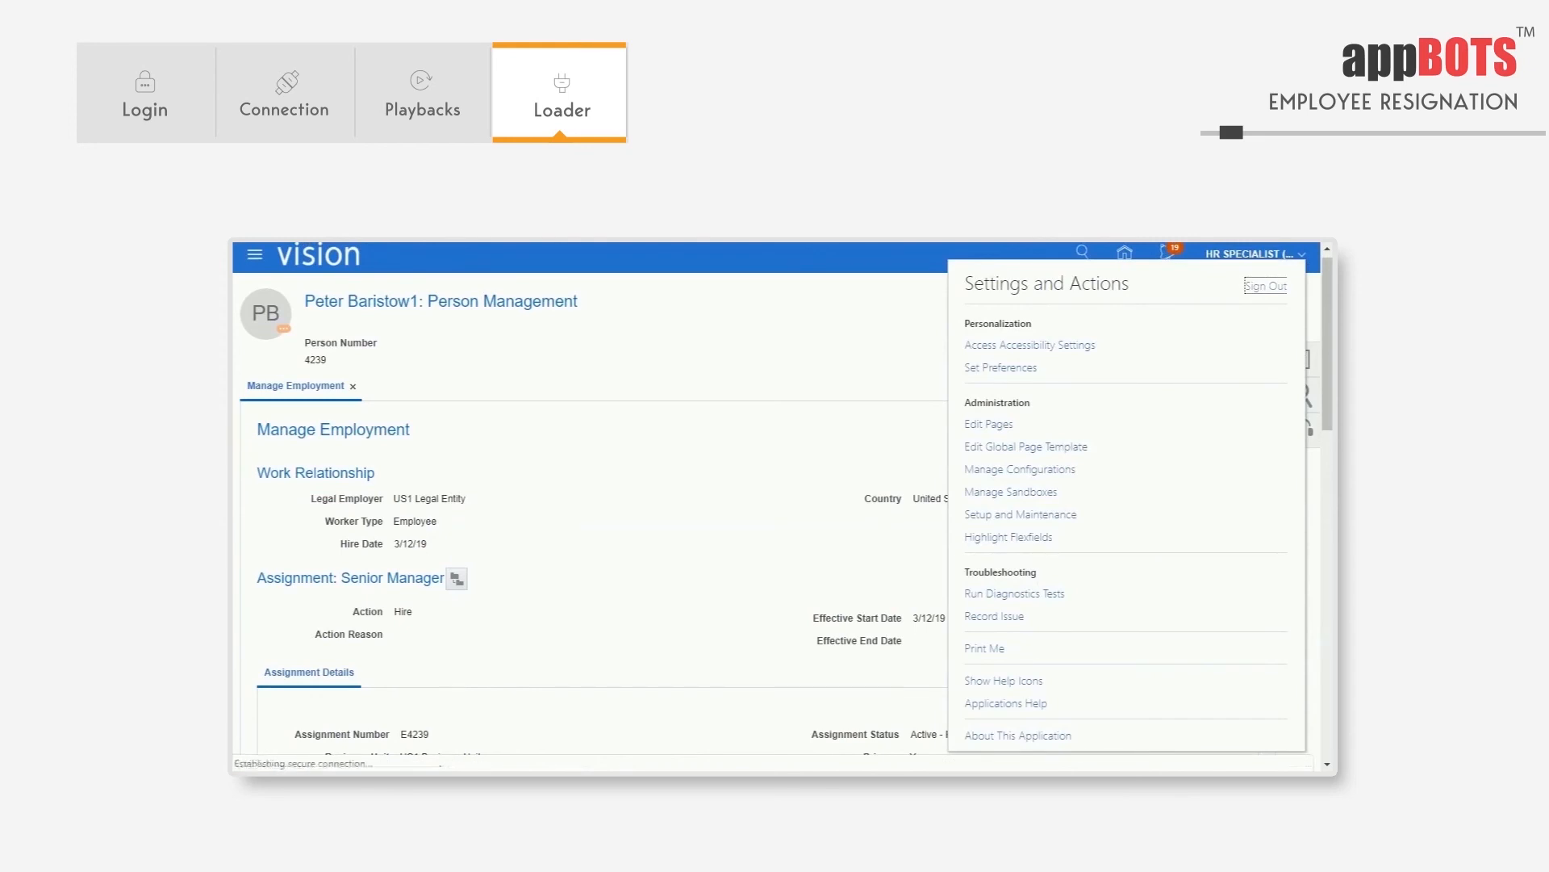
left_click(1264, 286)
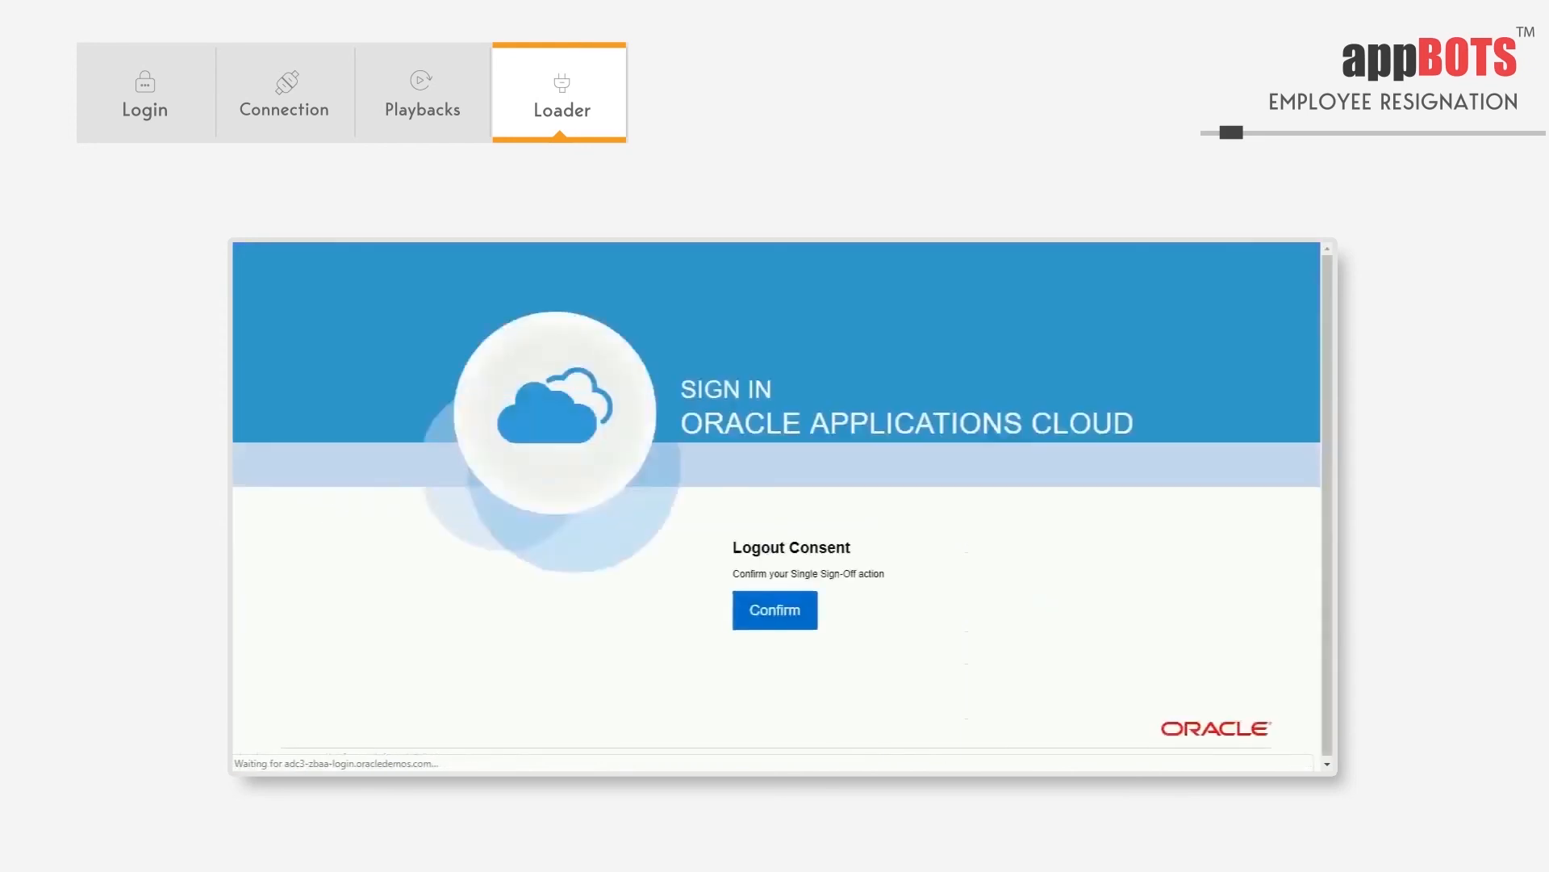
left_click(775, 611)
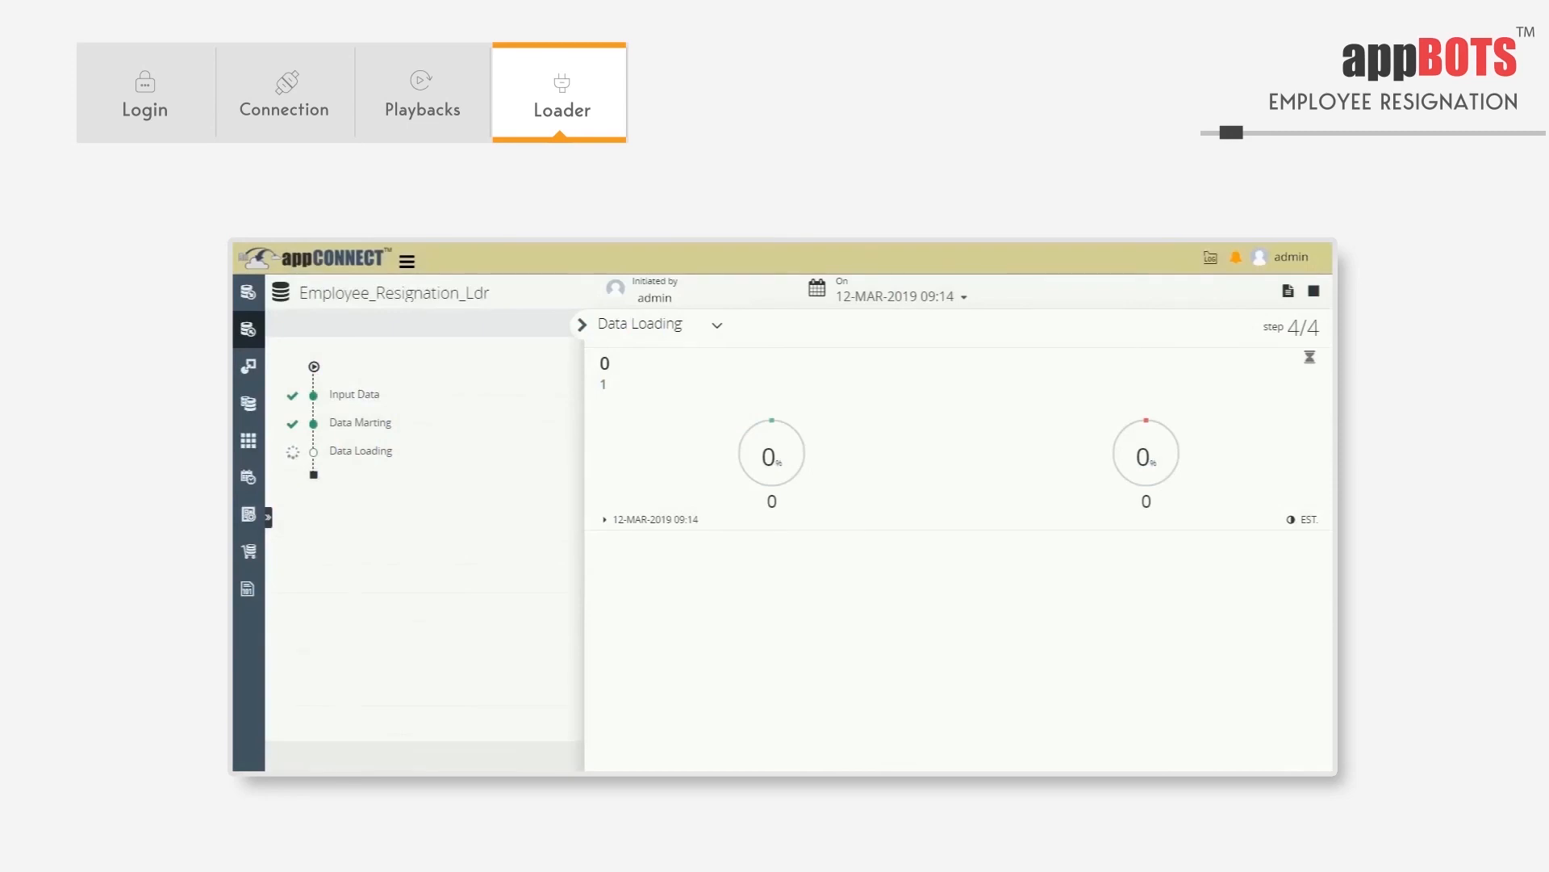